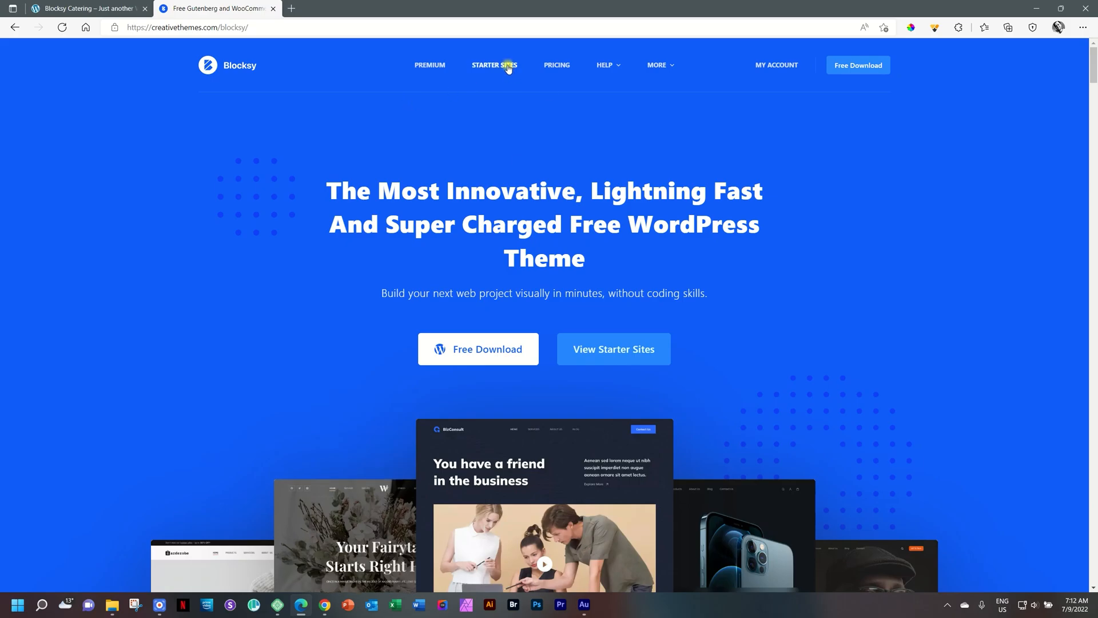
Browse the Starter Sites gallery of demos such as Catering, Barber Shop, Home Decor and Floreo
left_click(494, 66)
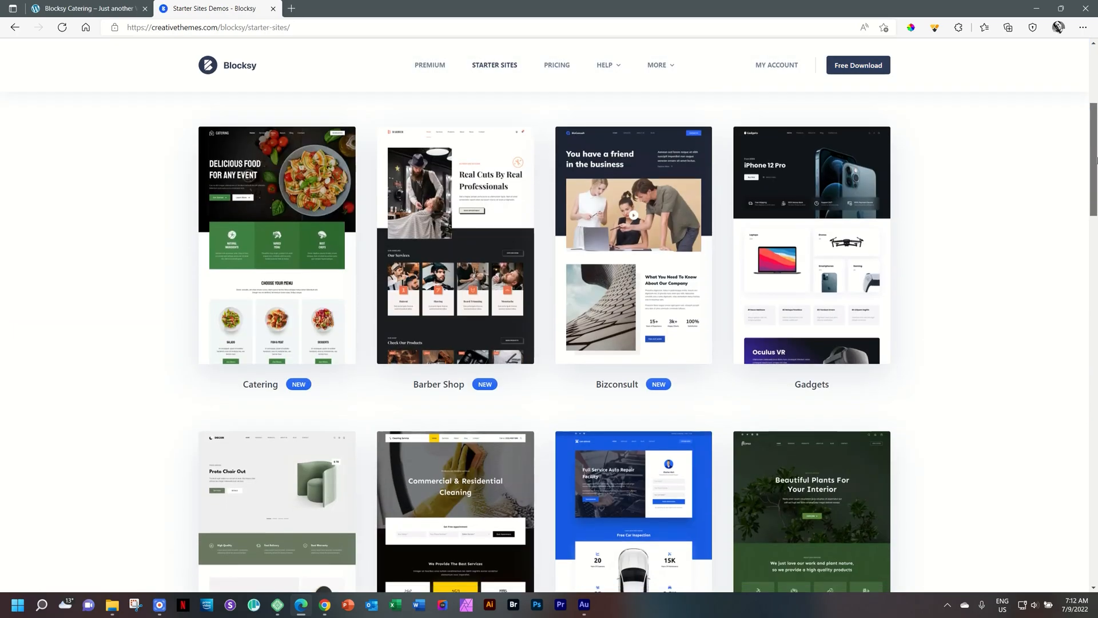
scroll("down", 3)
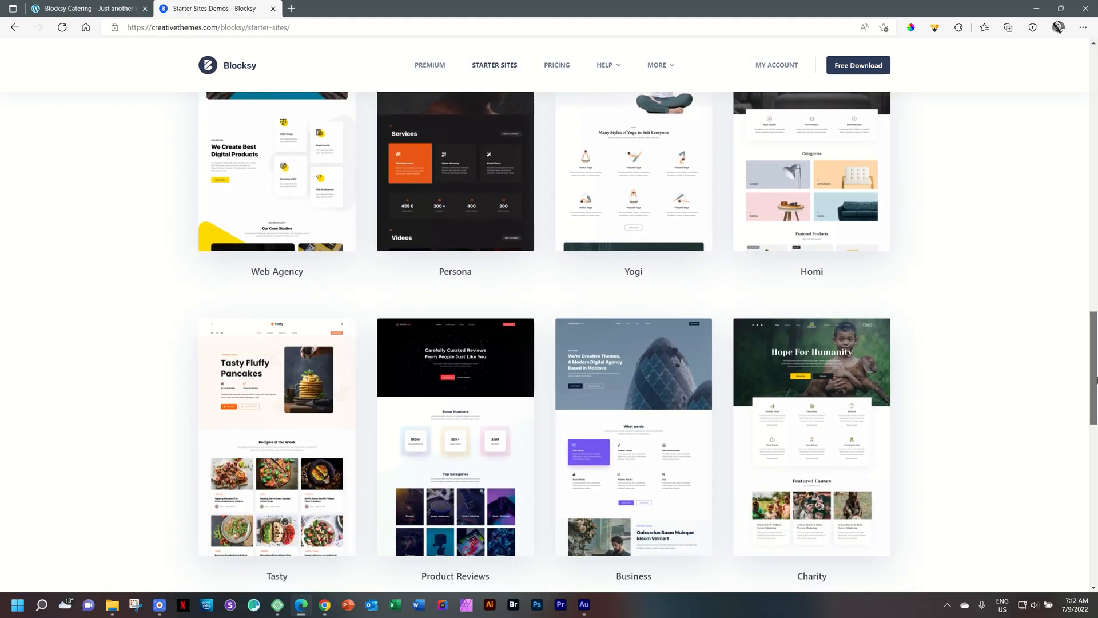
scroll("down", 3)
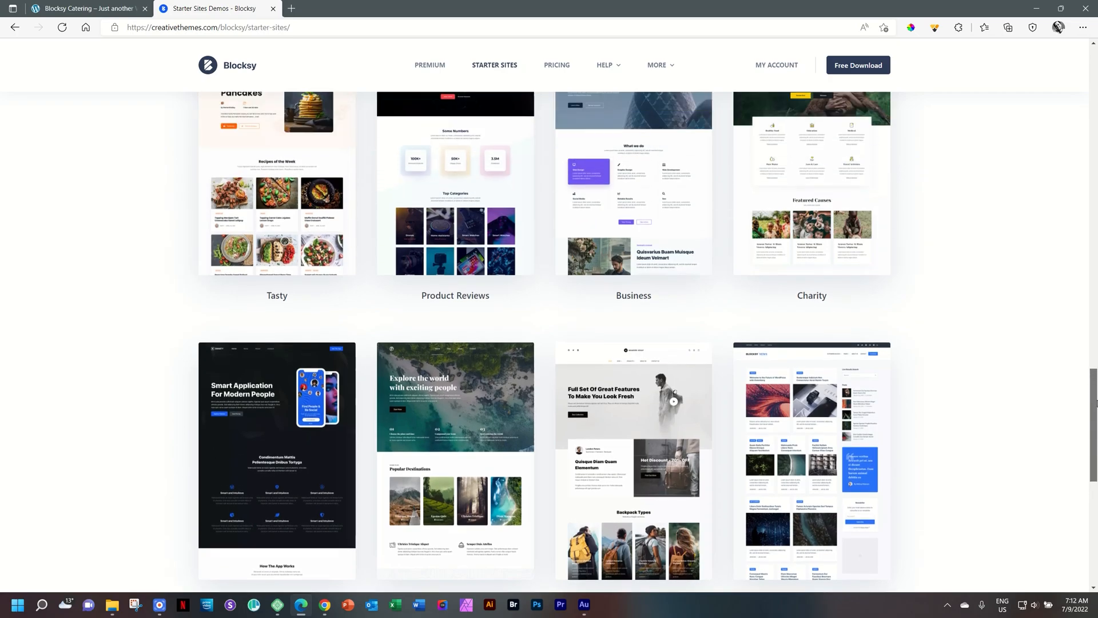
scroll("up", 3)
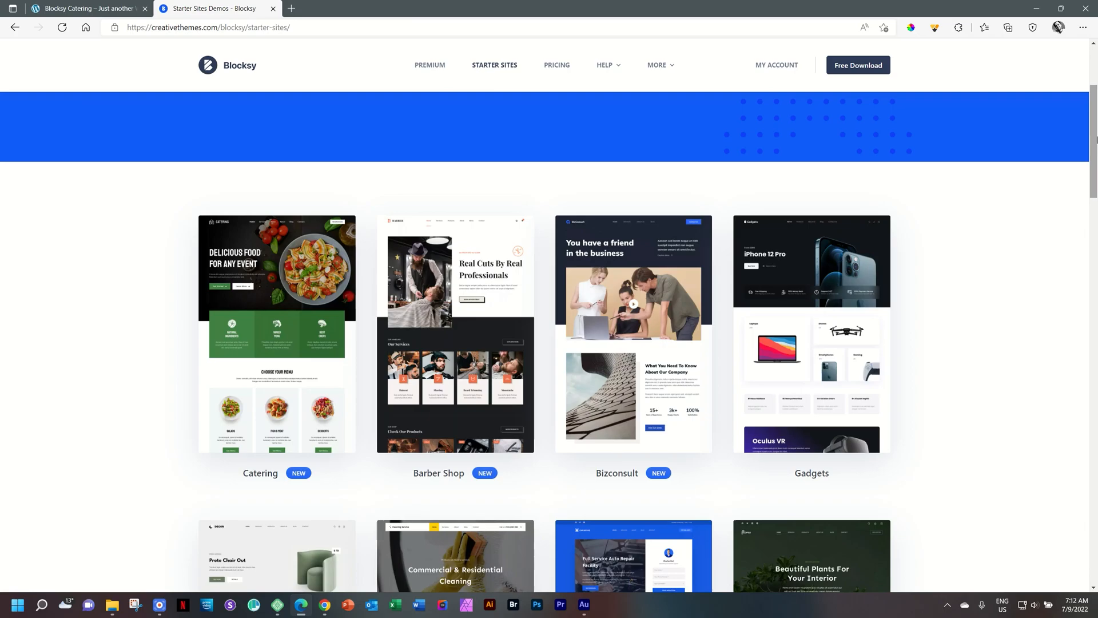
scroll("down", 3)
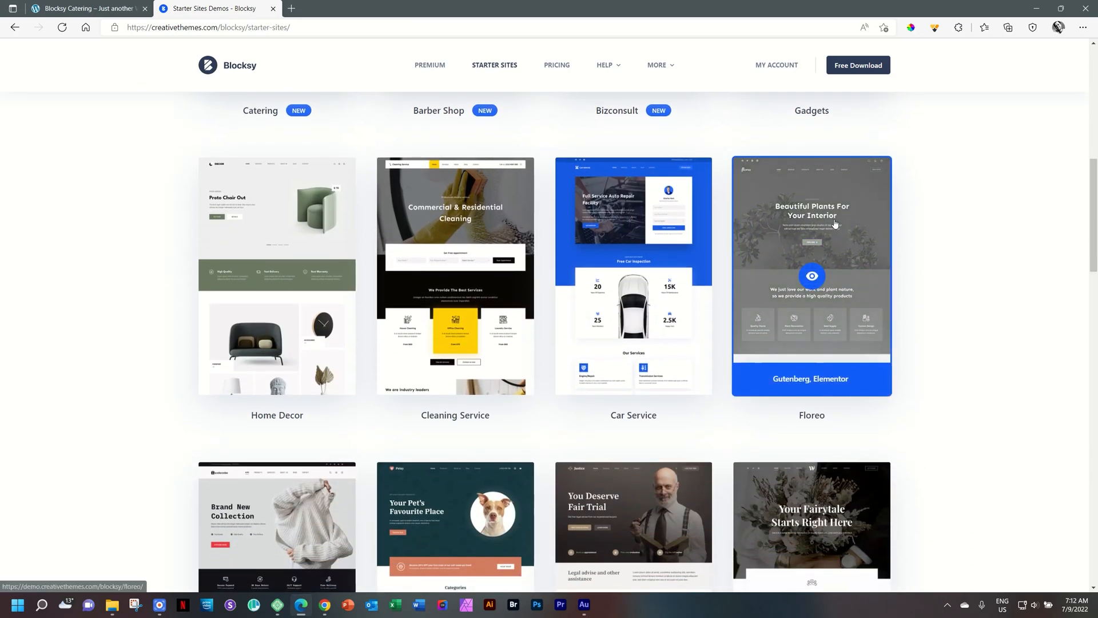
View the Home Decor demo's Products shop page and its product grid, then close the demo tab
left_click(277, 274)
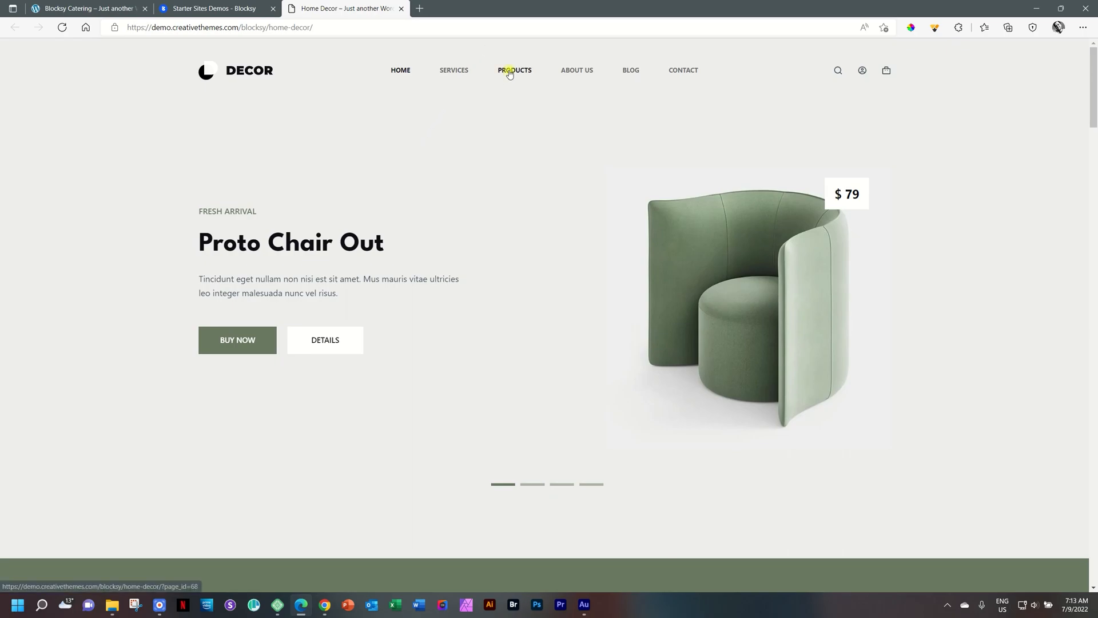
left_click(514, 71)
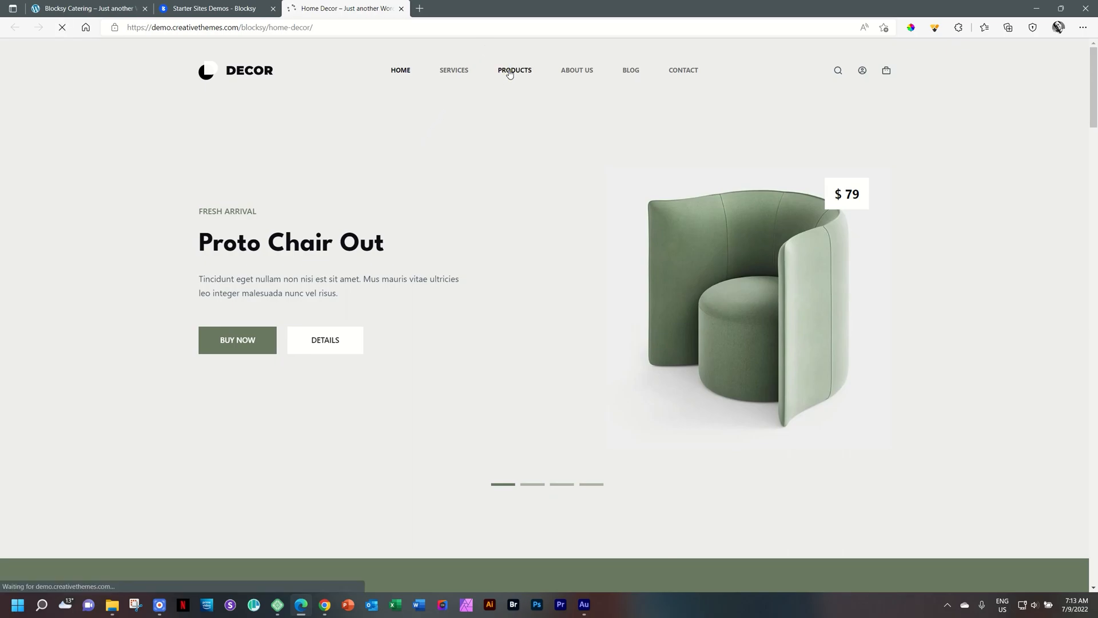
left_click(515, 70)
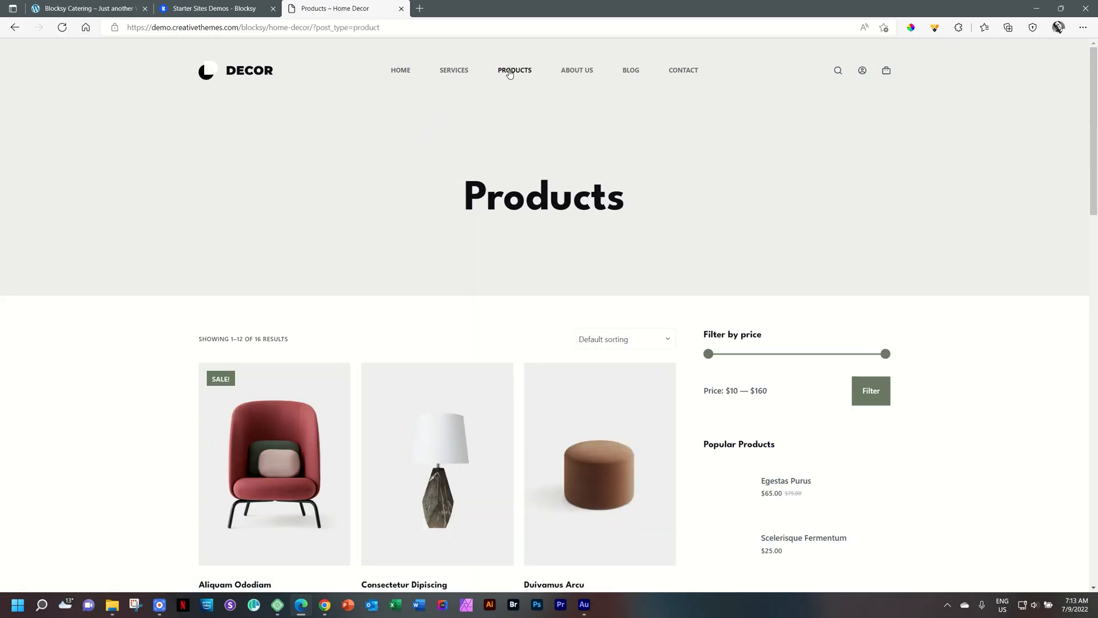
scroll("down", 3)
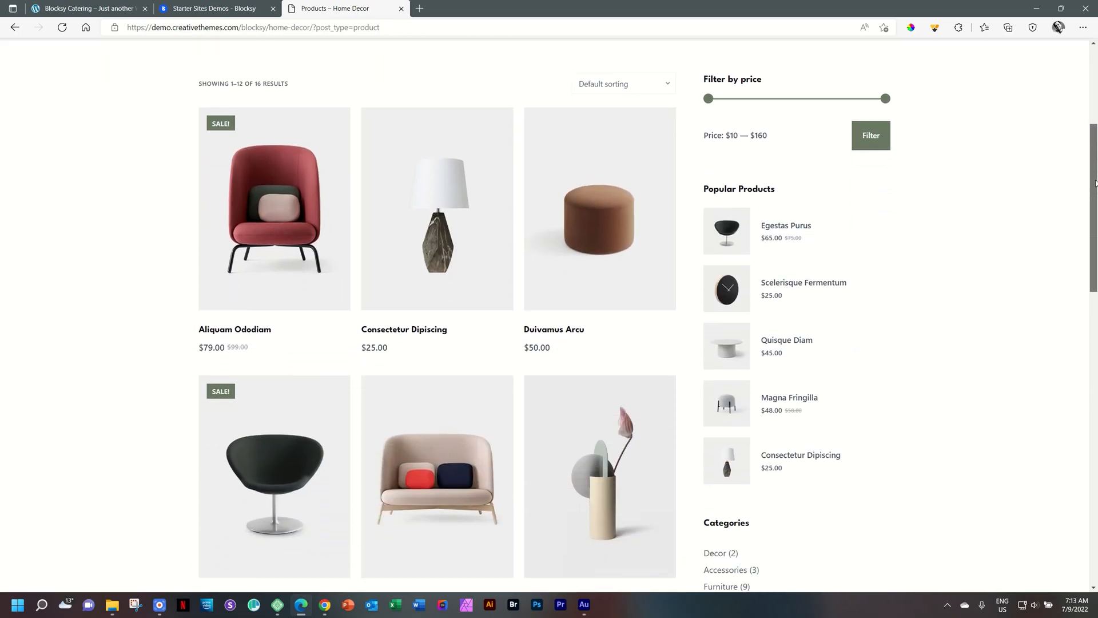
scroll("down", 3)
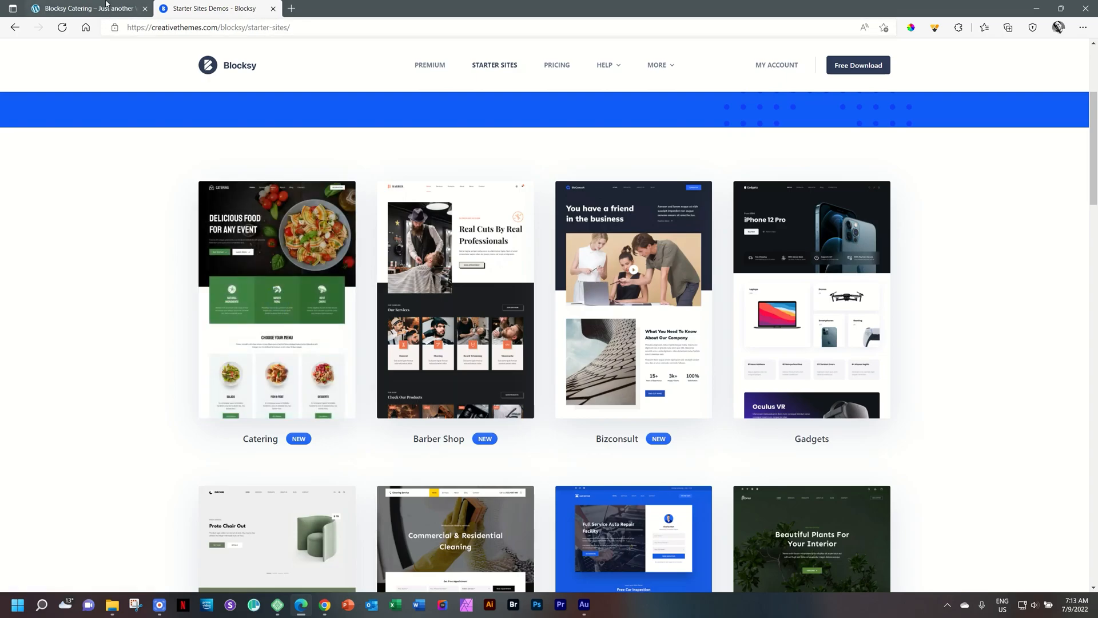
Scroll the local Blocksy Catering home page past menus, occasions, testimonials and subscribe to the footer
left_click(85, 9)
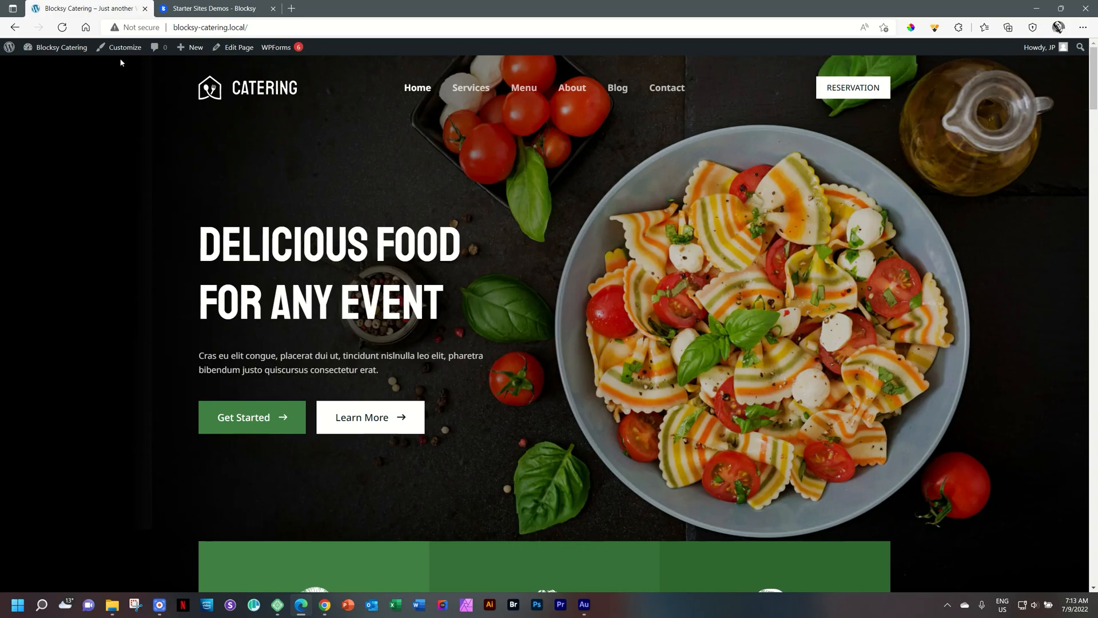
mouse_move(1057, 67)
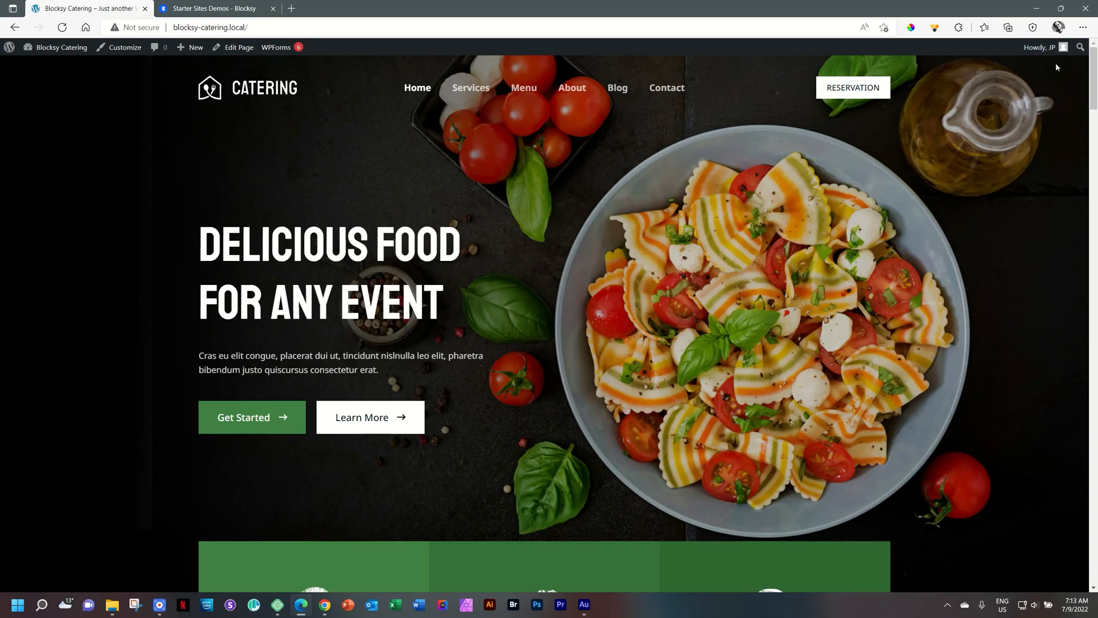
mouse_move(1089, 74)
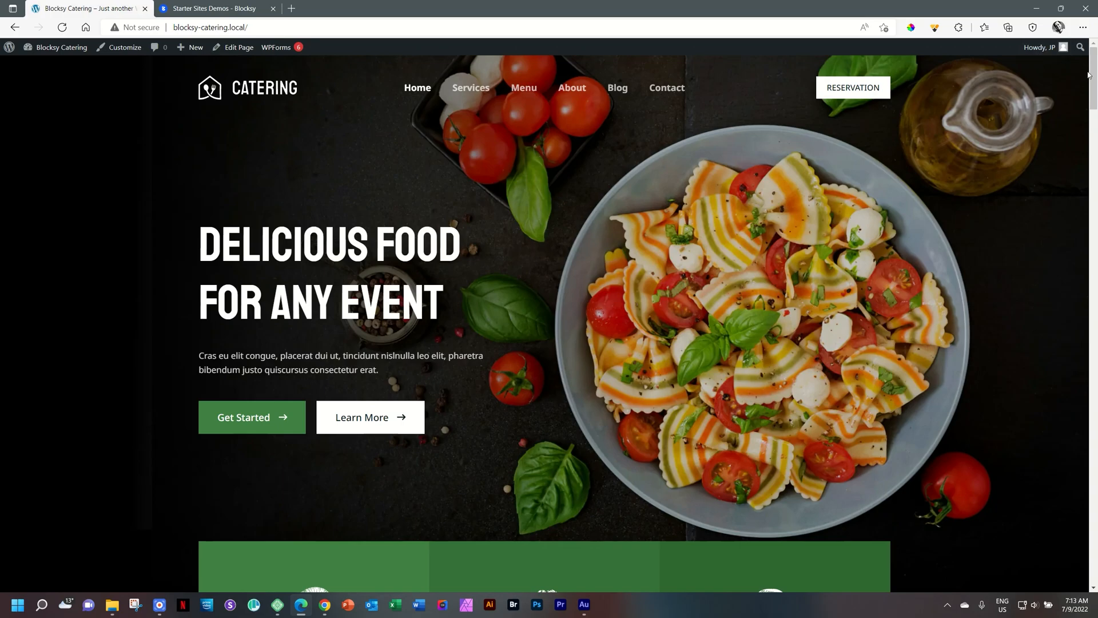
mouse_move(477, 92)
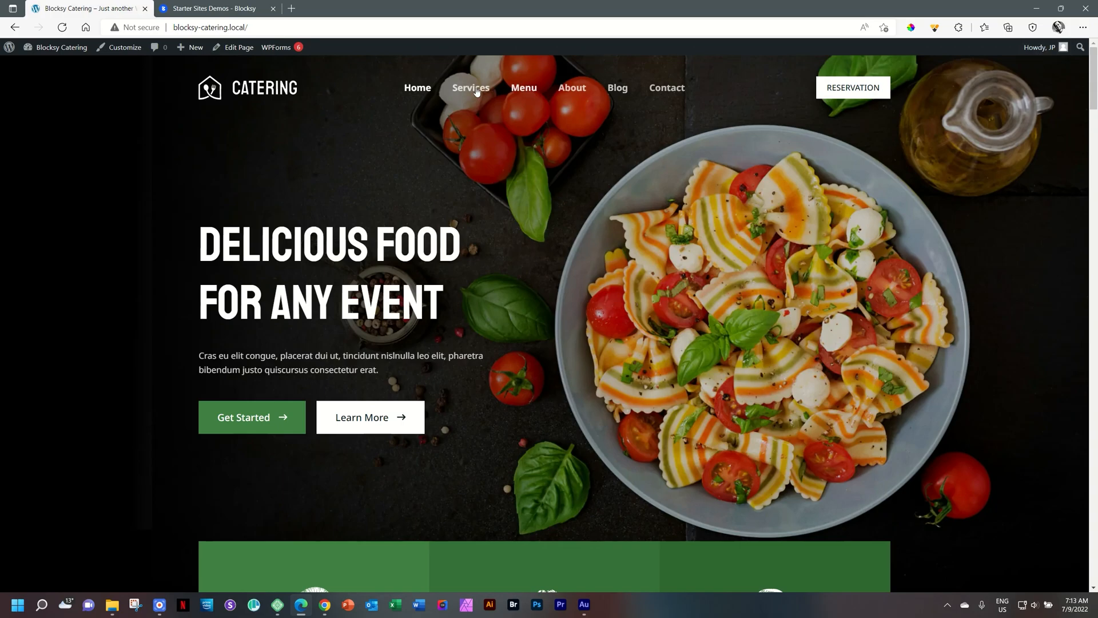
mouse_move(519, 91)
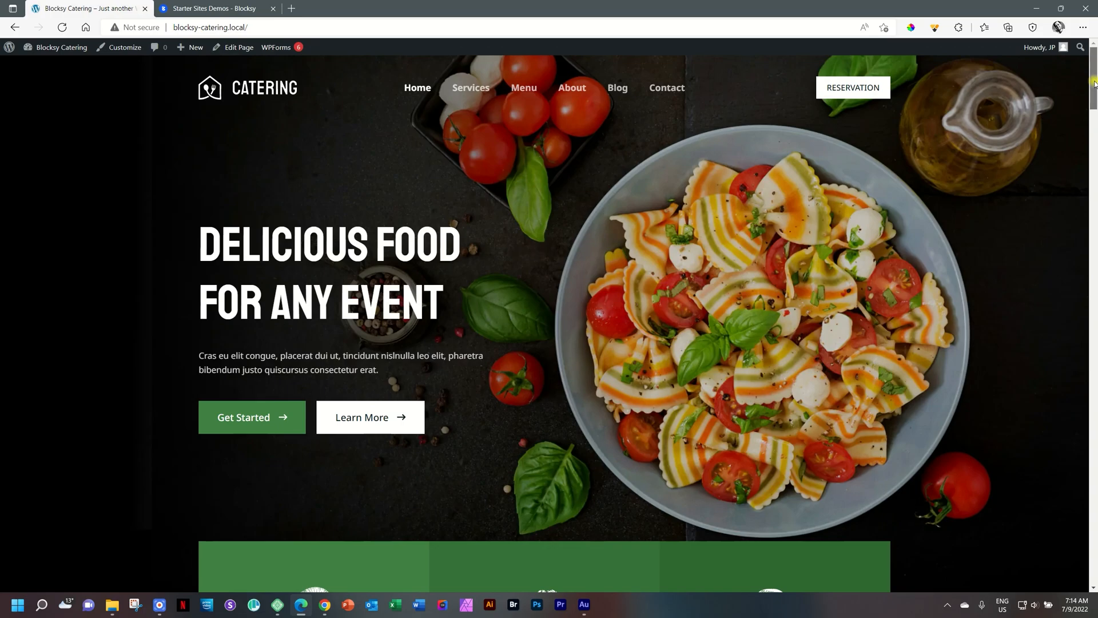
scroll("down", 3)
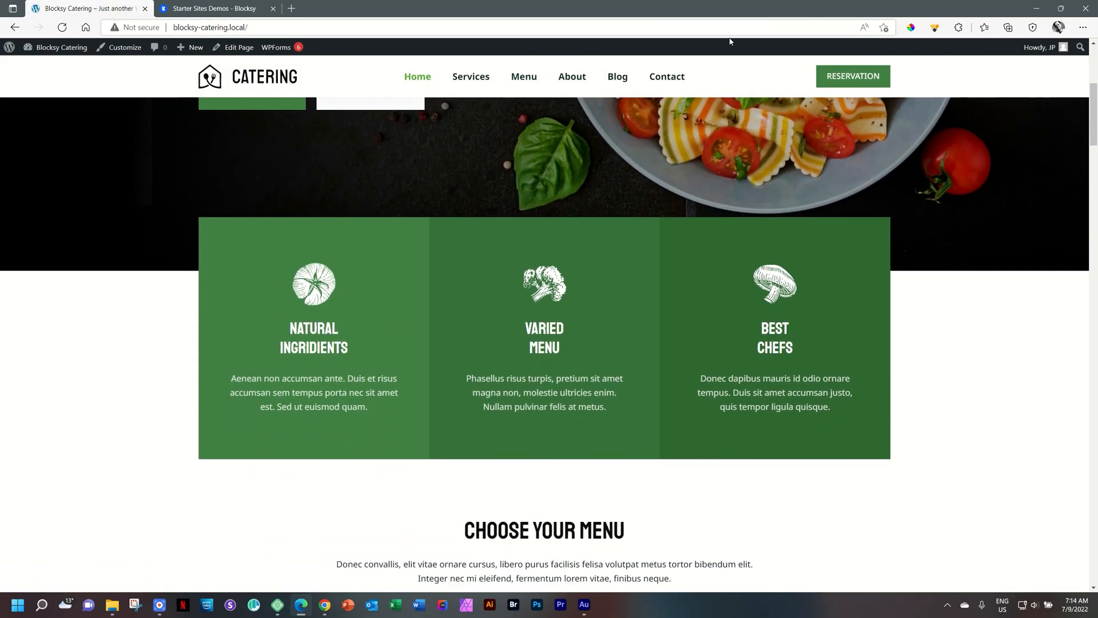
scroll("down", 3)
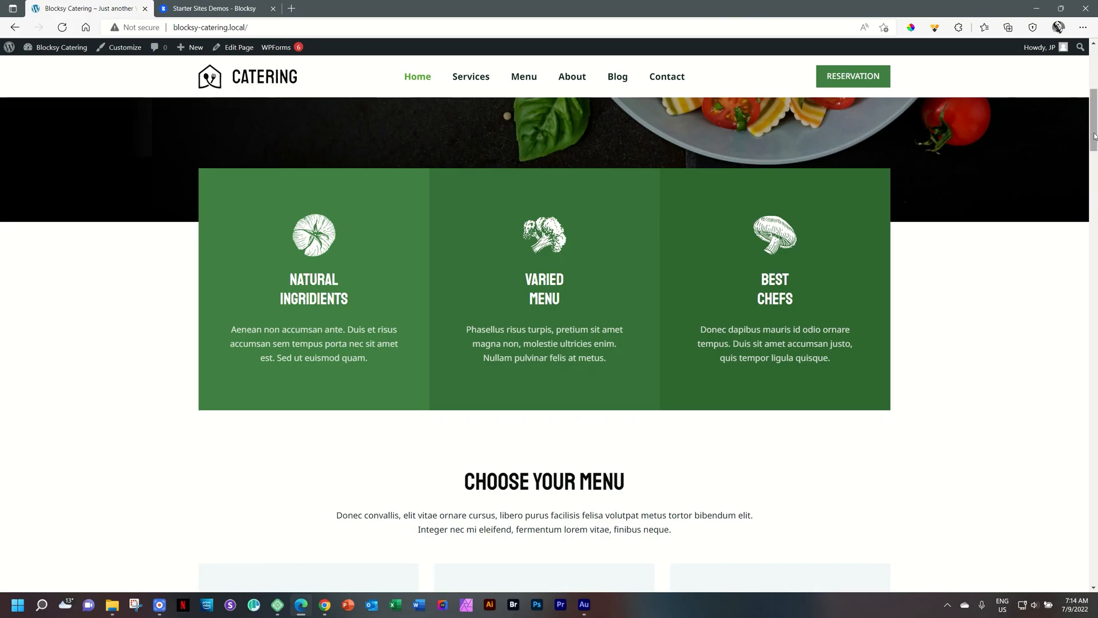
scroll("down", 3)
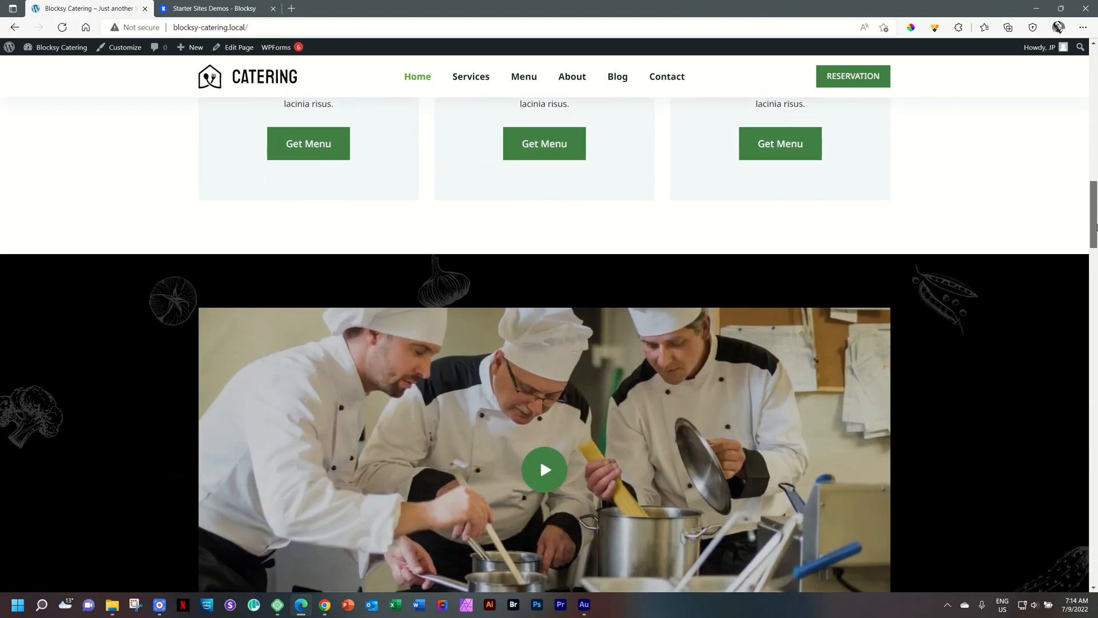
scroll("down", 3)
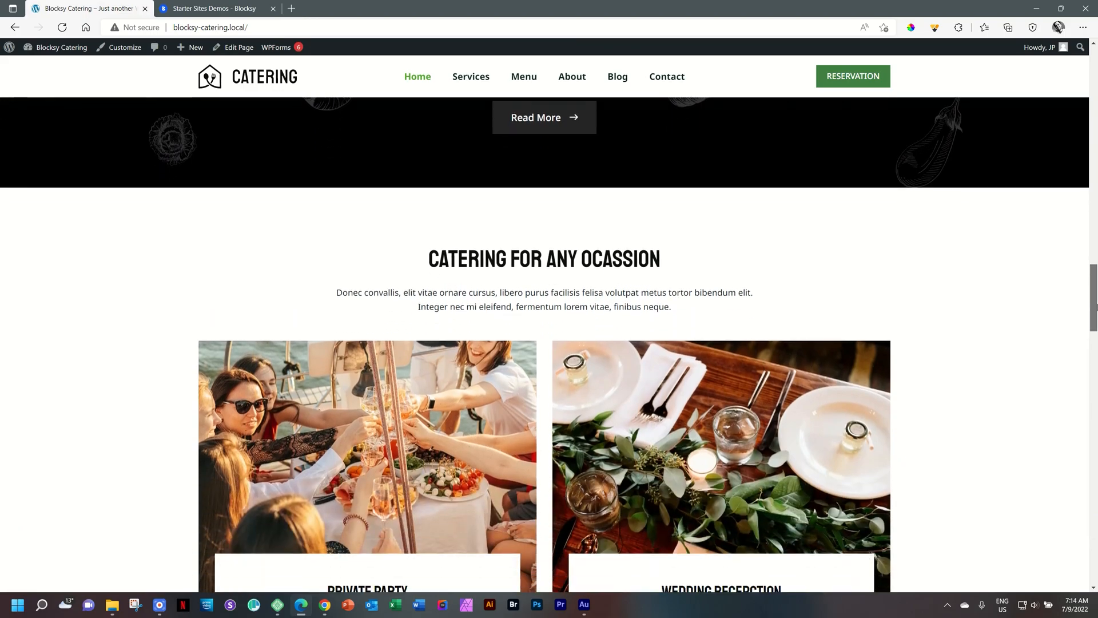
scroll("down", 3)
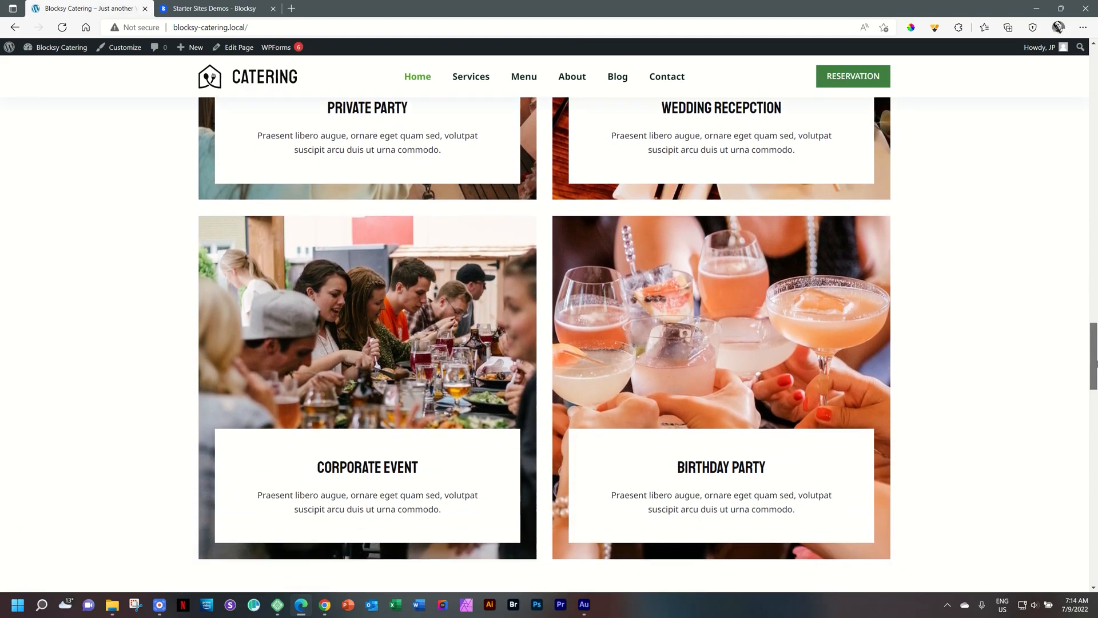
scroll("down", 3)
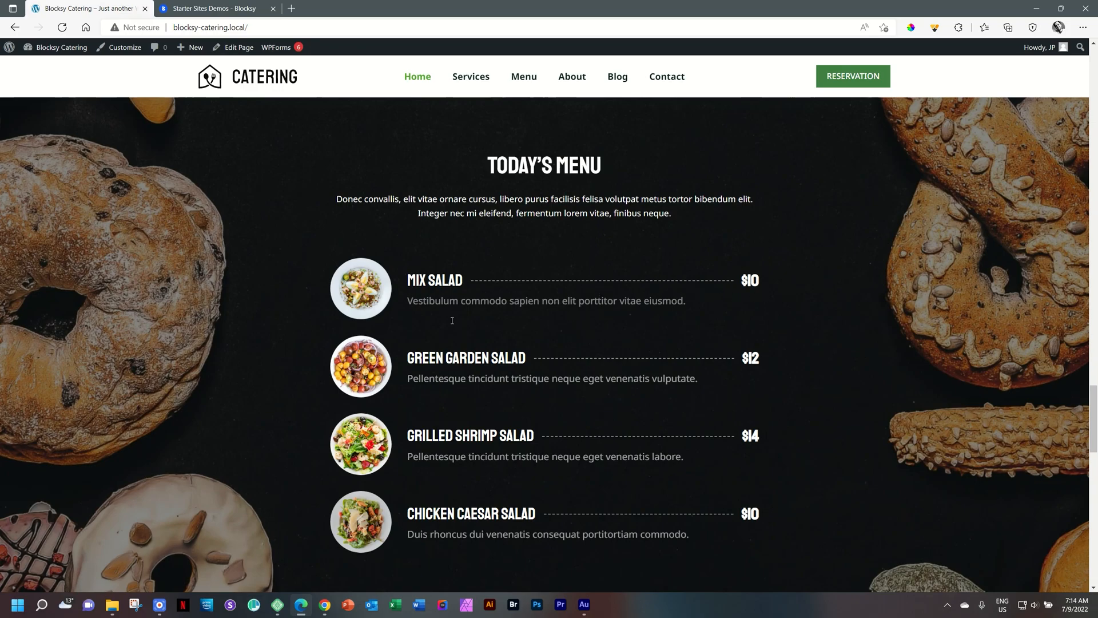
scroll("down", 3)
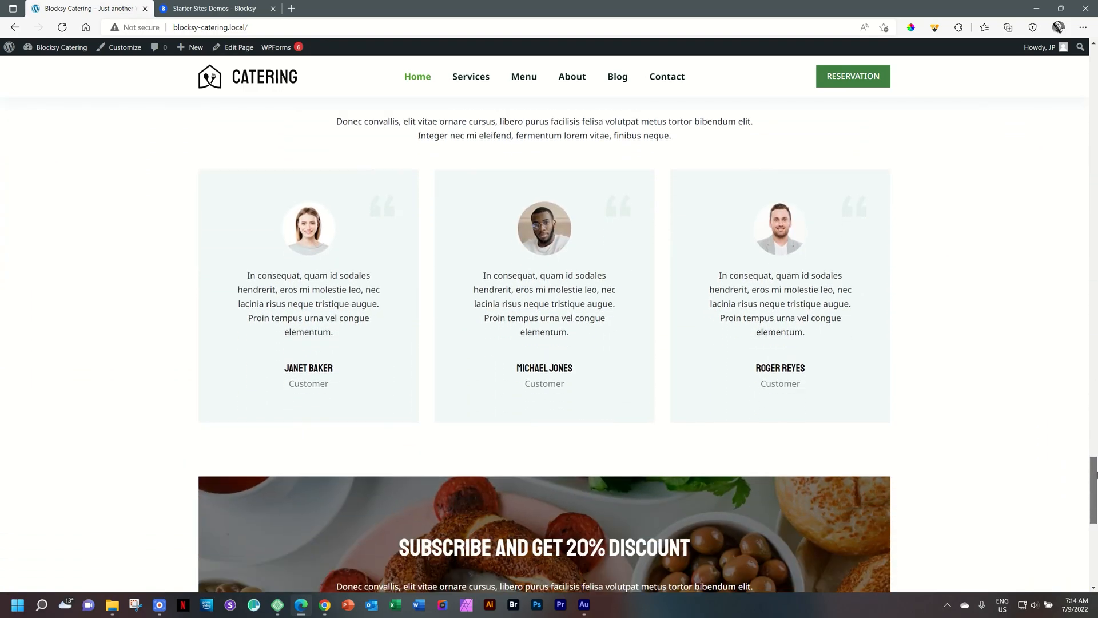
scroll("down", 3)
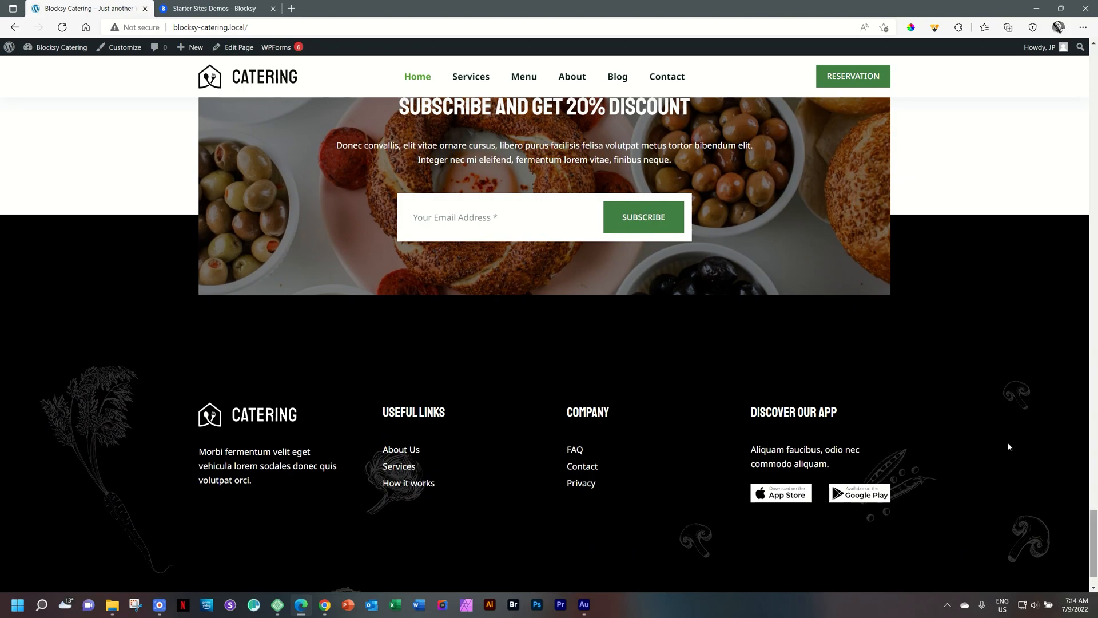
mouse_move(1069, 508)
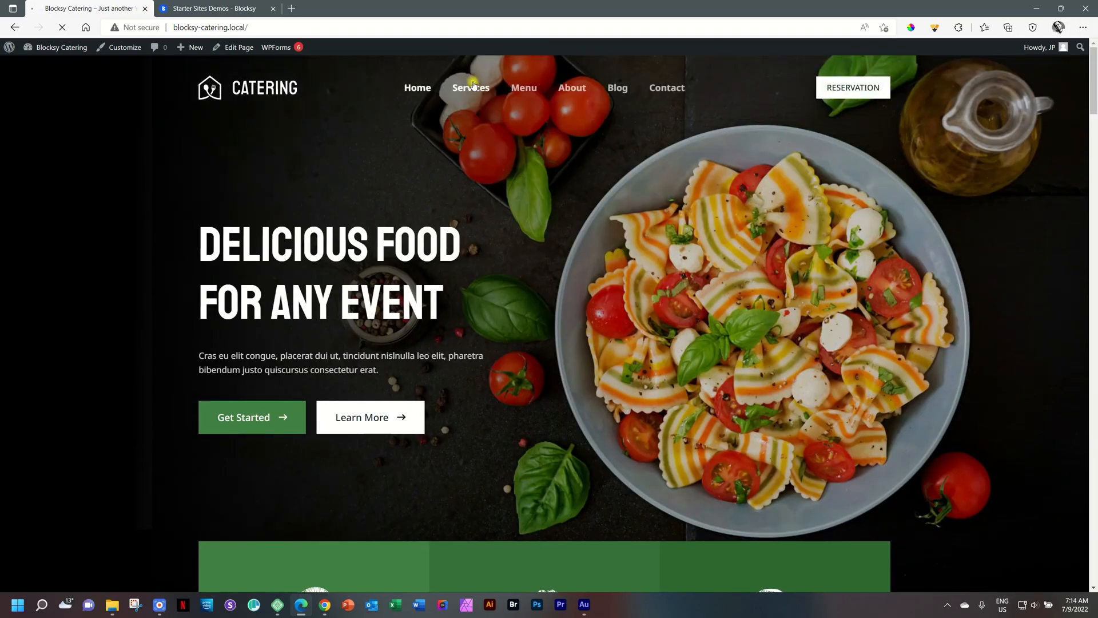
left_click(471, 87)
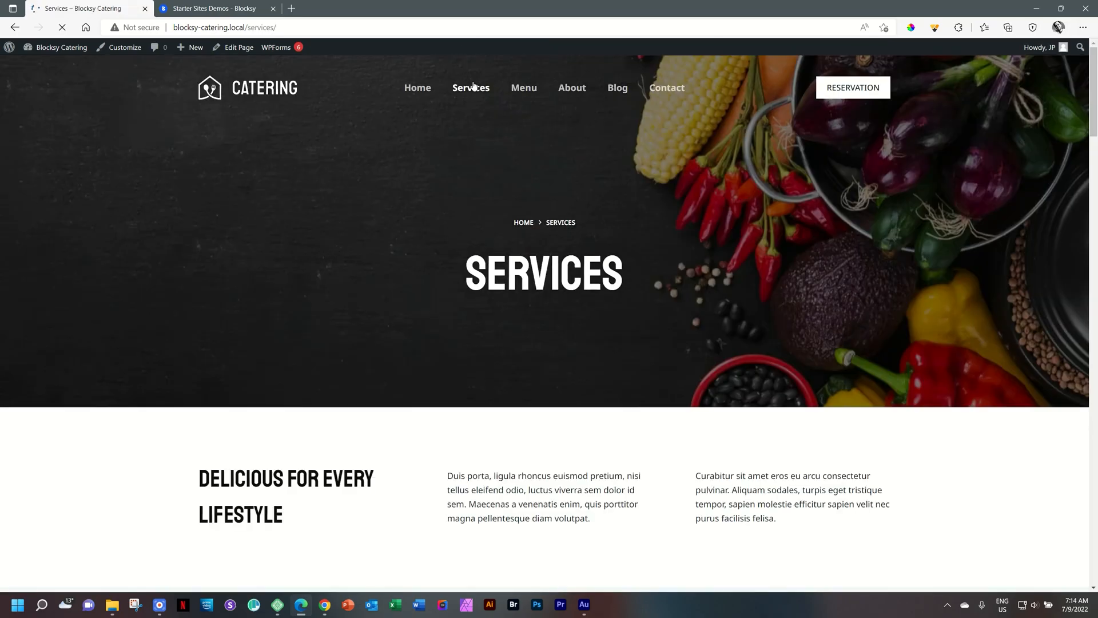
scroll("down", 3)
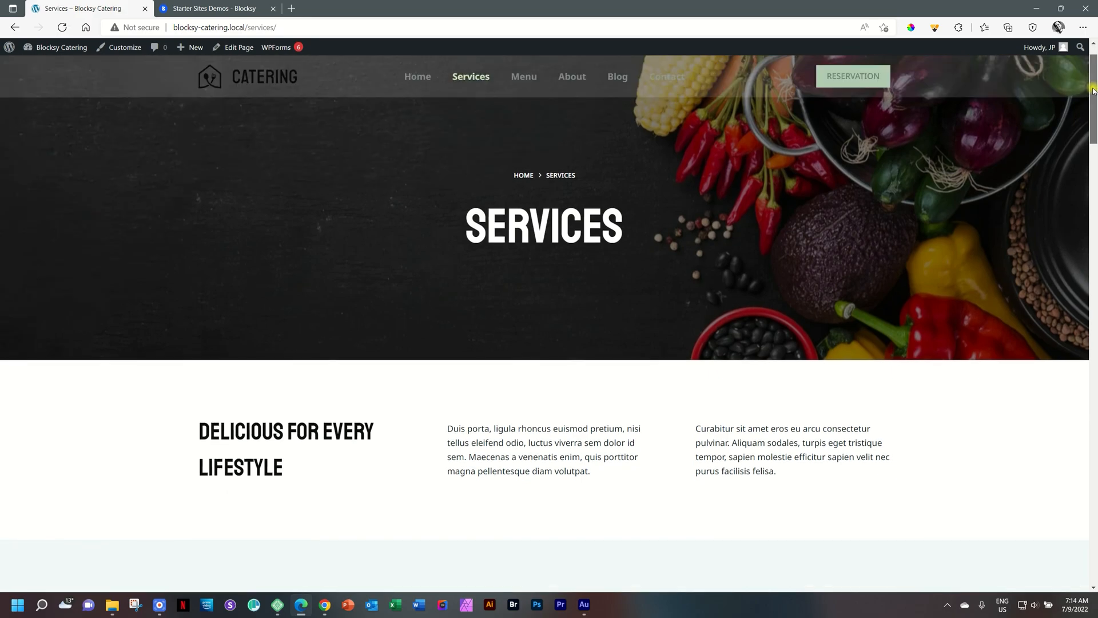
scroll("down", 3)
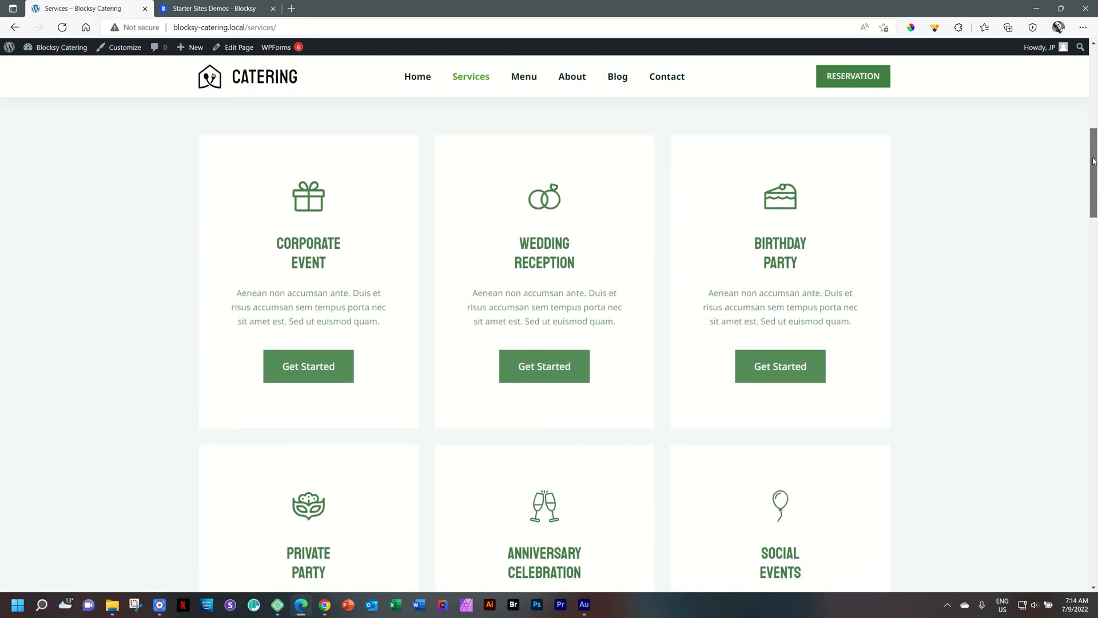
scroll("down", 3)
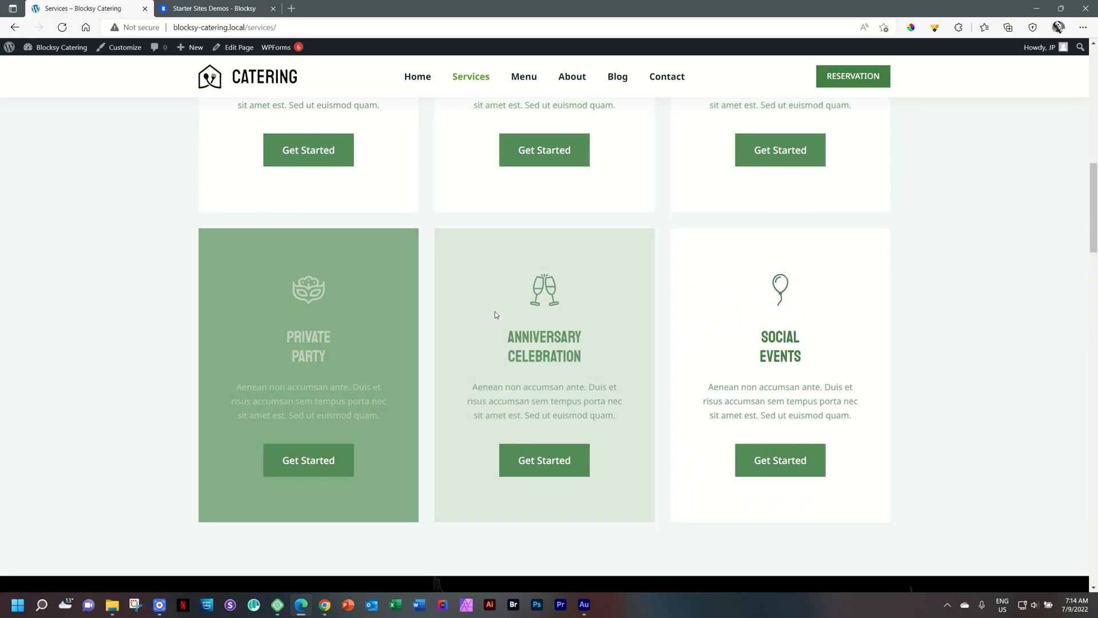
scroll("down", 3)
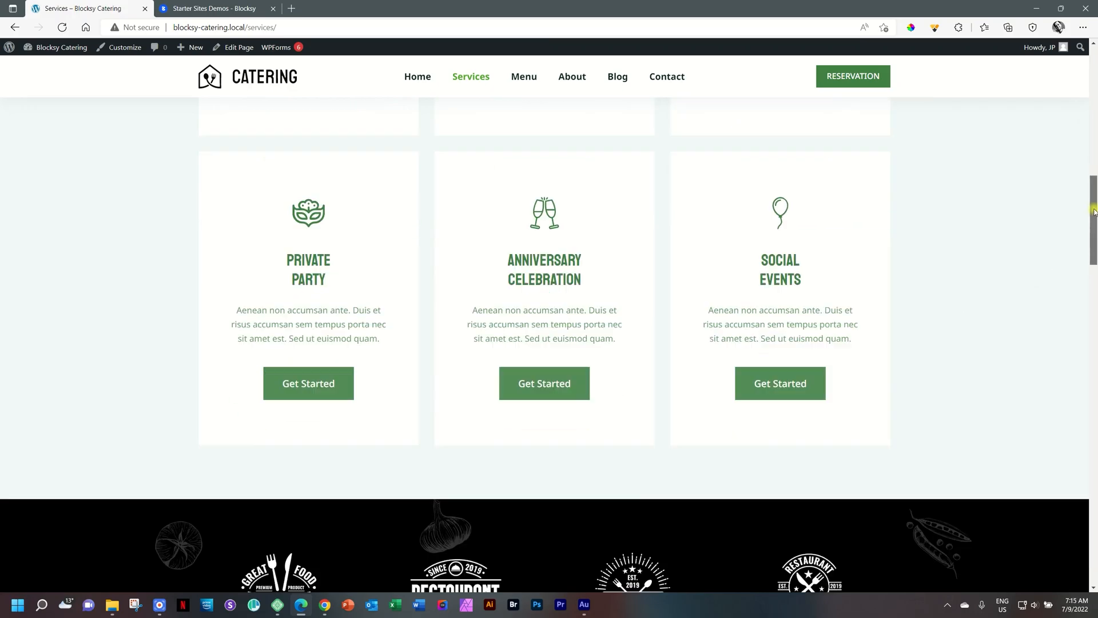
scroll("down", 3)
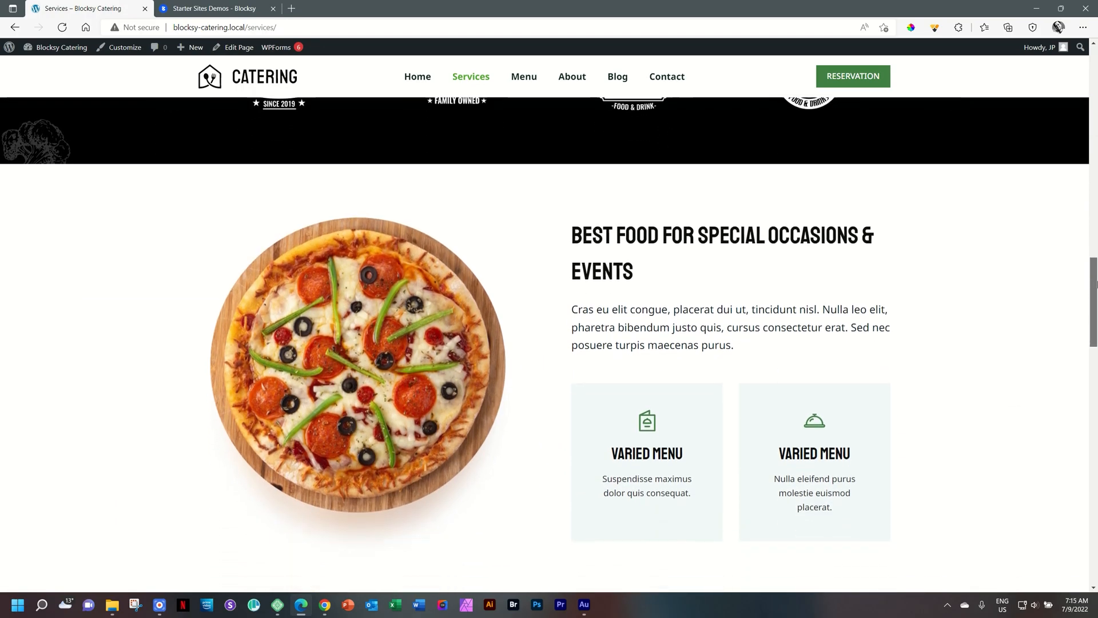
scroll("down", 3)
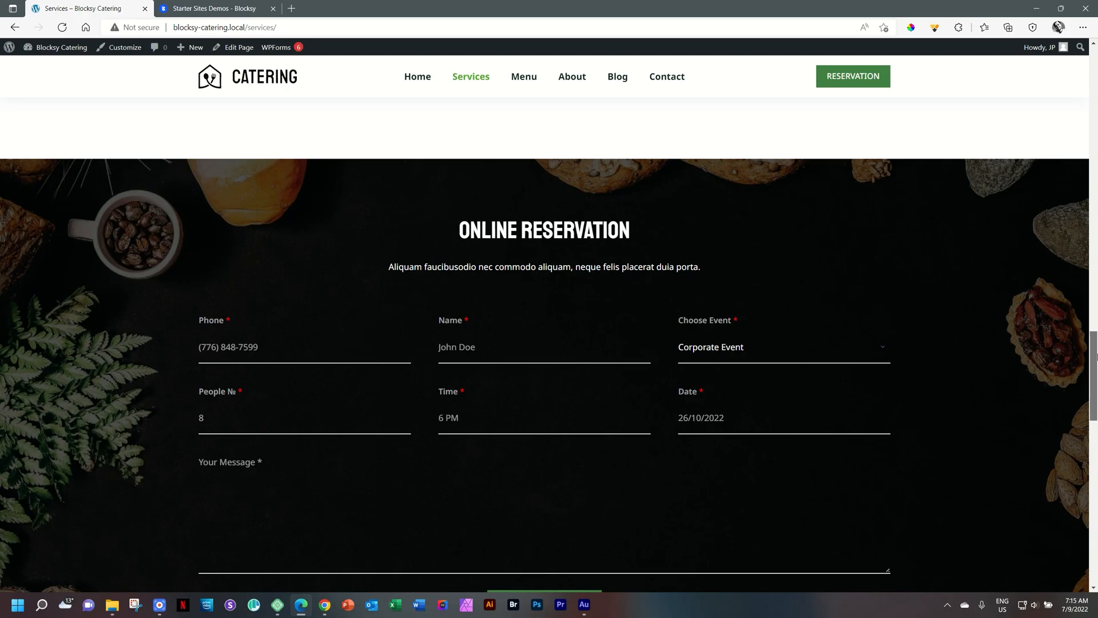
left_click(276, 48)
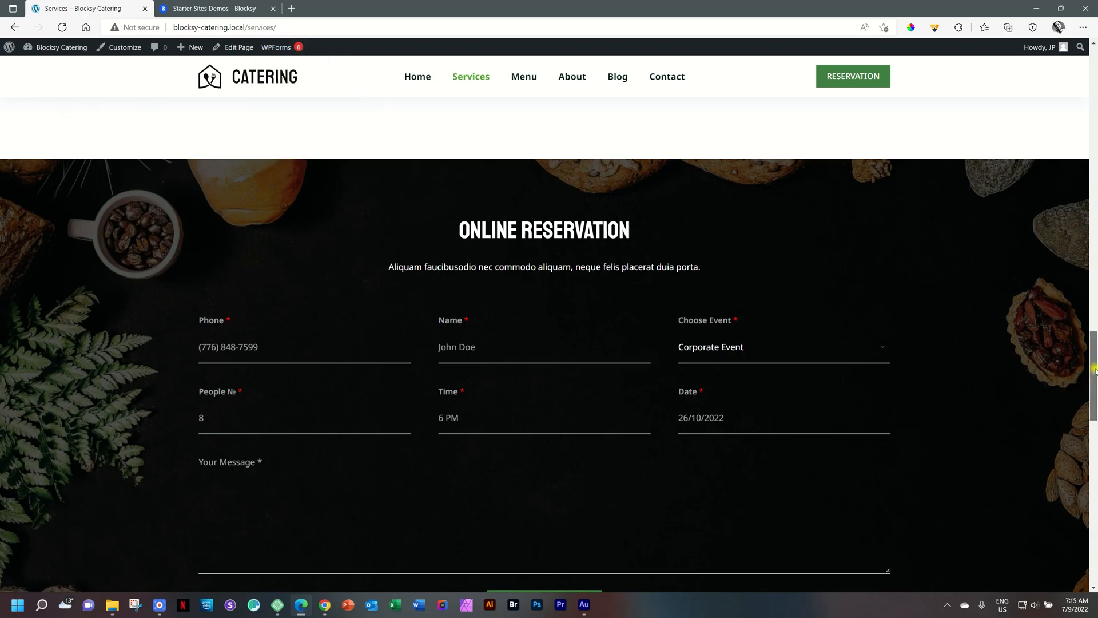
scroll("down", 3)
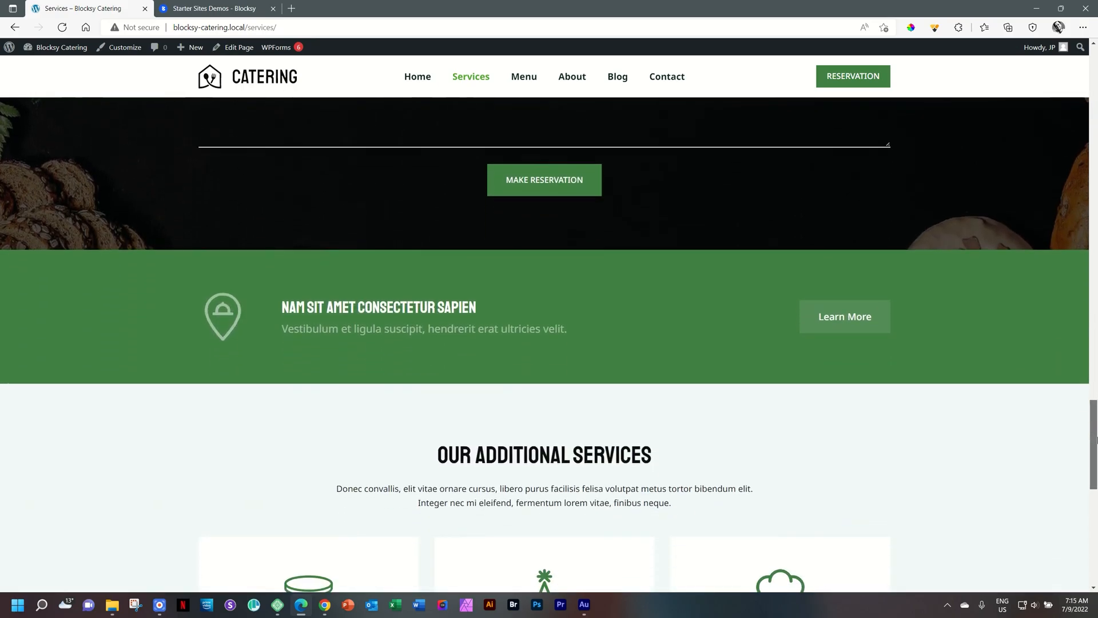
mouse_move(872, 323)
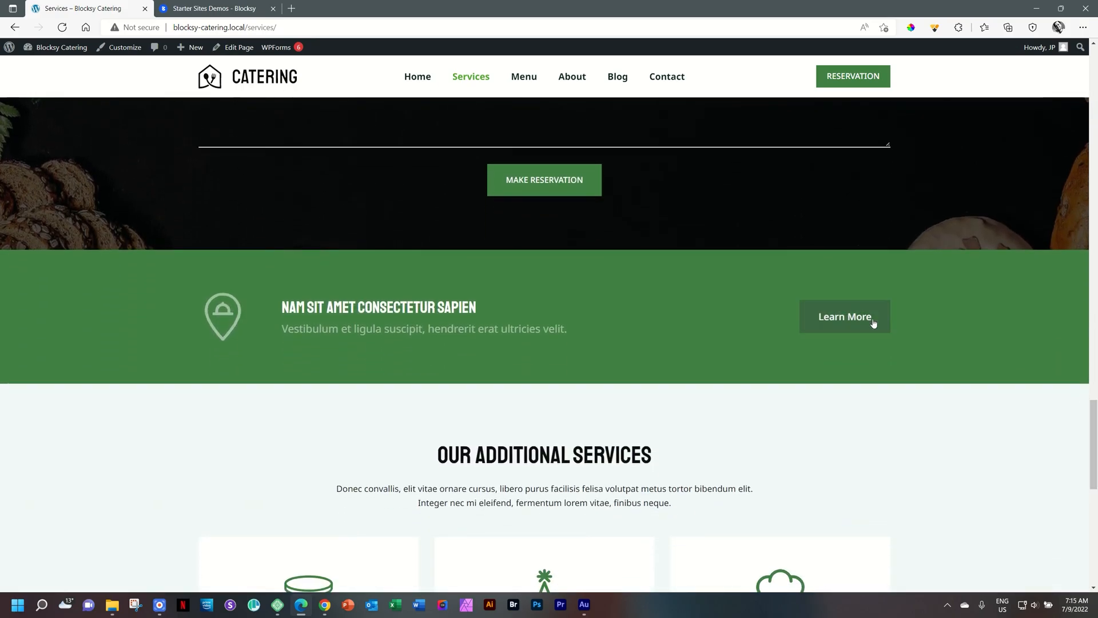
scroll("down", 3)
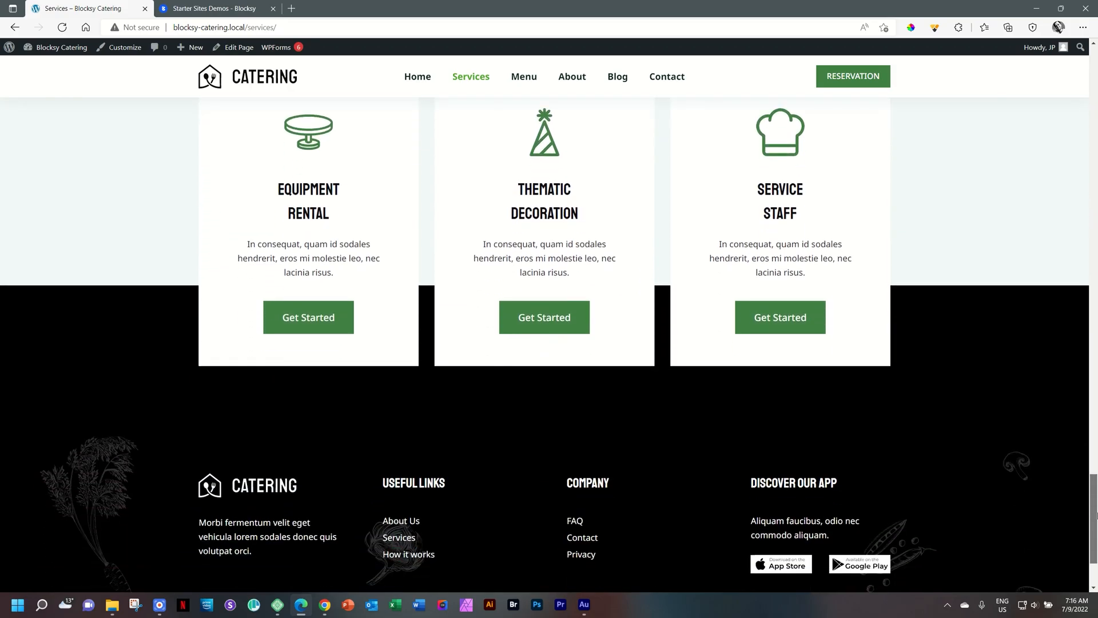
scroll("down", 3)
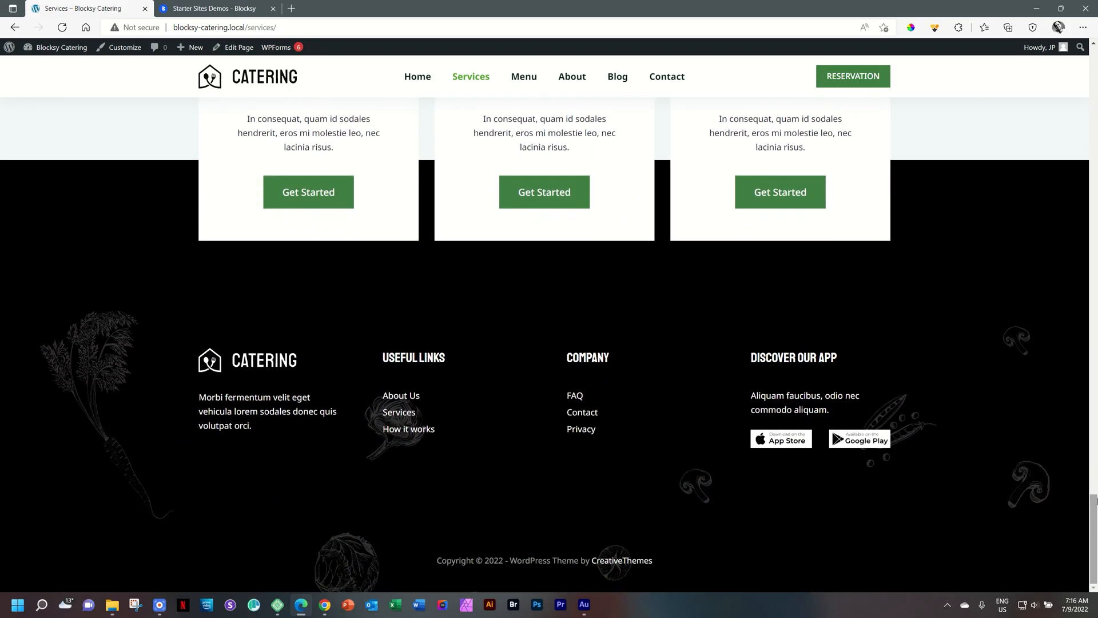
mouse_move(582, 412)
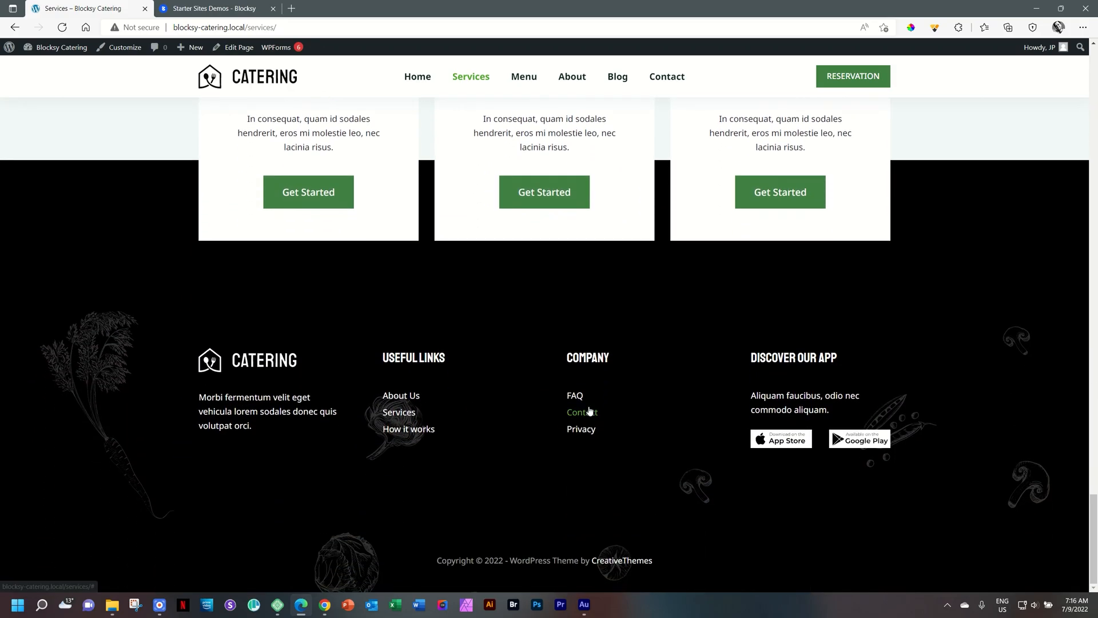
scroll("up", 3)
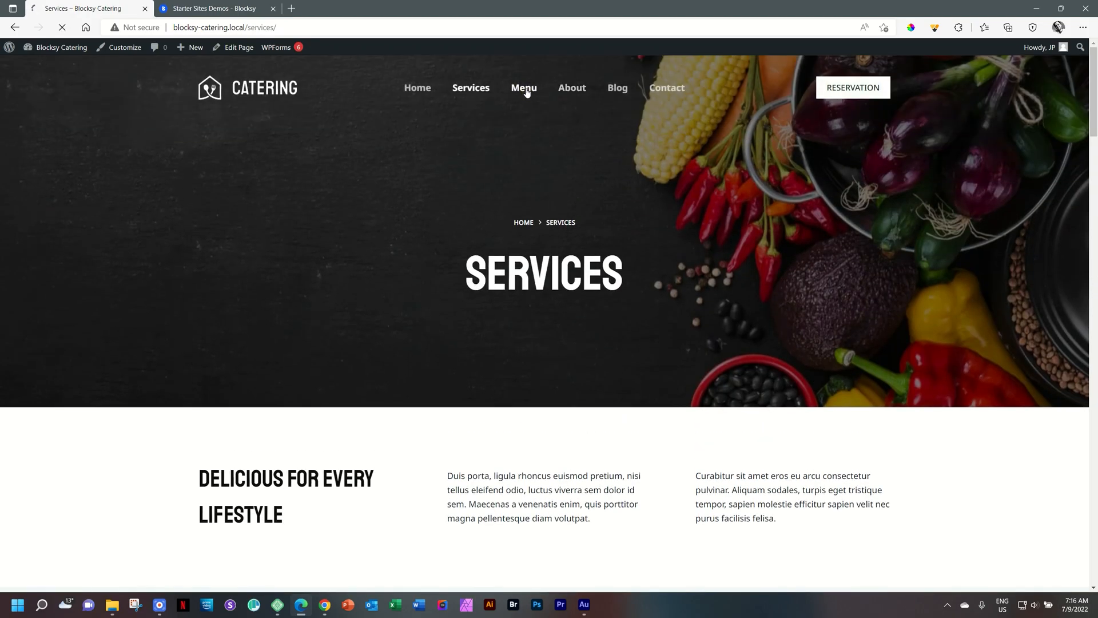
View the catering site's Menu page from top to bottom
left_click(524, 87)
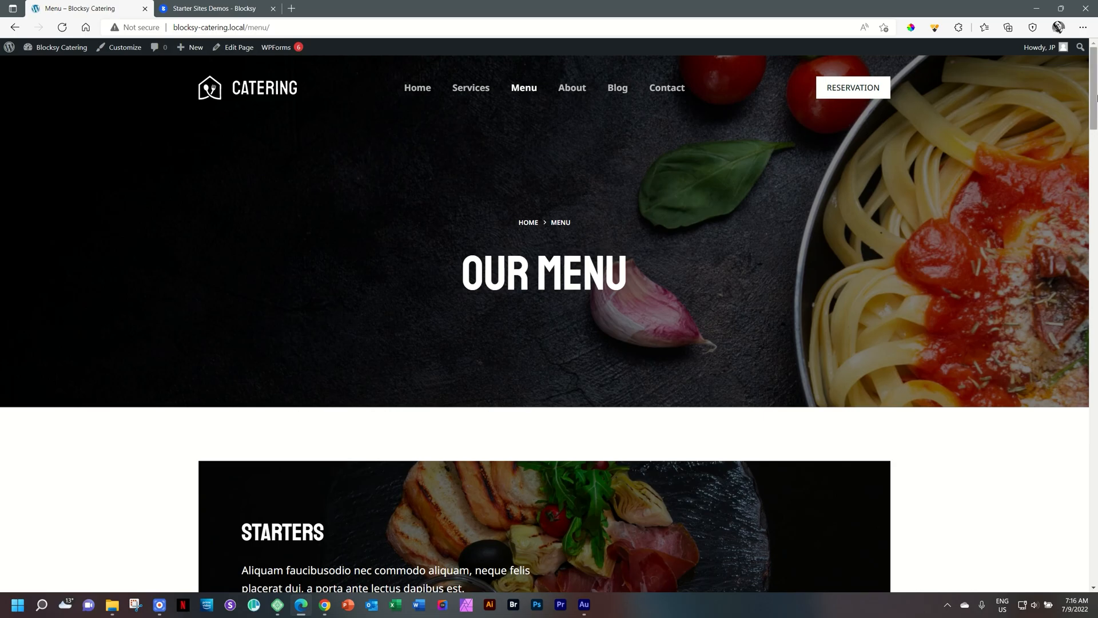
scroll("down", 3)
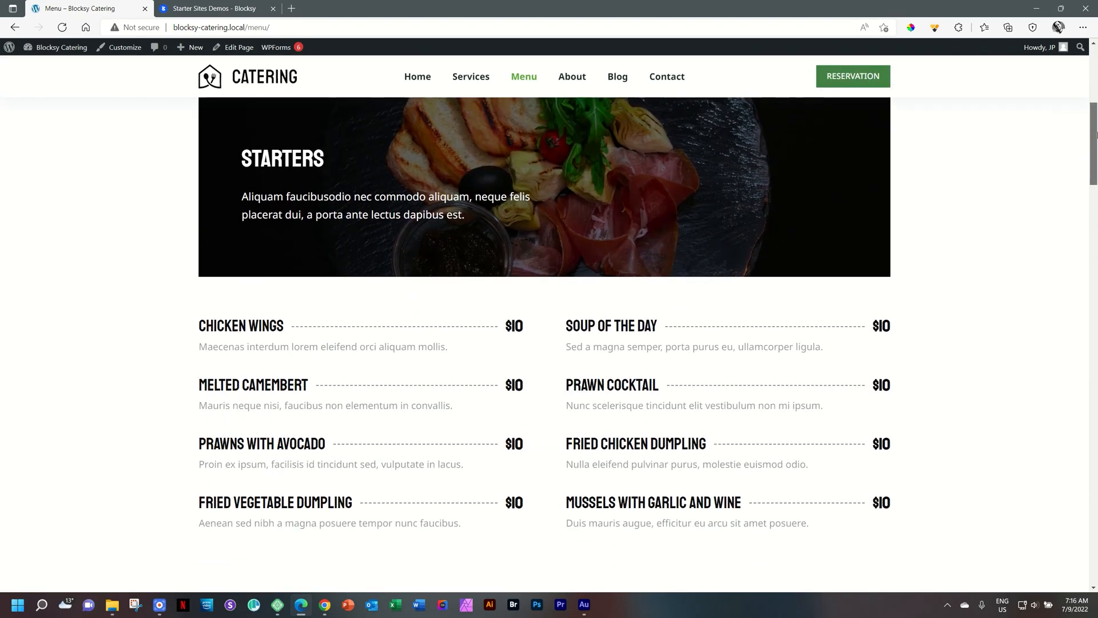
scroll("down", 3)
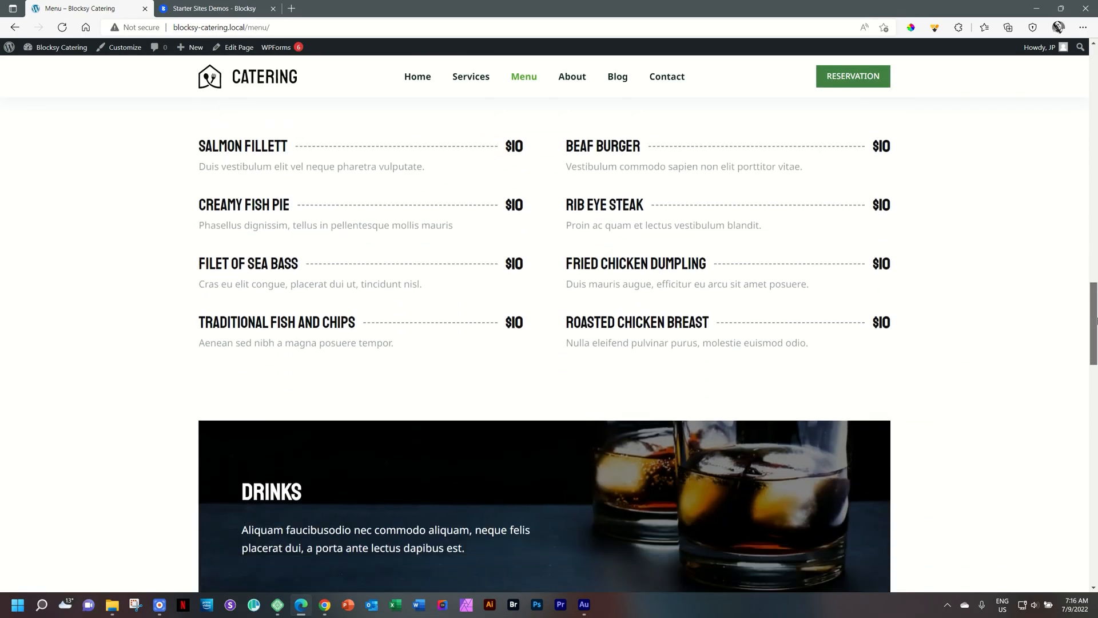
scroll("down", 3)
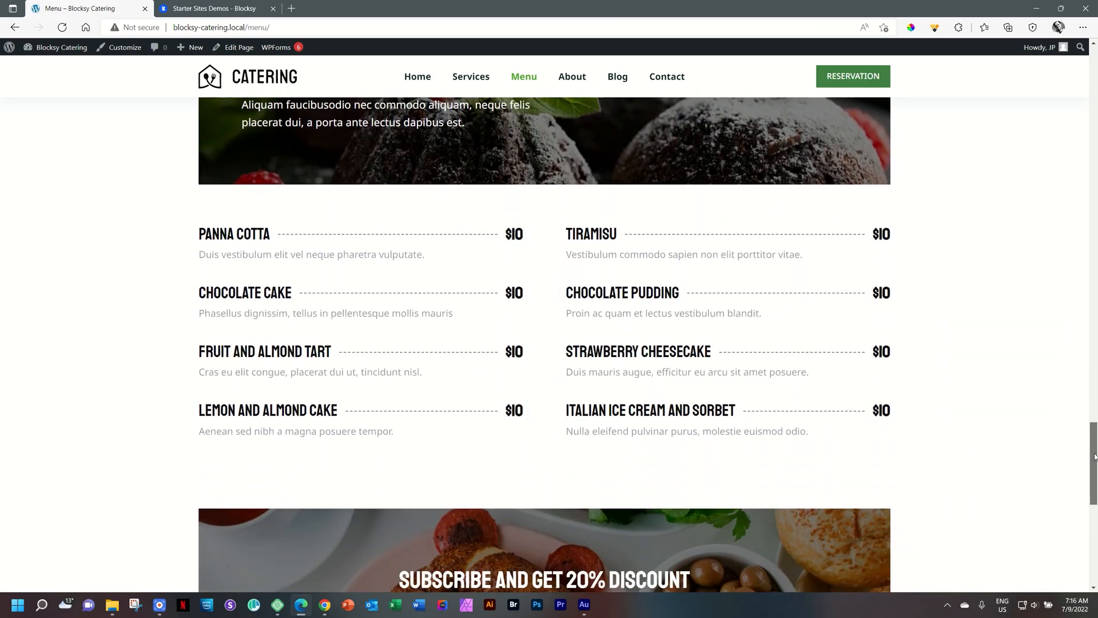
scroll("down", 3)
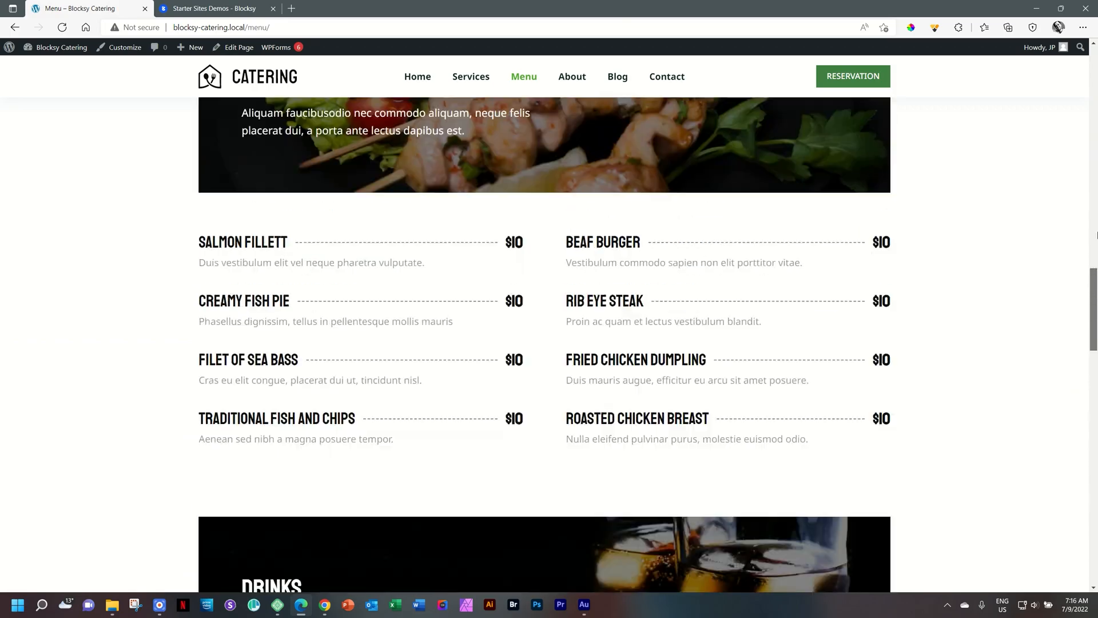
scroll("up", 3)
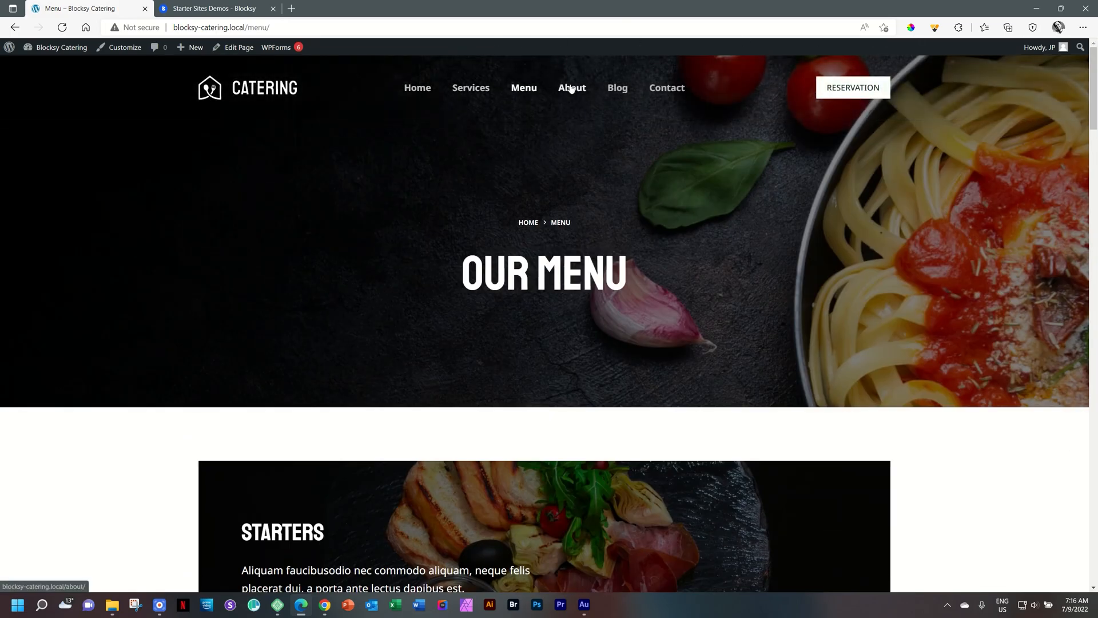
View the About page down to the FAQ and collapse the 'How do I order?' answer
left_click(572, 87)
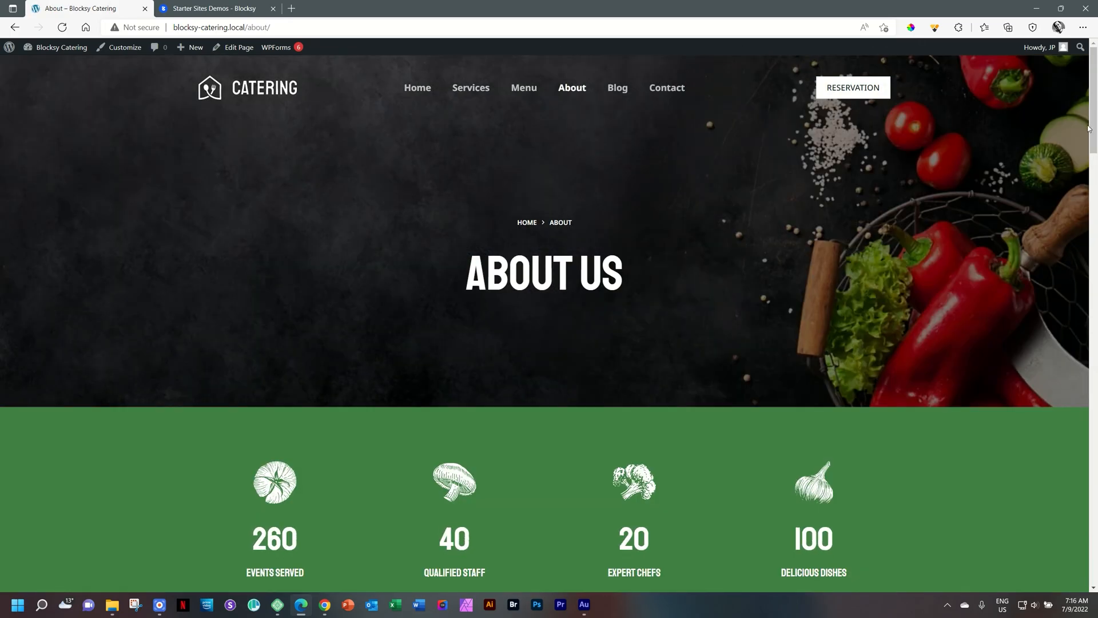
scroll("down", 3)
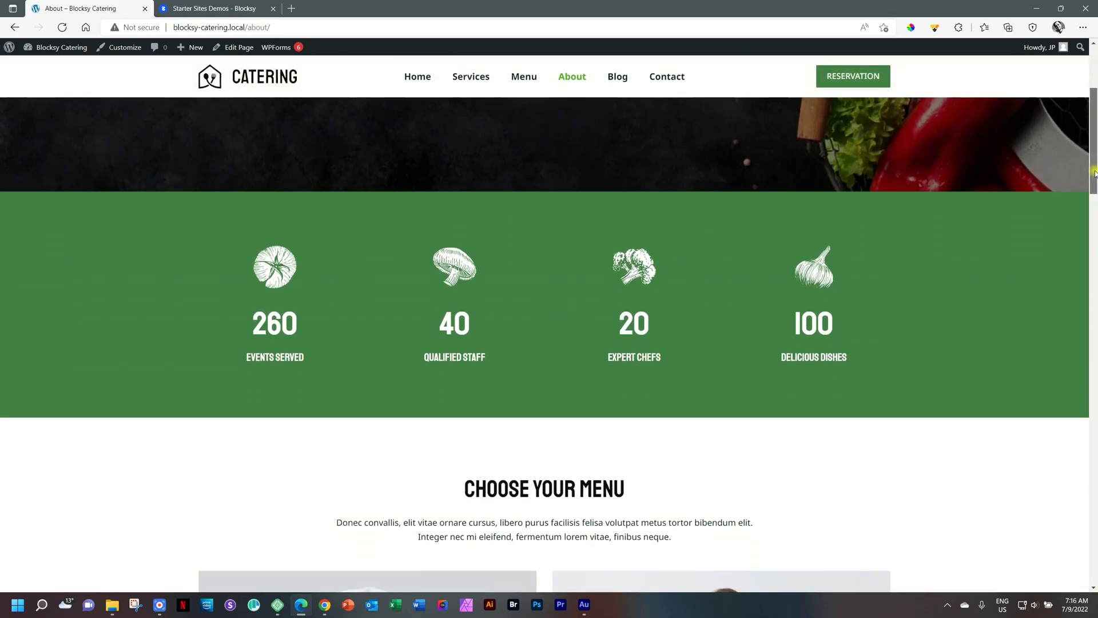
scroll("down", 3)
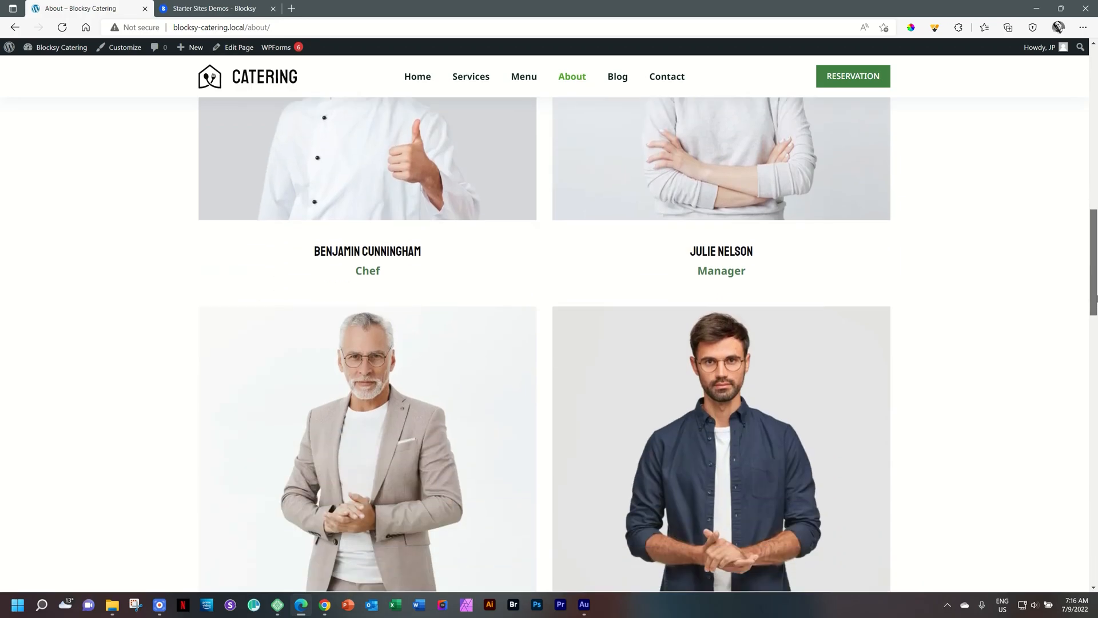
scroll("down", 3)
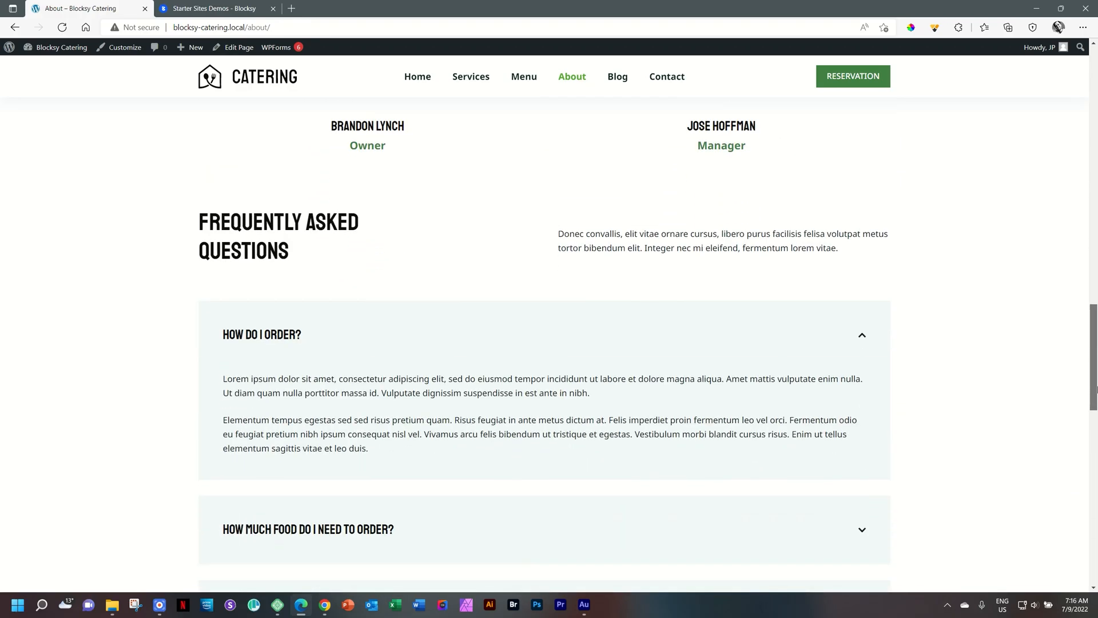
scroll("down", 3)
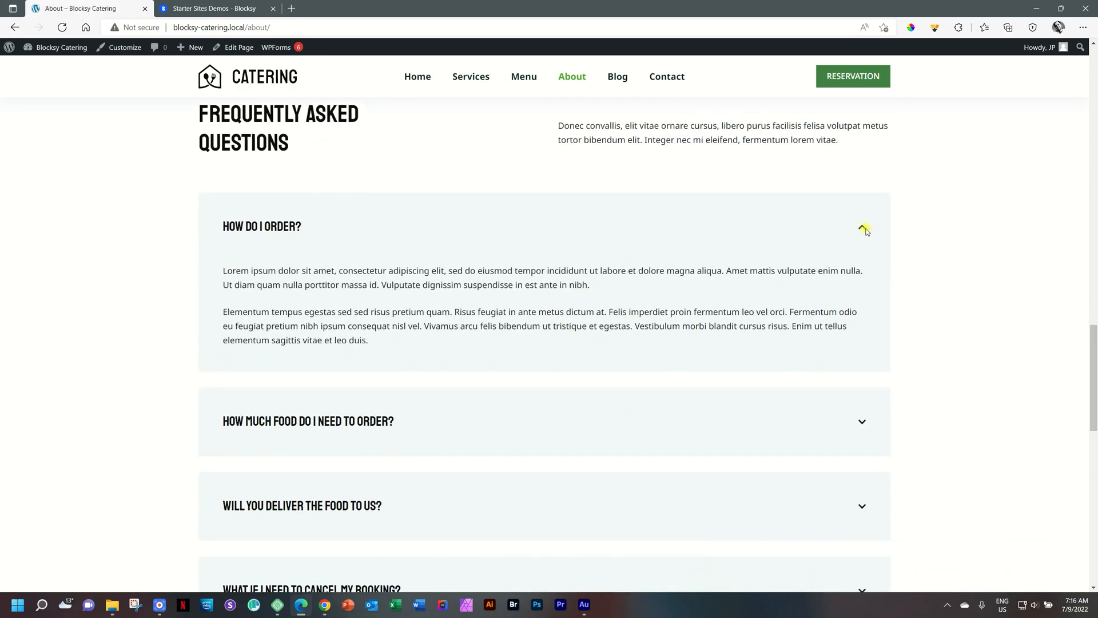
left_click(863, 227)
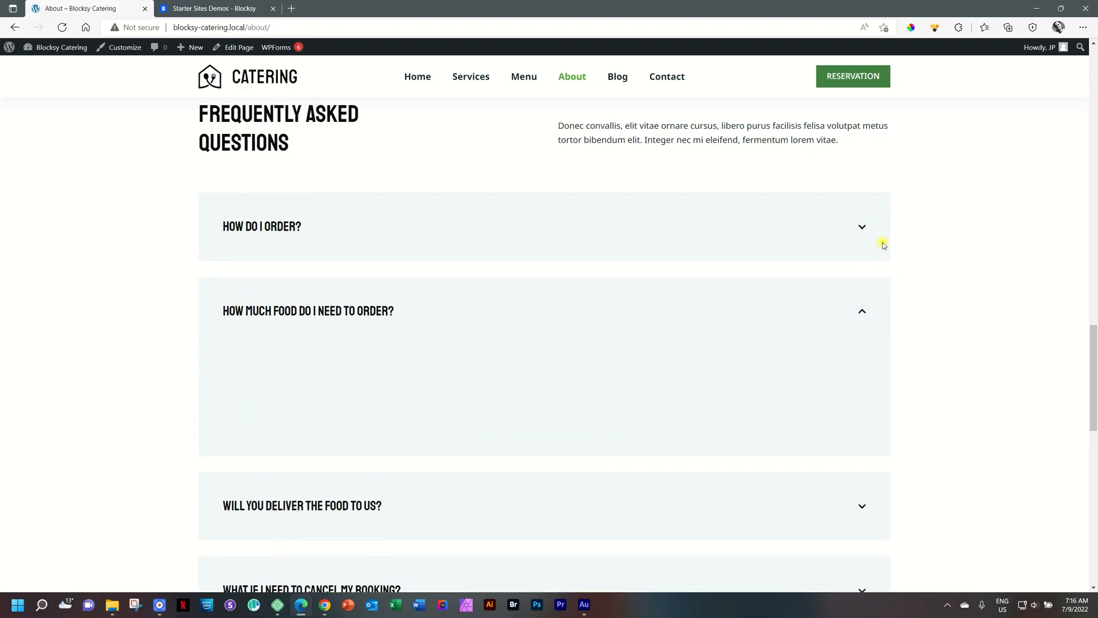
scroll("down", 3)
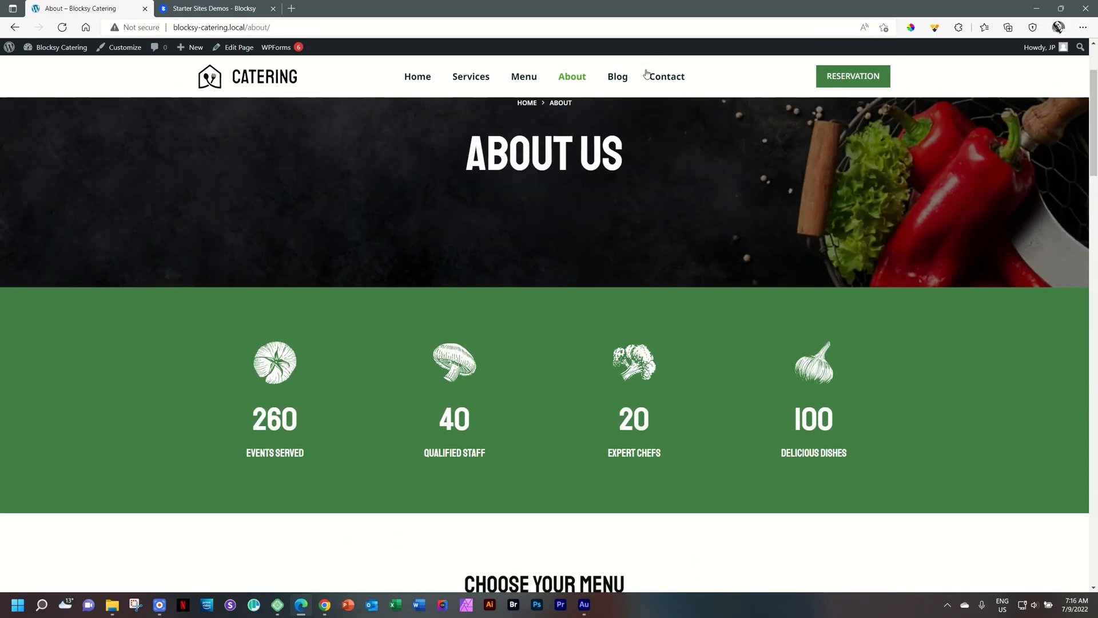
Browse the catering site's Blog page listing of posts
left_click(618, 77)
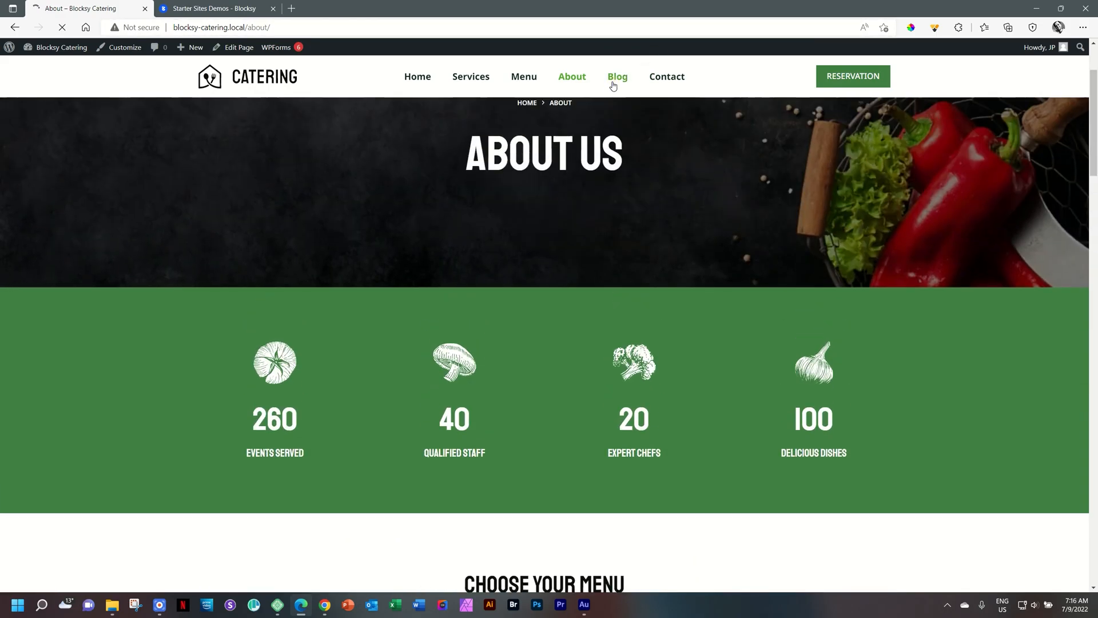
left_click(617, 77)
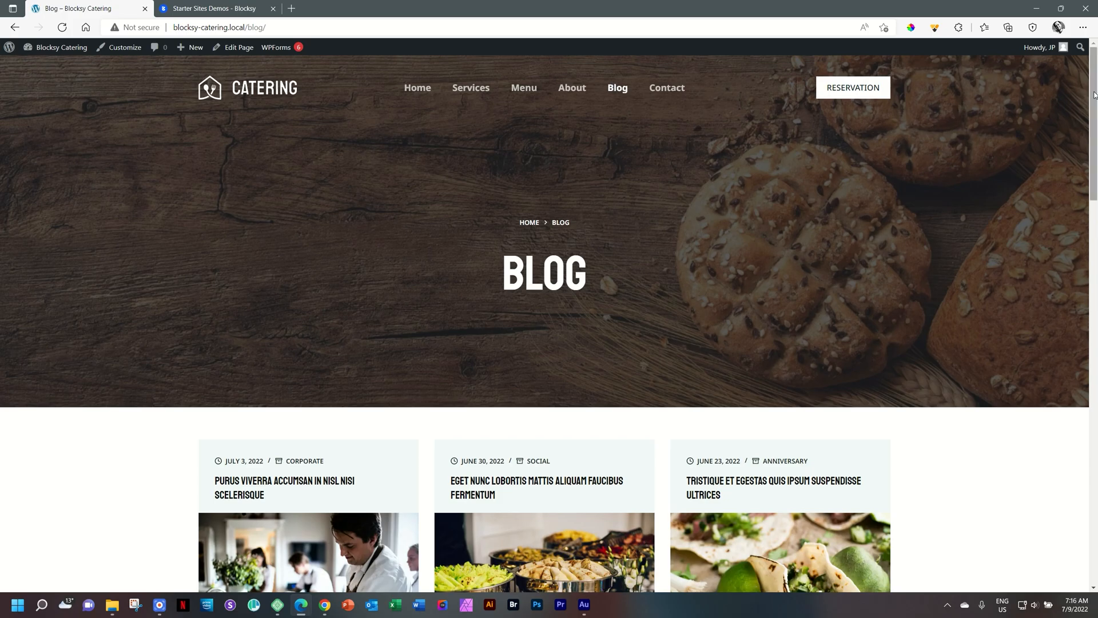
scroll("down", 3)
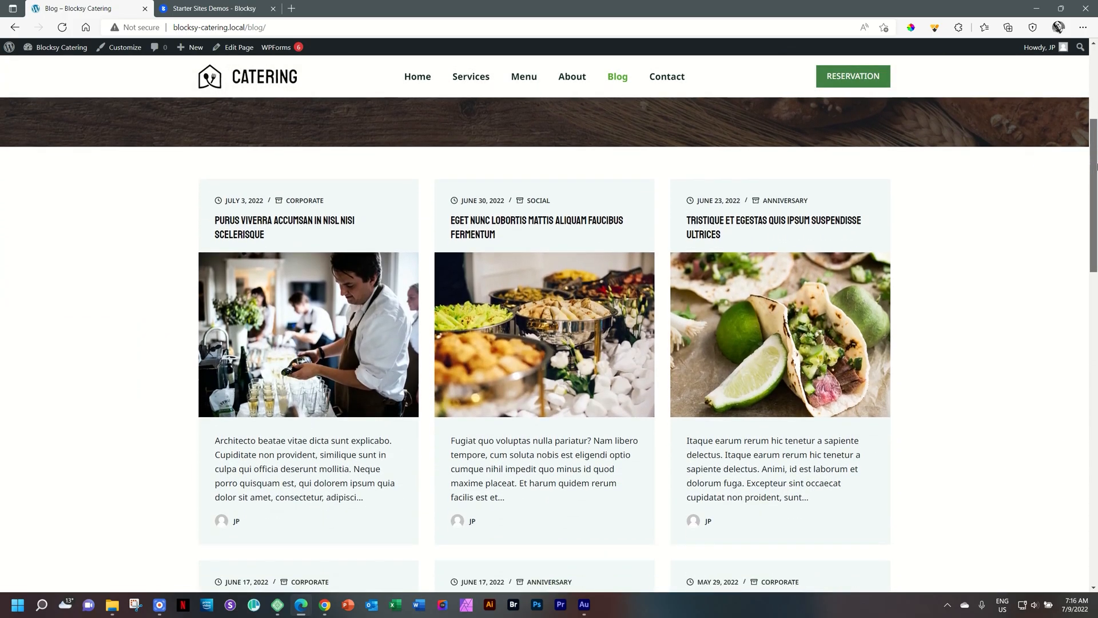
scroll("down", 3)
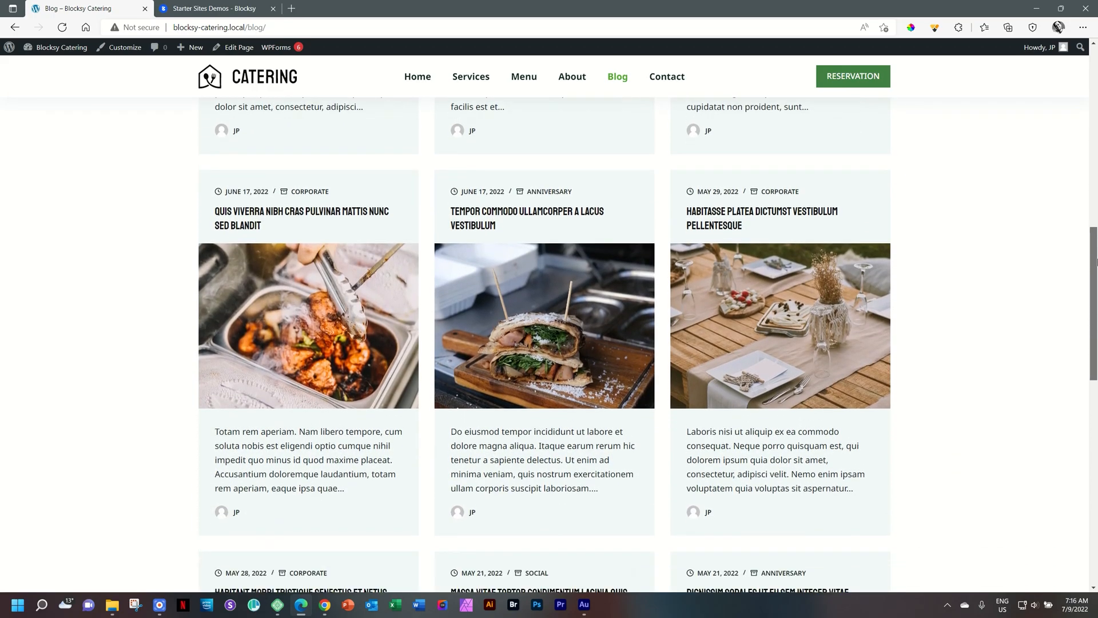
scroll("down", 3)
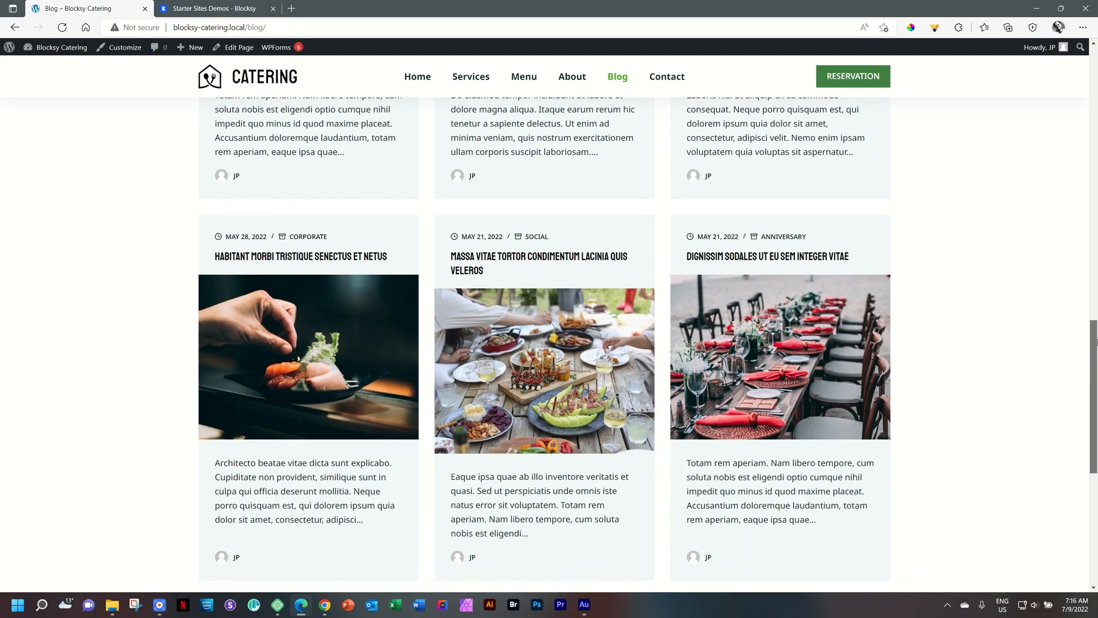
scroll("down", 3)
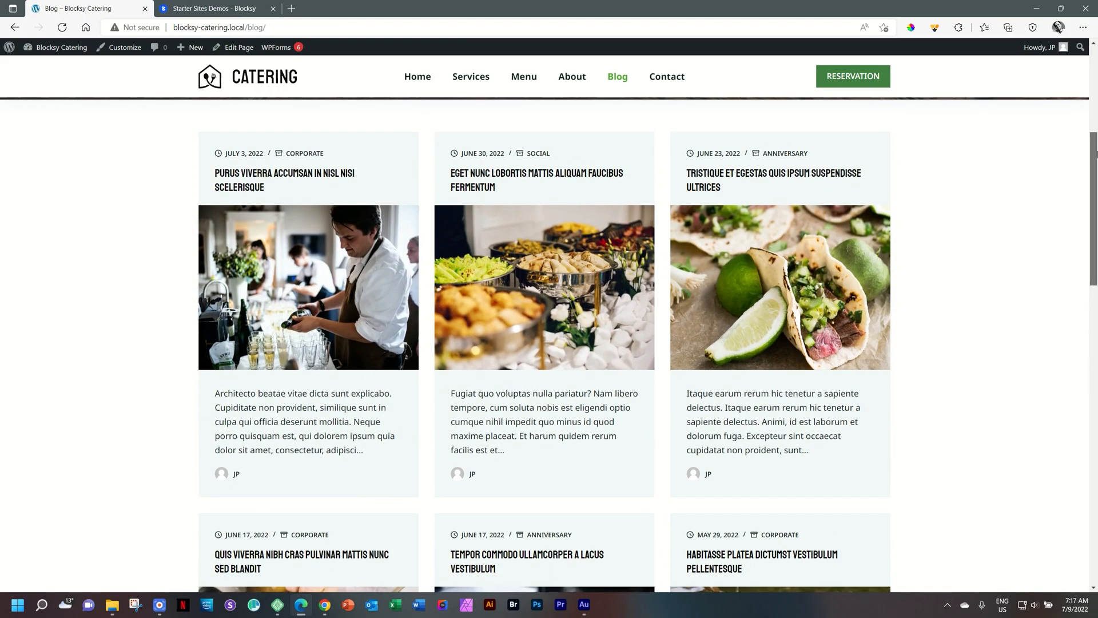
Read the Purus viverra post and follow Previous Post to the Eget nunc lobortis post
left_click(254, 181)
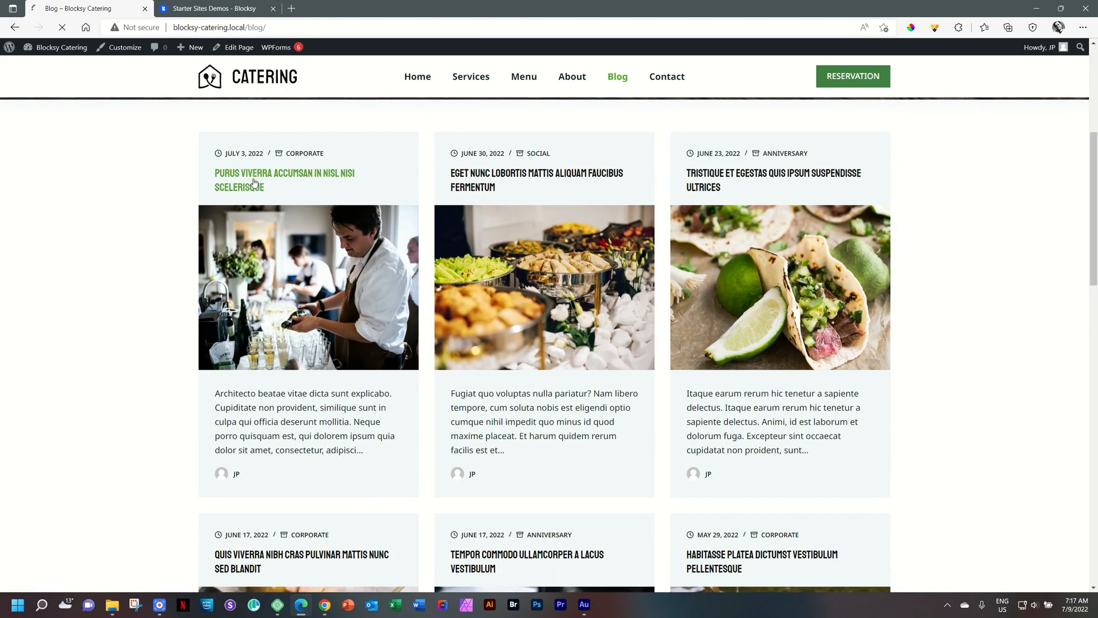
left_click(251, 179)
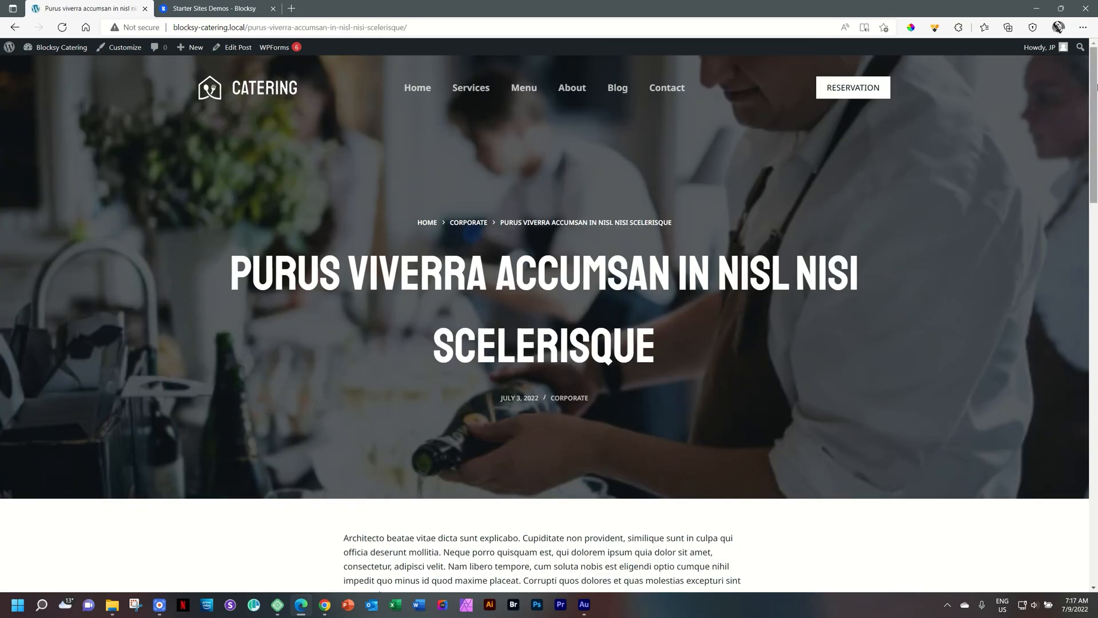
scroll("down", 3)
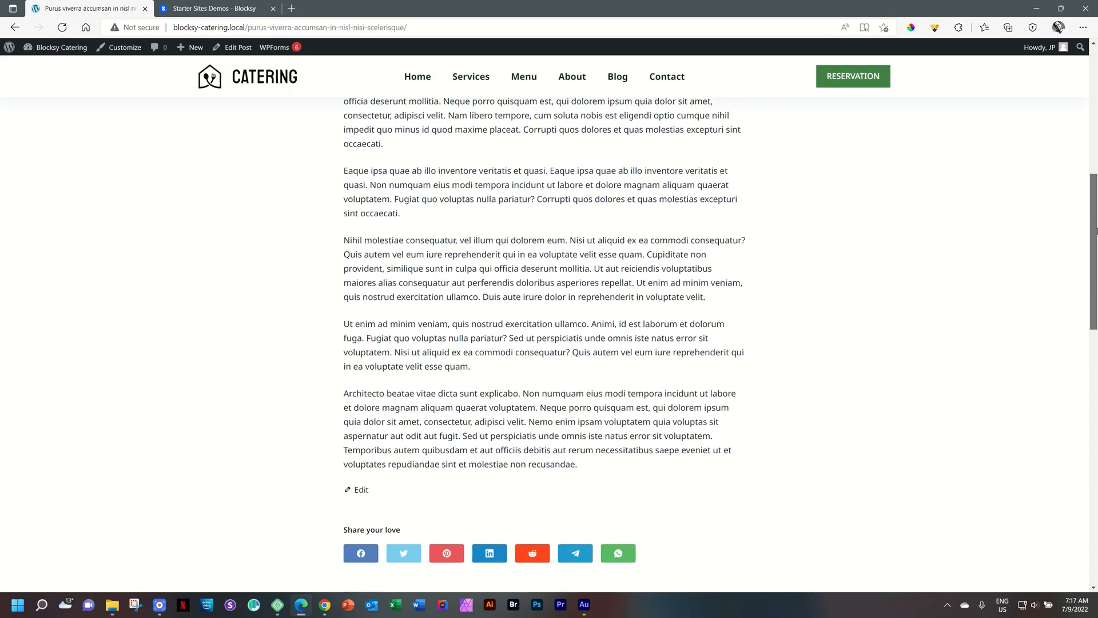
scroll("down", 3)
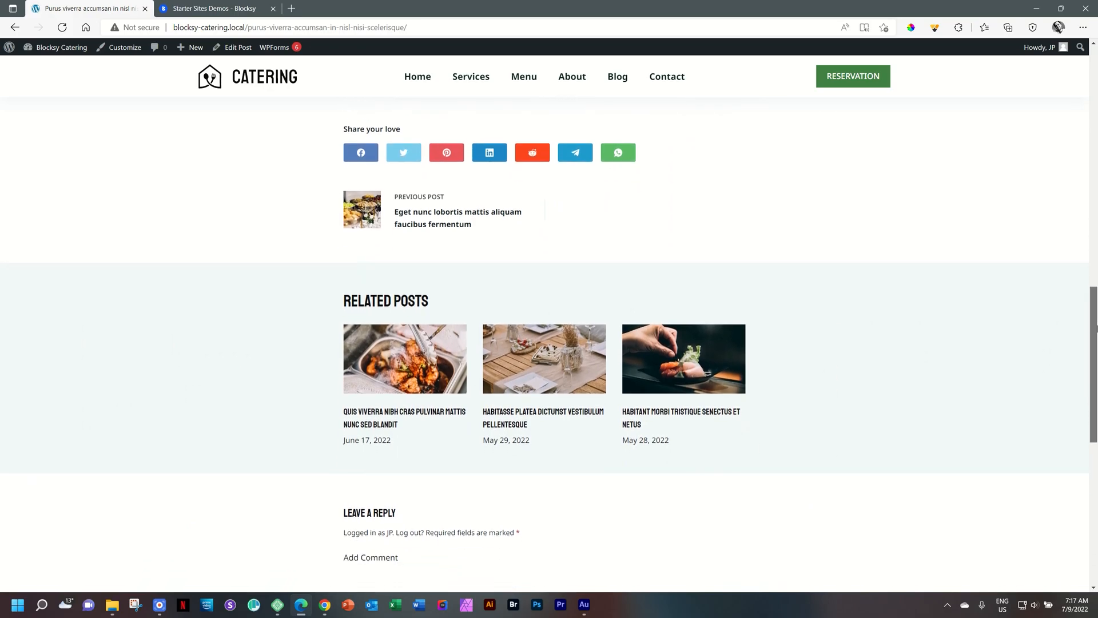
mouse_move(703, 171)
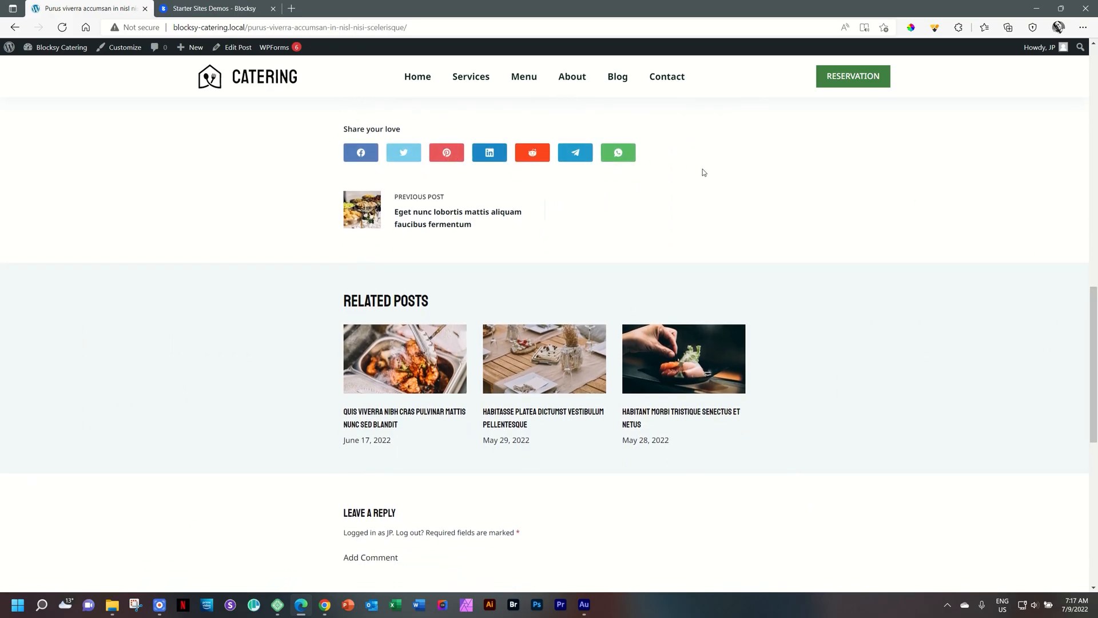
mouse_move(385, 204)
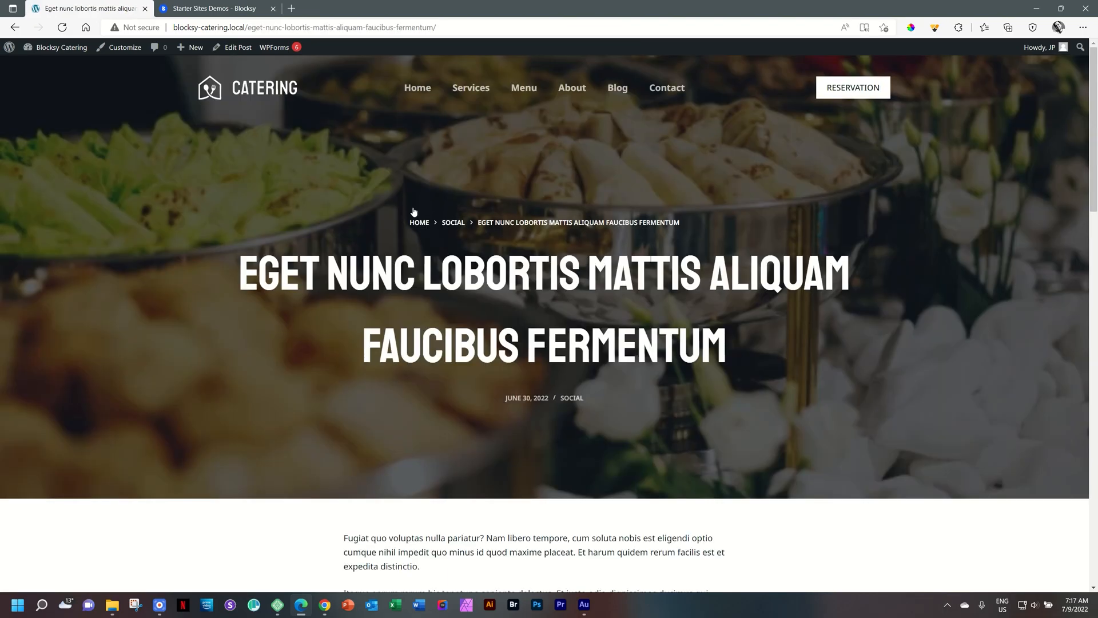
scroll("down", 3)
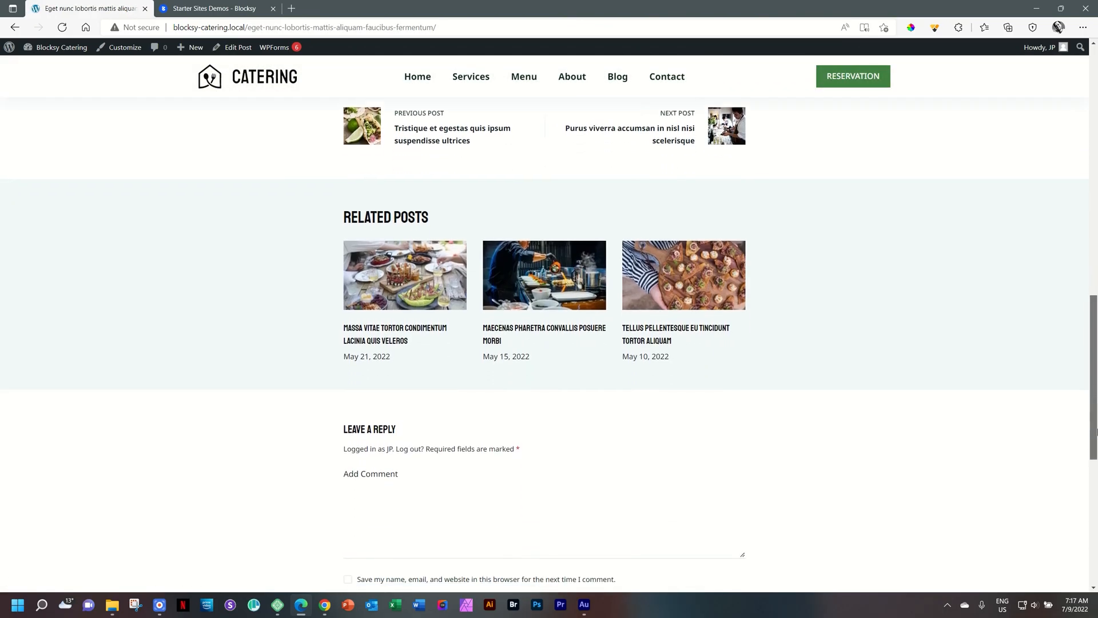
scroll("up", 3)
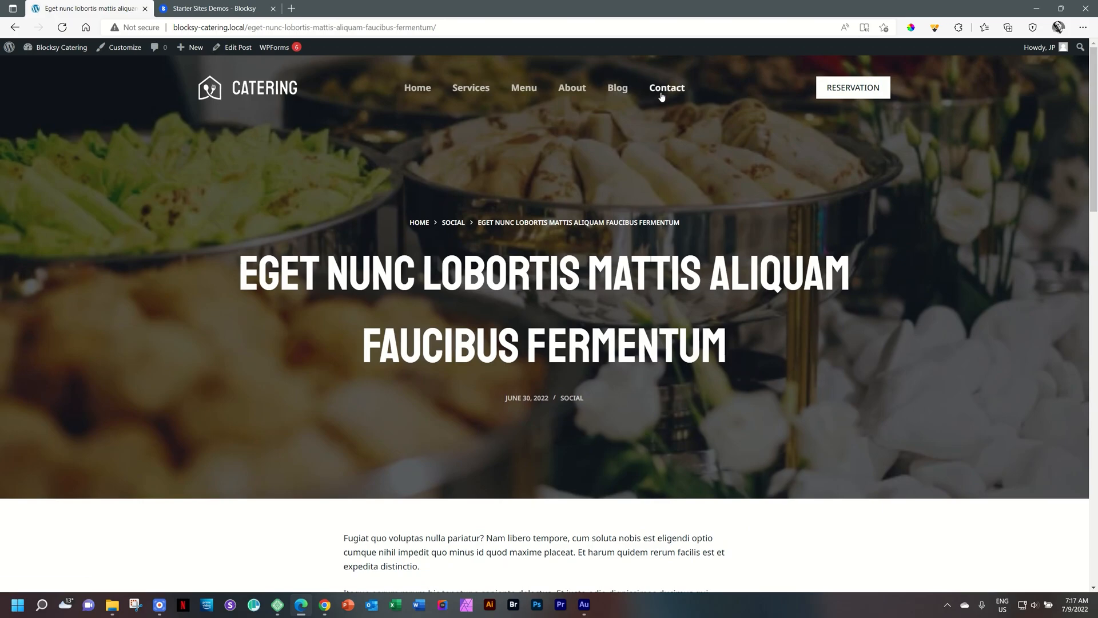
View the Contact page with its address, email, opening-hours cards and reservation form, returning to the hero
left_click(667, 87)
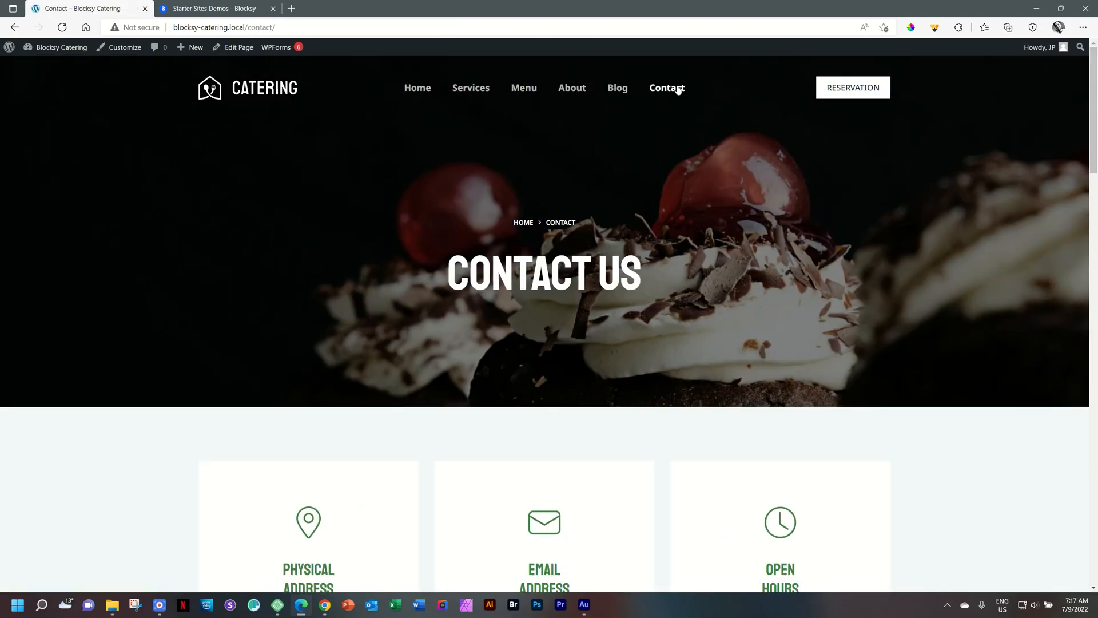
scroll("down", 3)
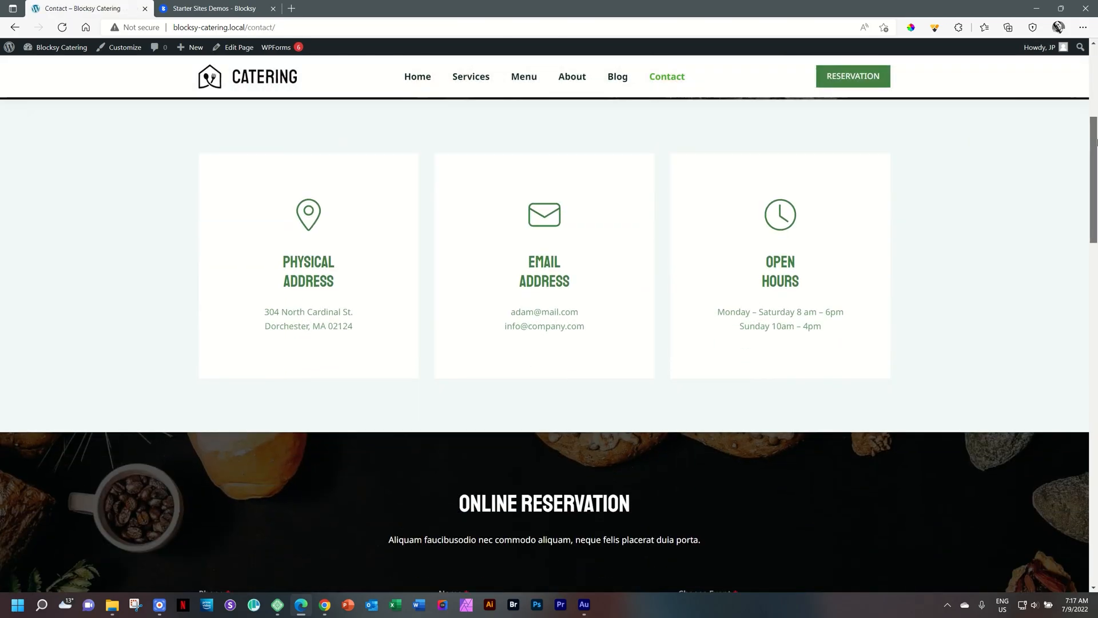
scroll("down", 3)
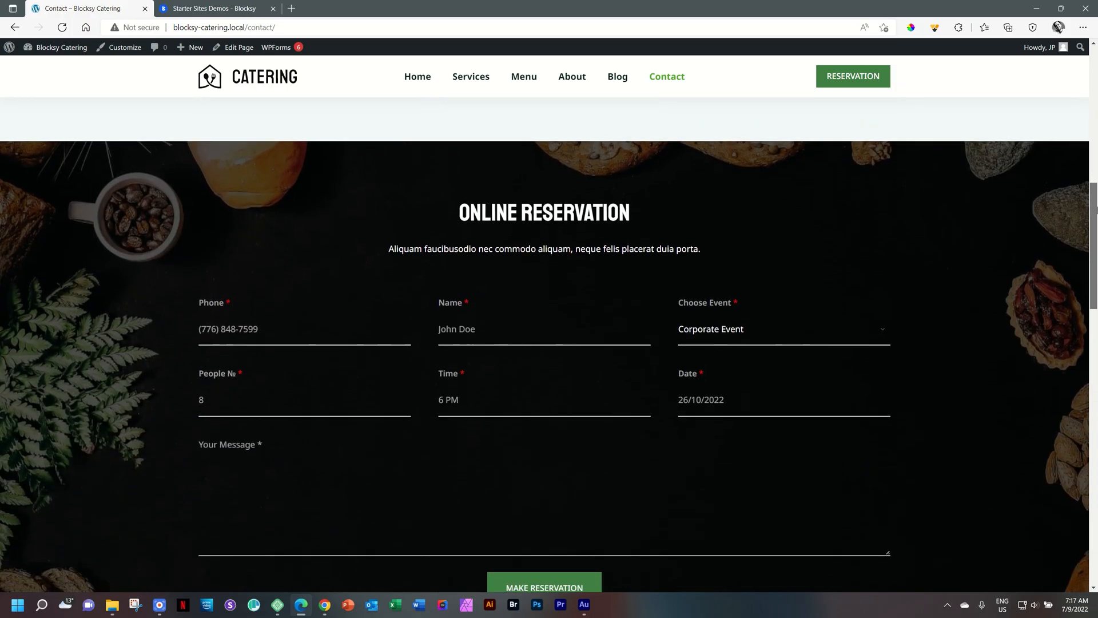
scroll("down", 3)
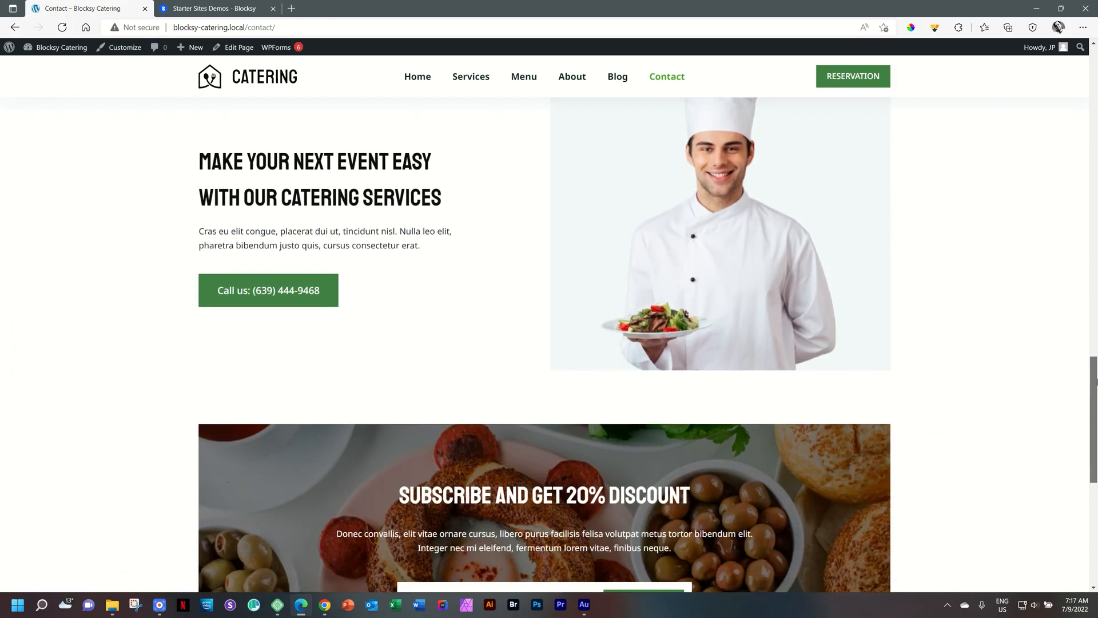
scroll("up", 3)
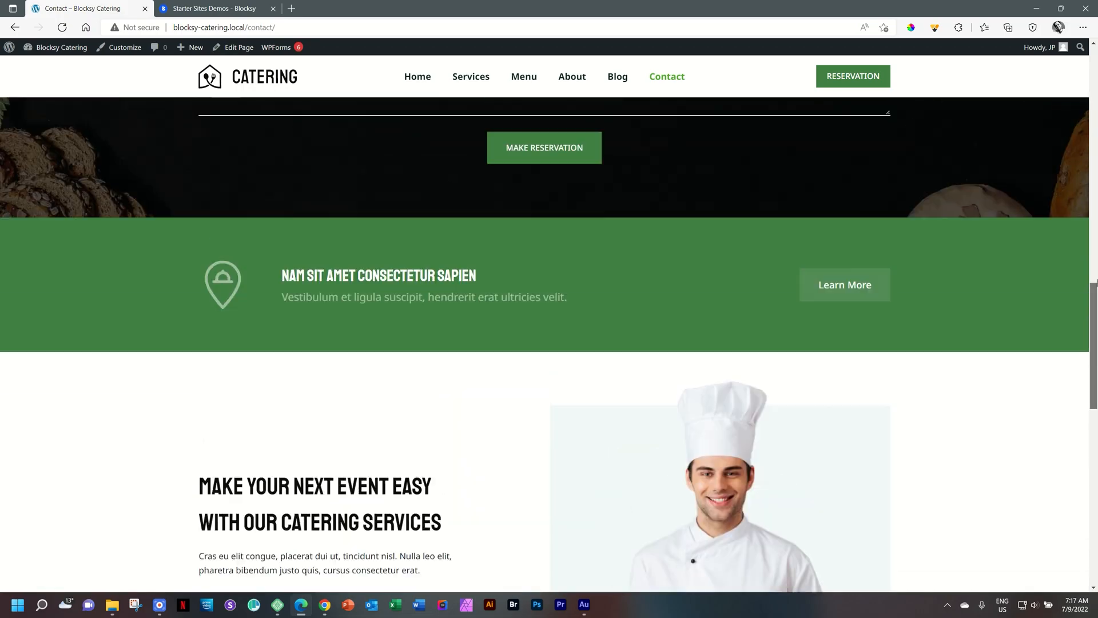
scroll("up", 3)
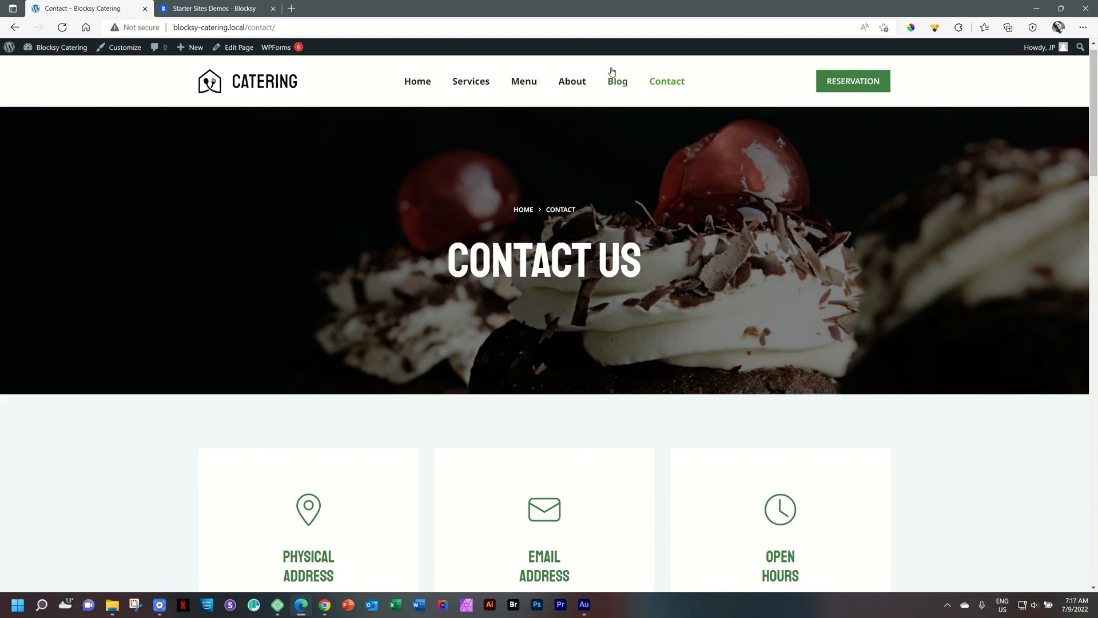
mouse_move(515, 87)
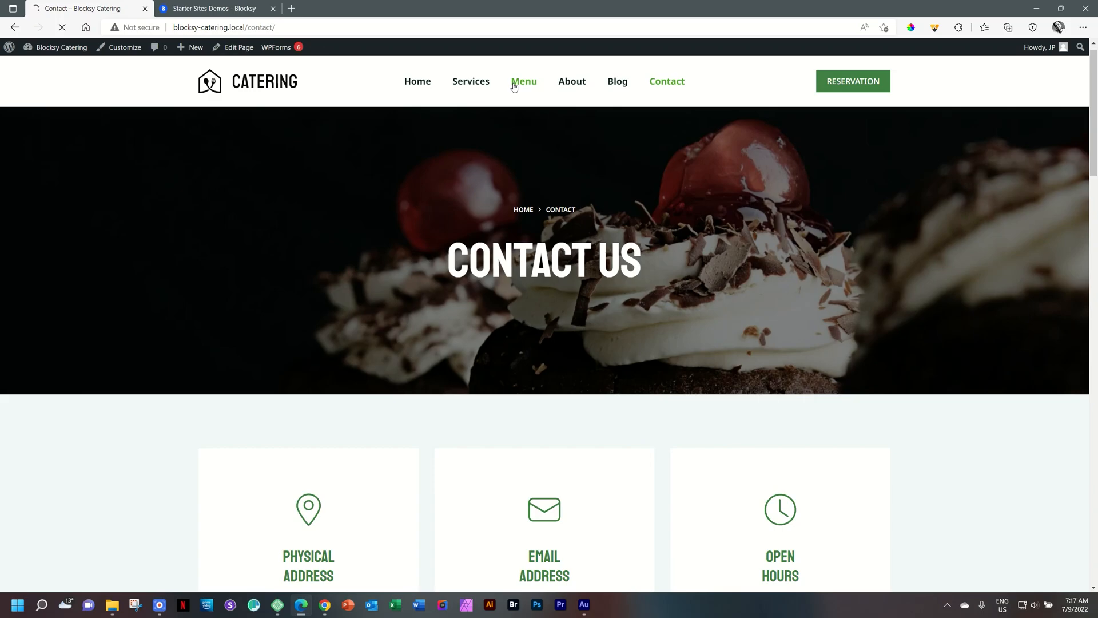
Bring the Menu page into the block editor via Edit Page, showing its Salads items
left_click(524, 81)
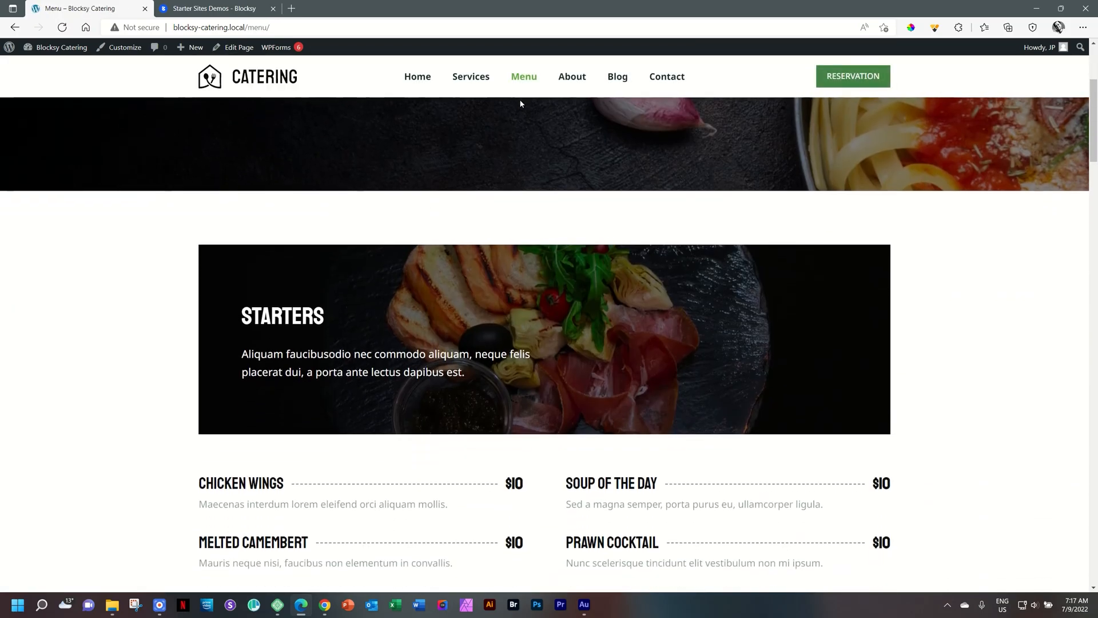
scroll("down", 3)
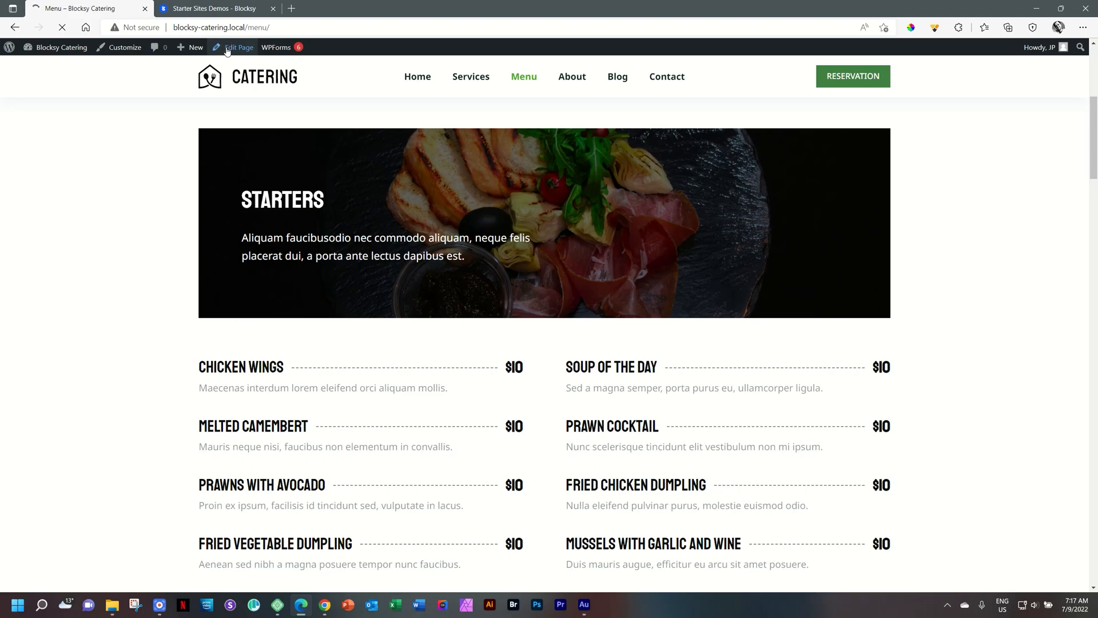
left_click(239, 48)
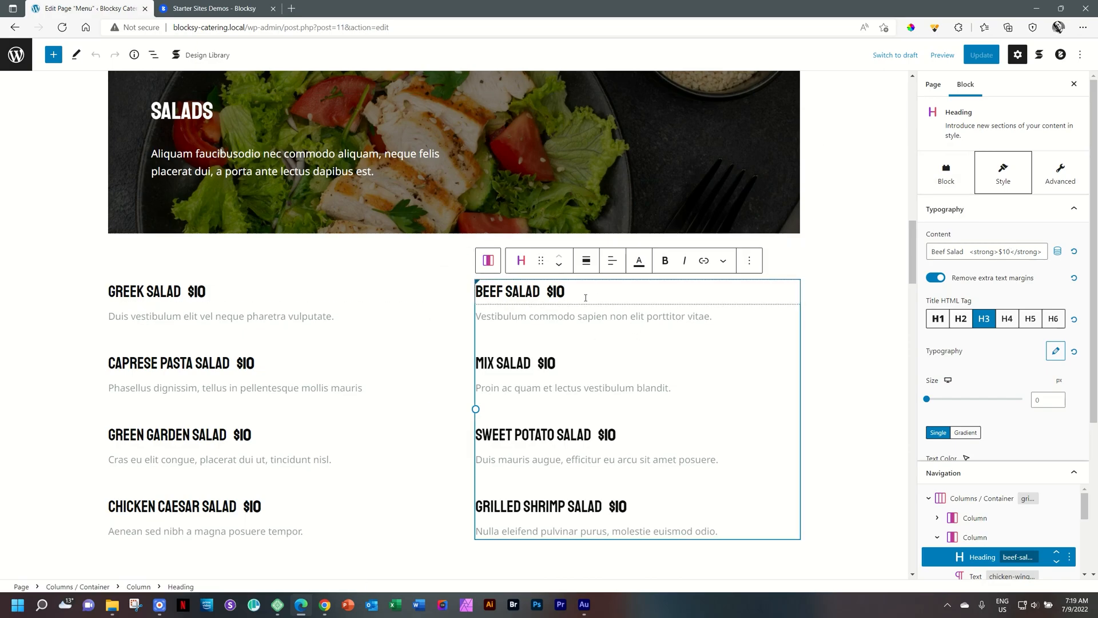
mouse_move(576, 279)
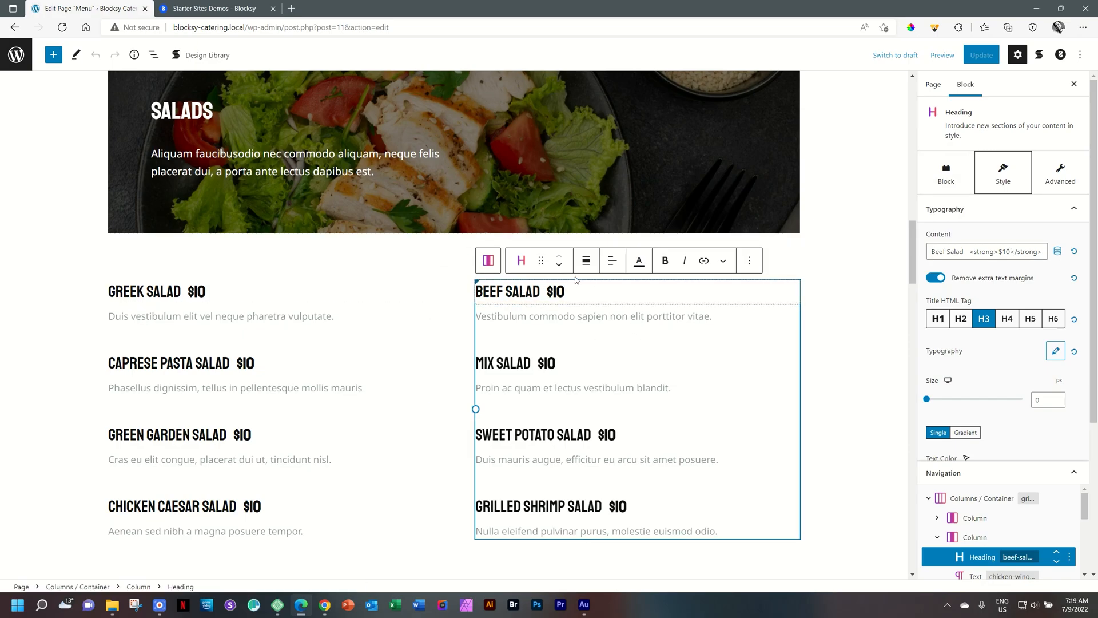
left_click(563, 293)
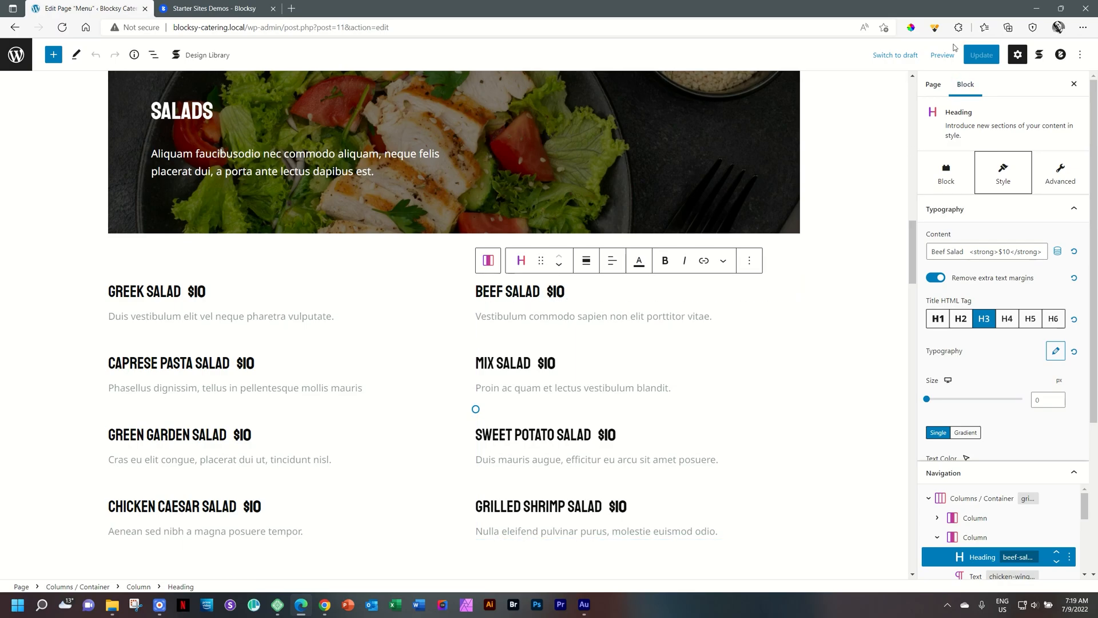
Preview the Menu page in a new tab and scroll to the Starters items with prices
left_click(943, 55)
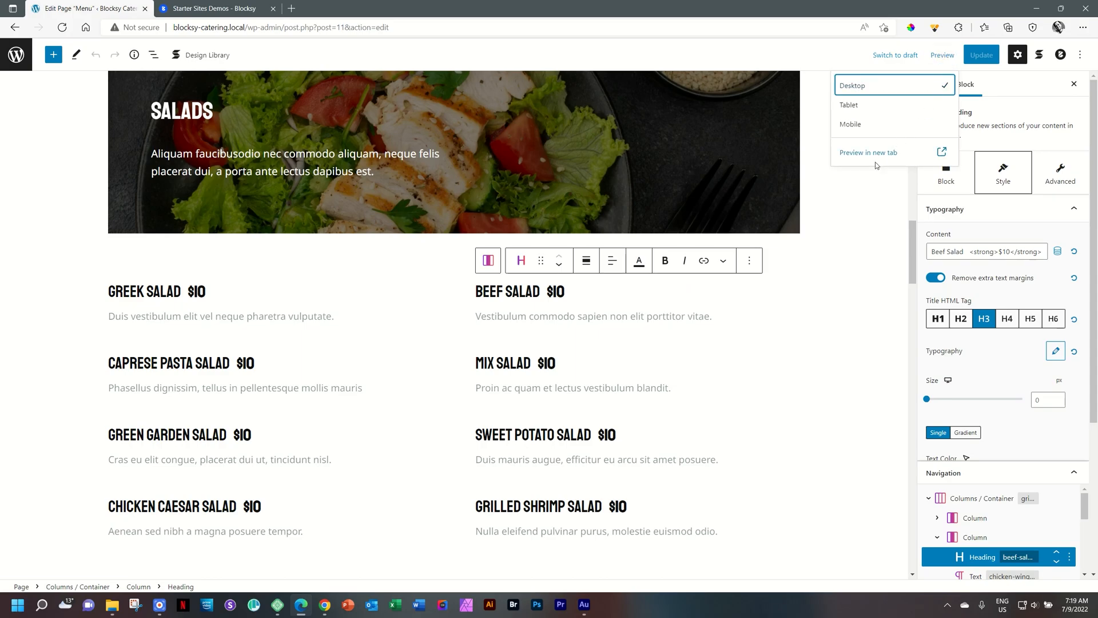
left_click(869, 152)
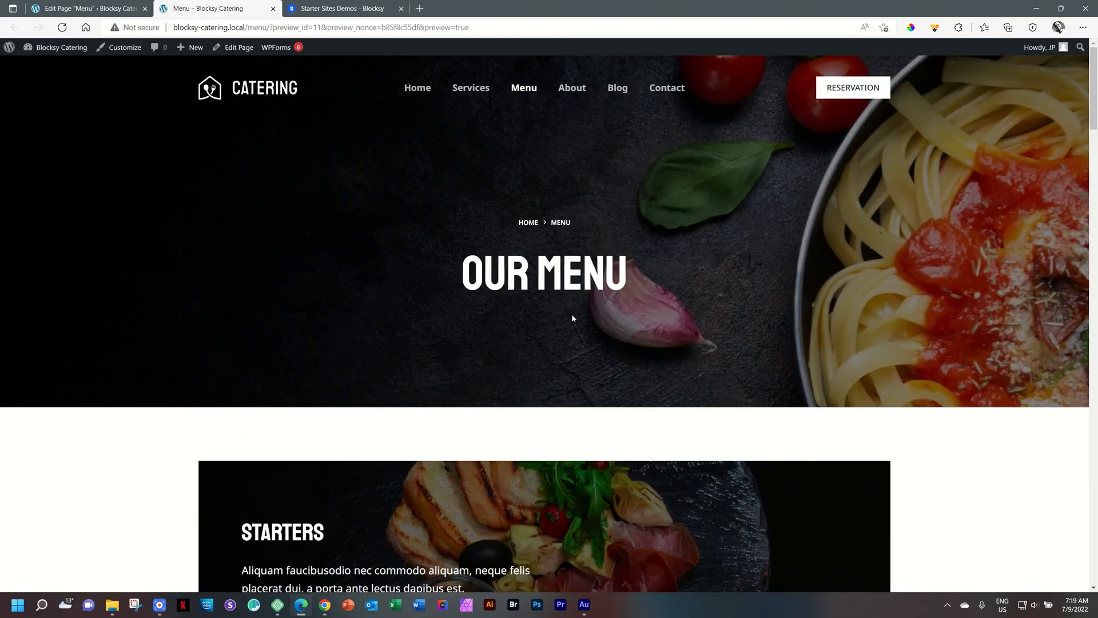
scroll("down", 3)
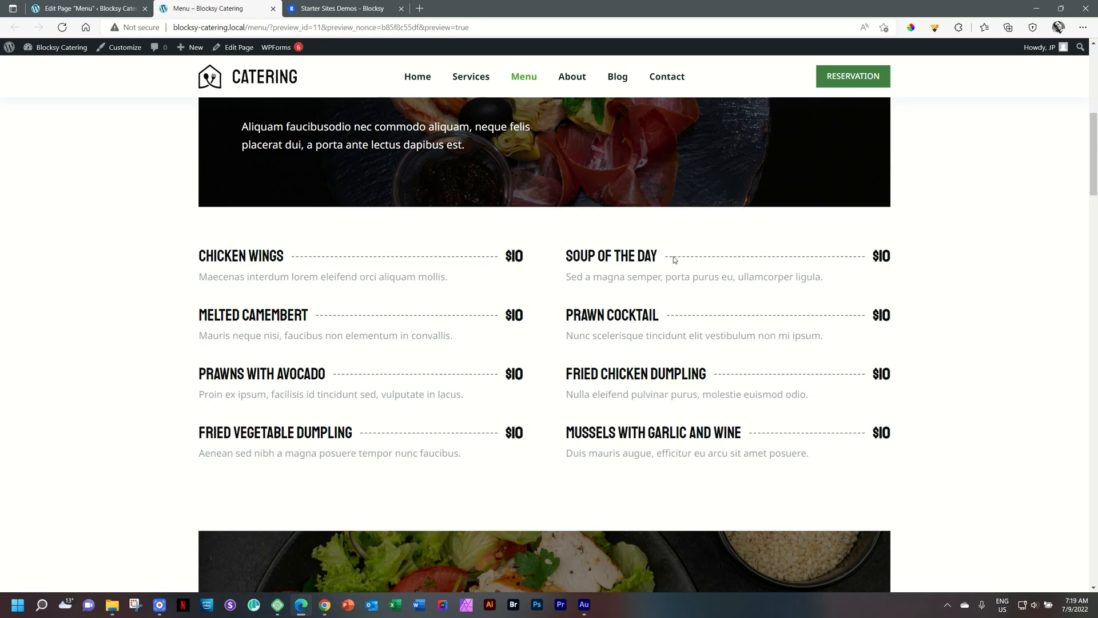
mouse_move(768, 258)
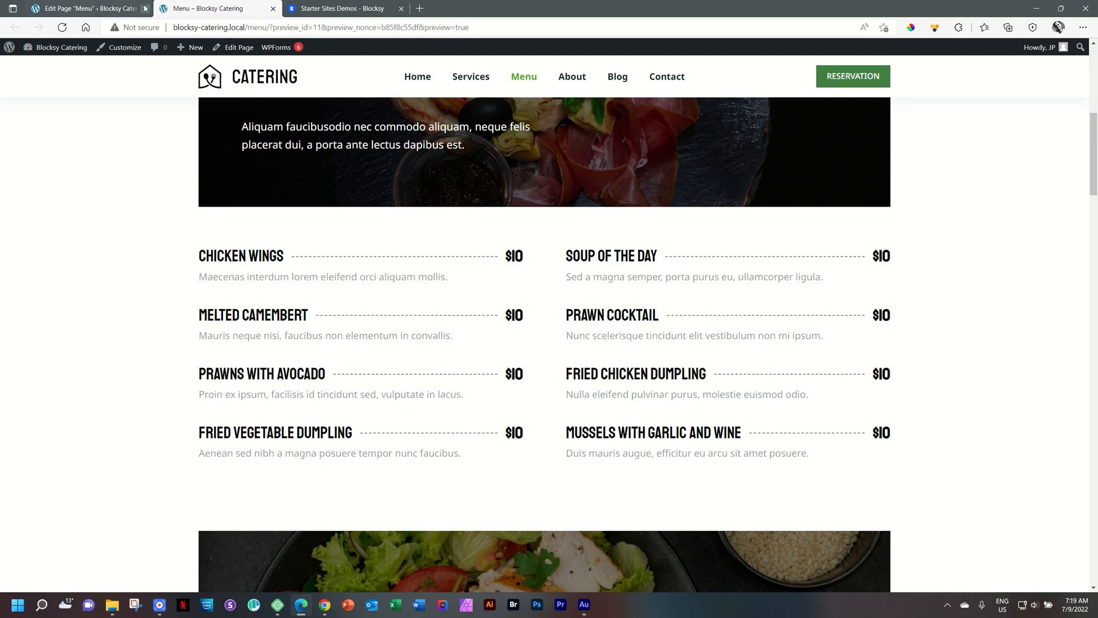
Return to the block editor tab with the Menu page's Soup of the Day heading selected
left_click(86, 9)
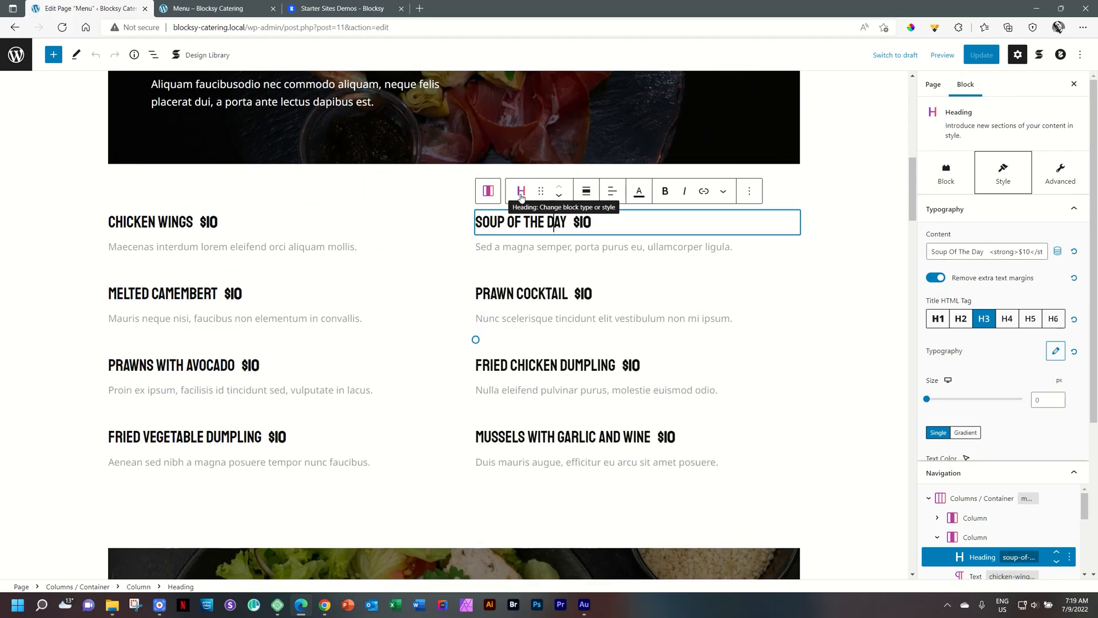
mouse_move(948, 218)
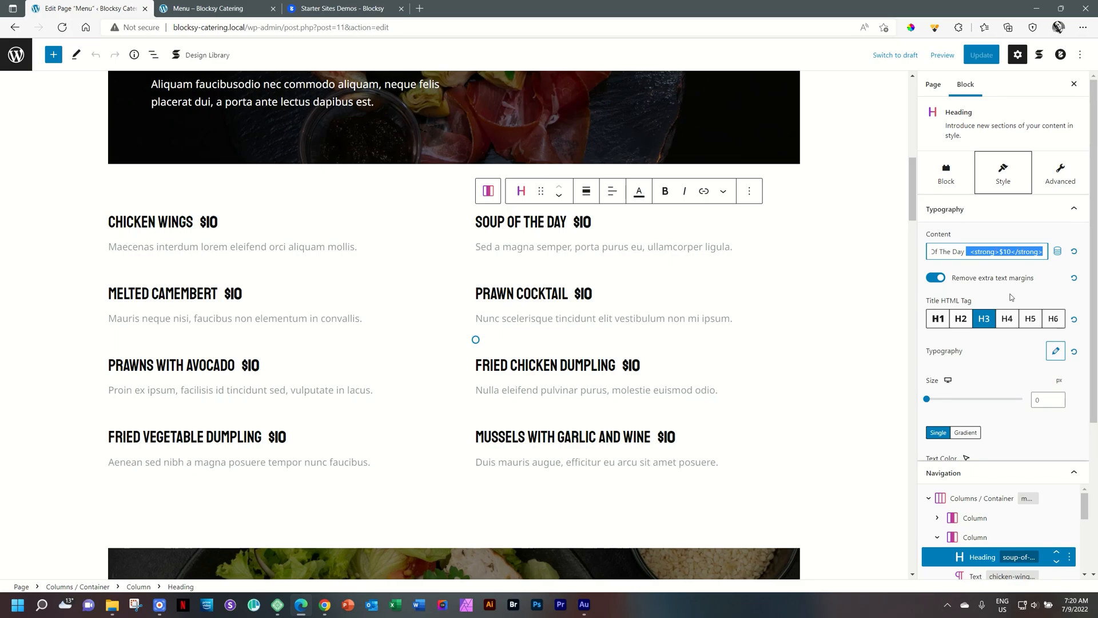
mouse_move(1016, 266)
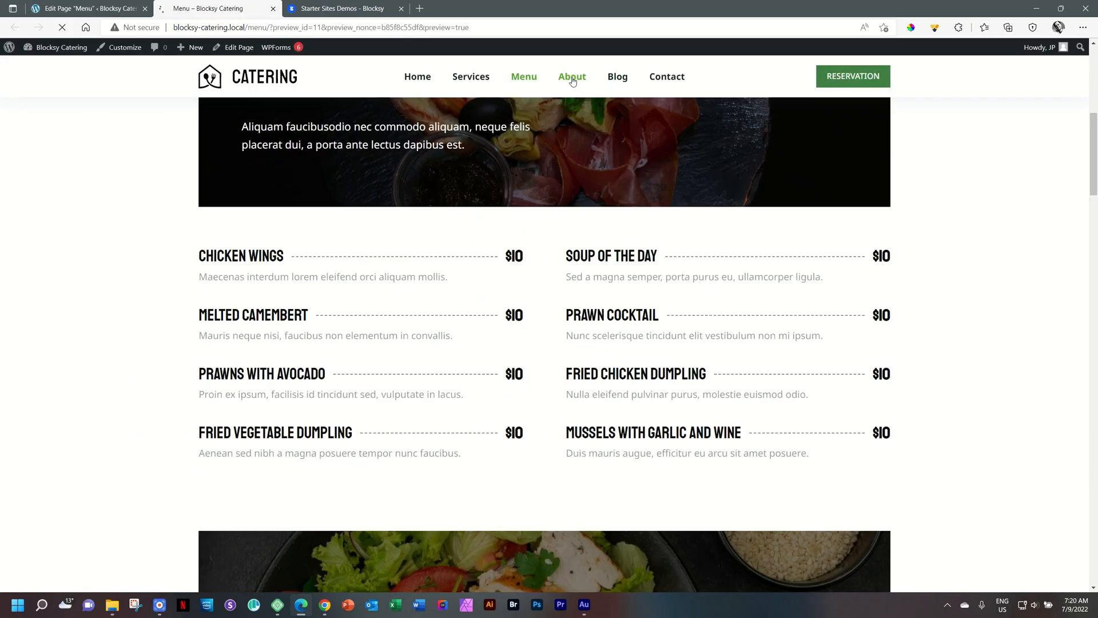
Edit the About page, collapse the FAQ 'How do I order?' item and select its question heading block
left_click(572, 75)
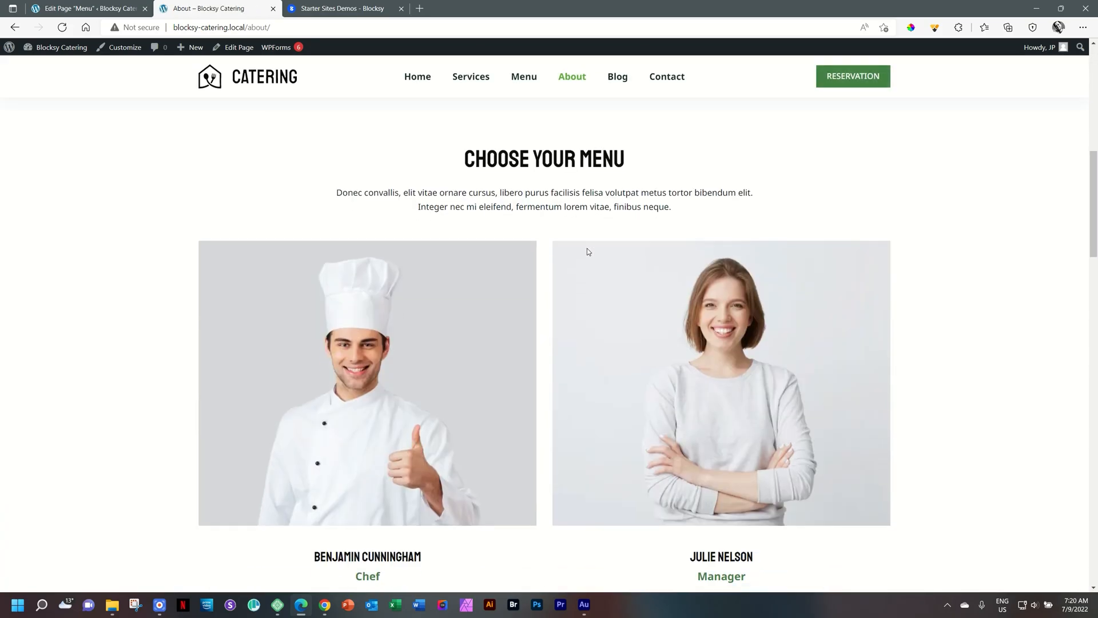
scroll("down", 3)
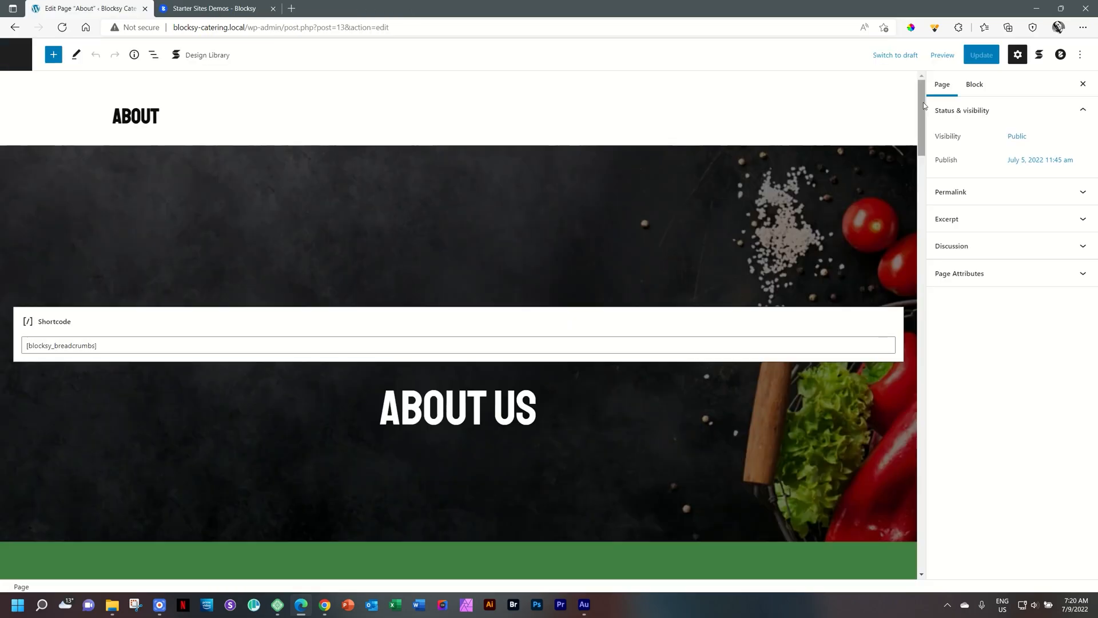
scroll("down", 3)
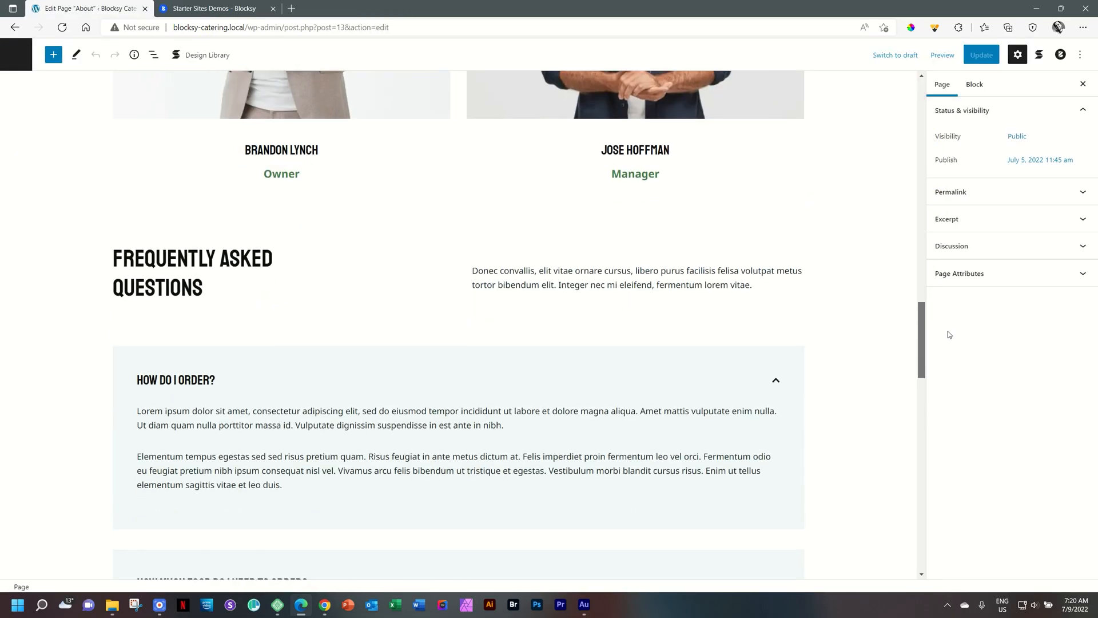
scroll("down", 3)
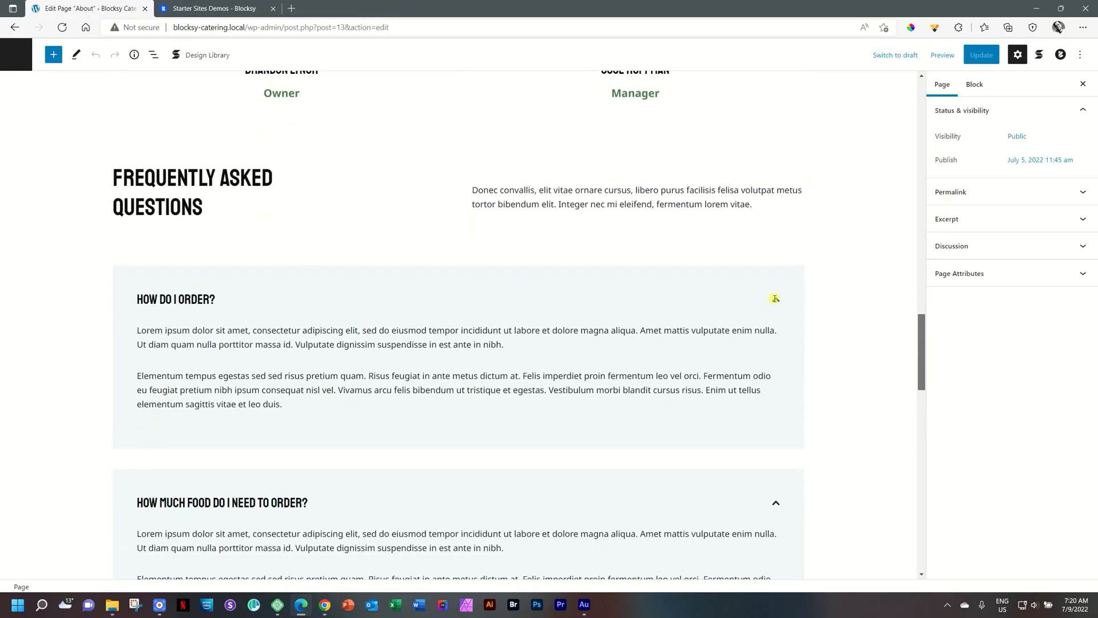
left_click(177, 300)
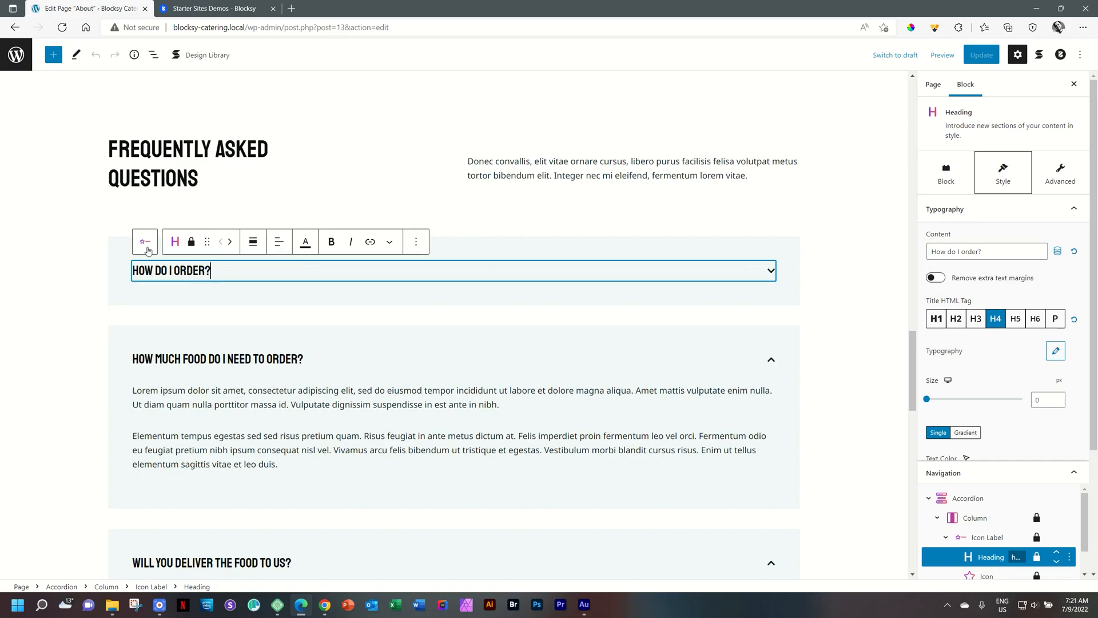
left_click(144, 242)
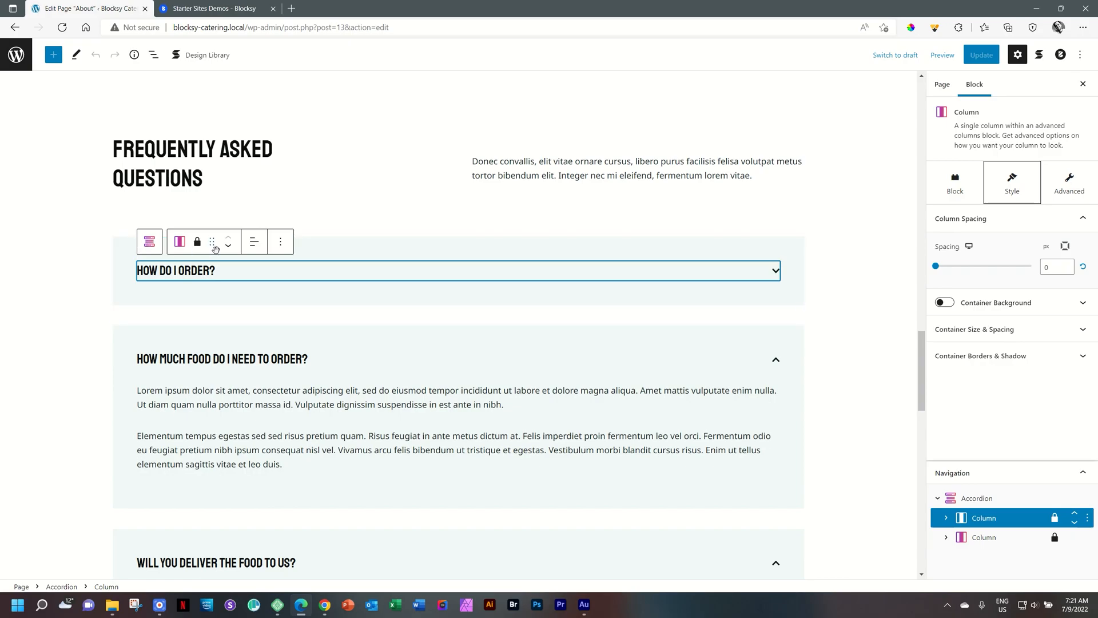
mouse_move(212, 241)
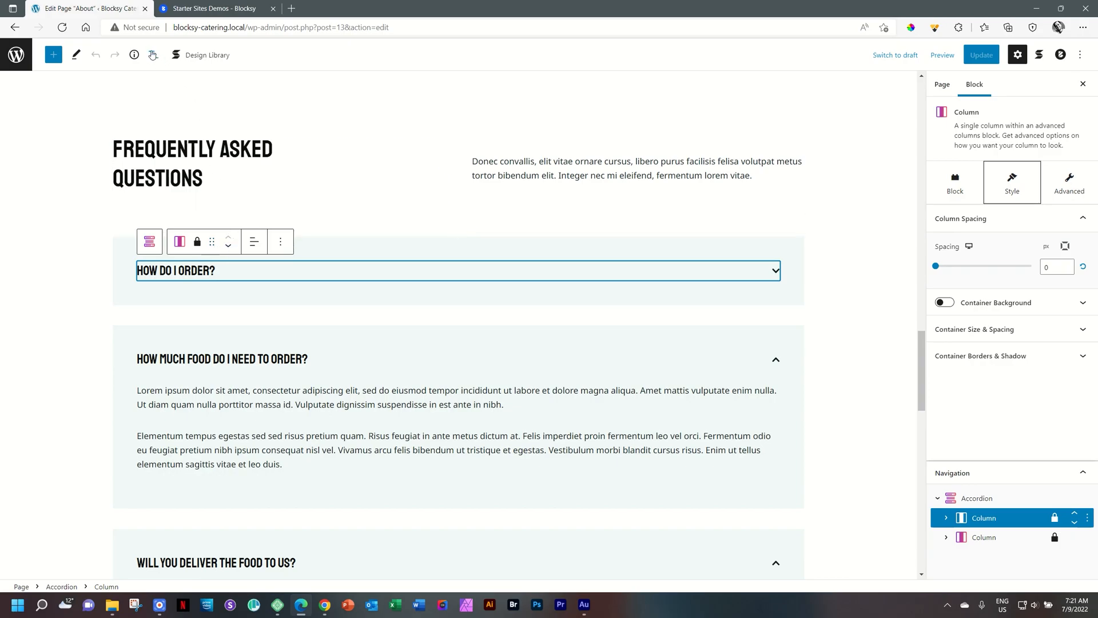
left_click(150, 55)
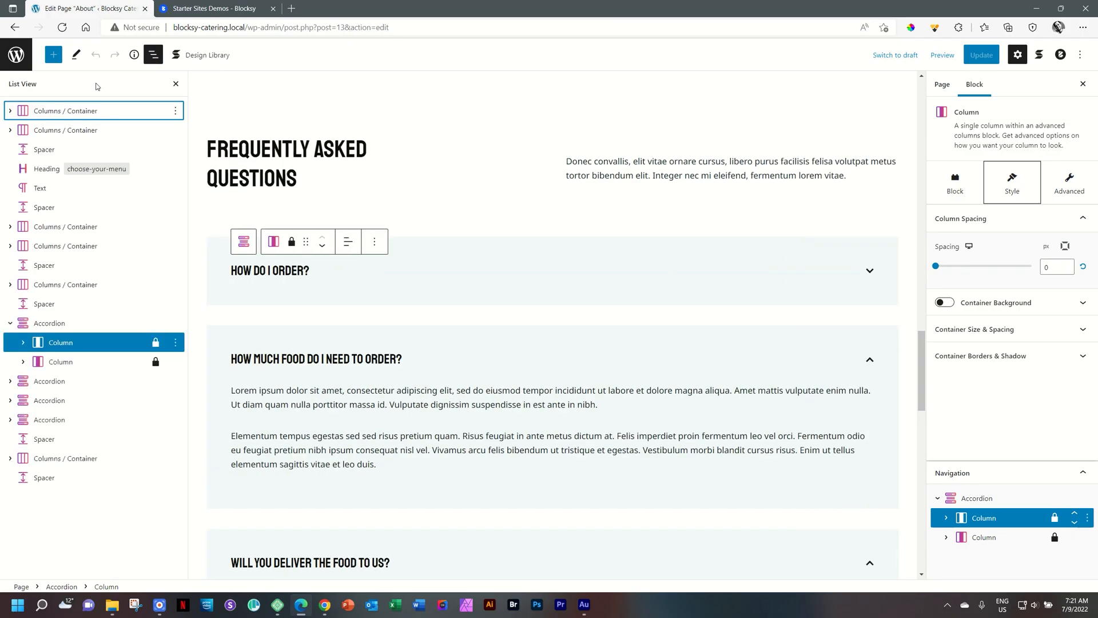
mouse_move(78, 343)
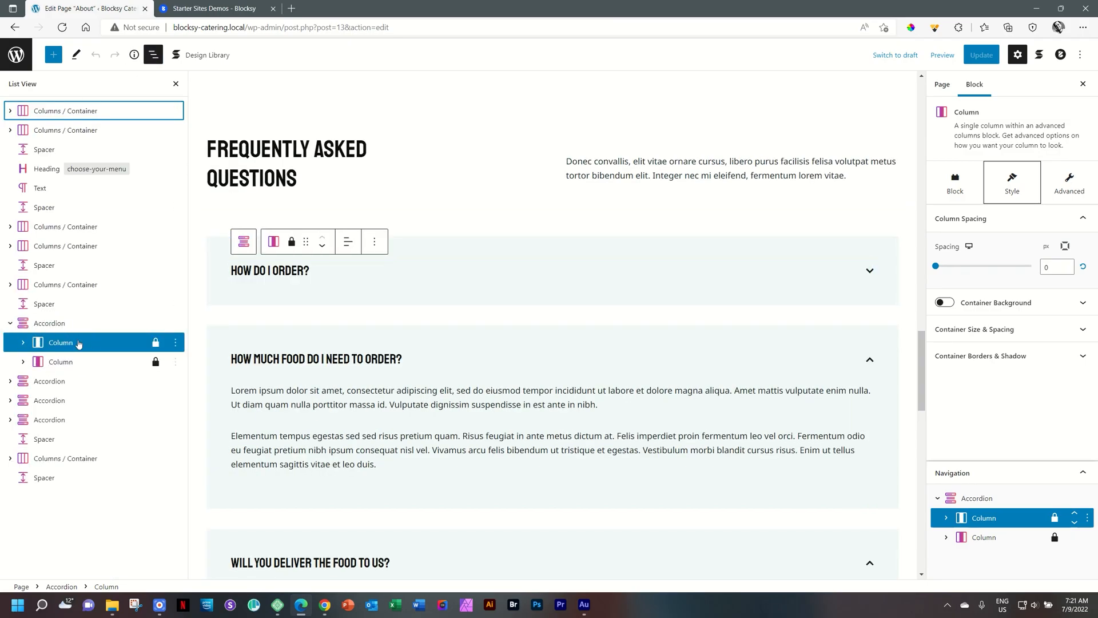
left_click(270, 270)
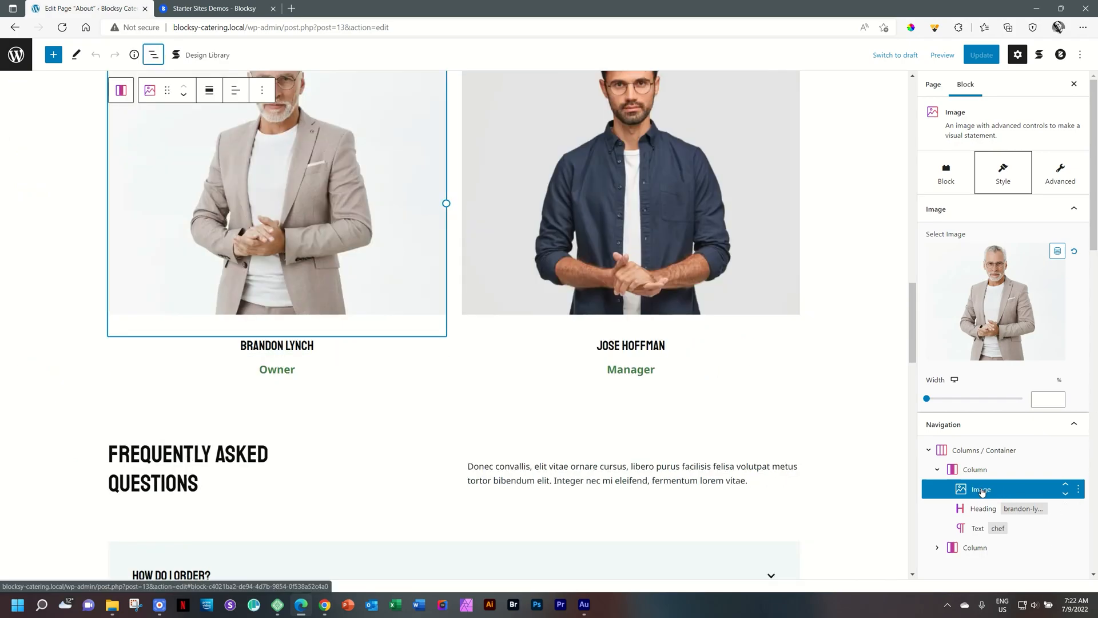
left_click(982, 451)
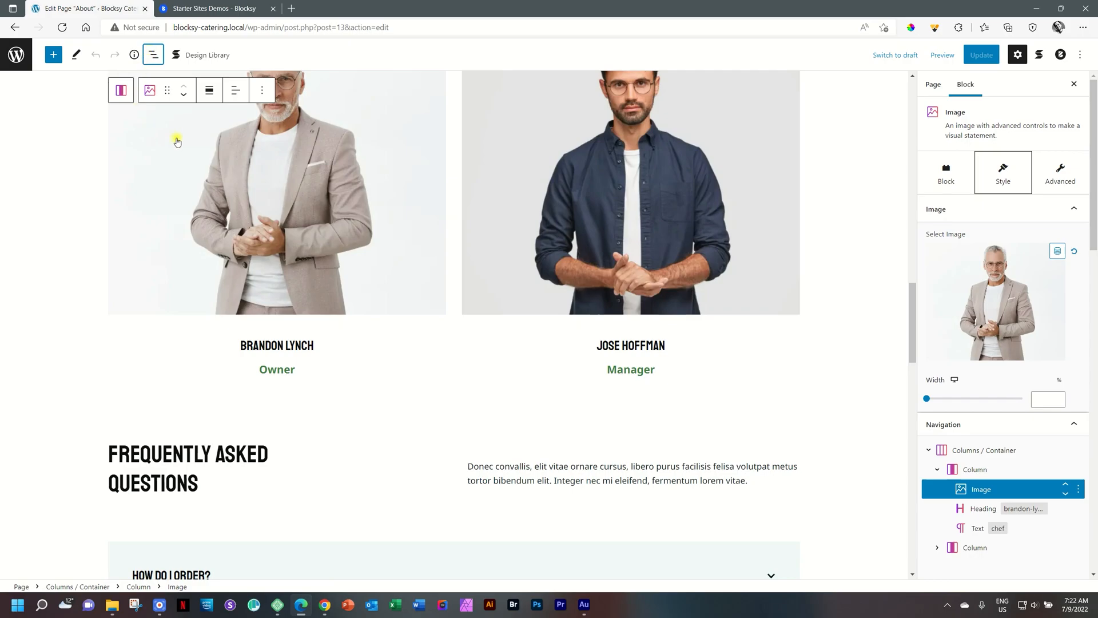
left_click(152, 54)
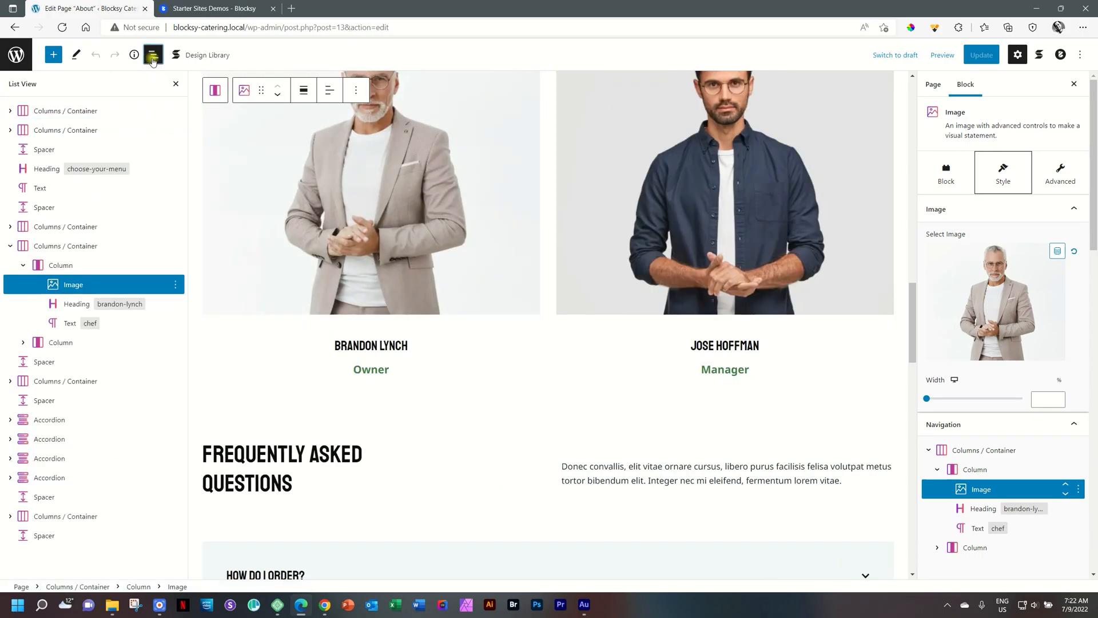
left_click(152, 55)
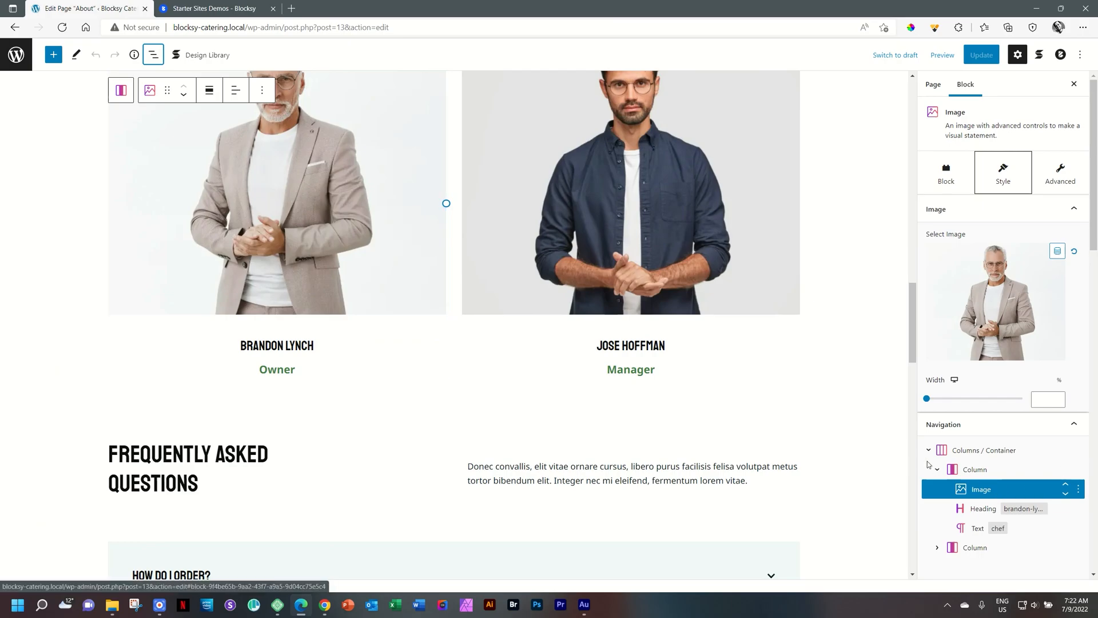
scroll("down", 3)
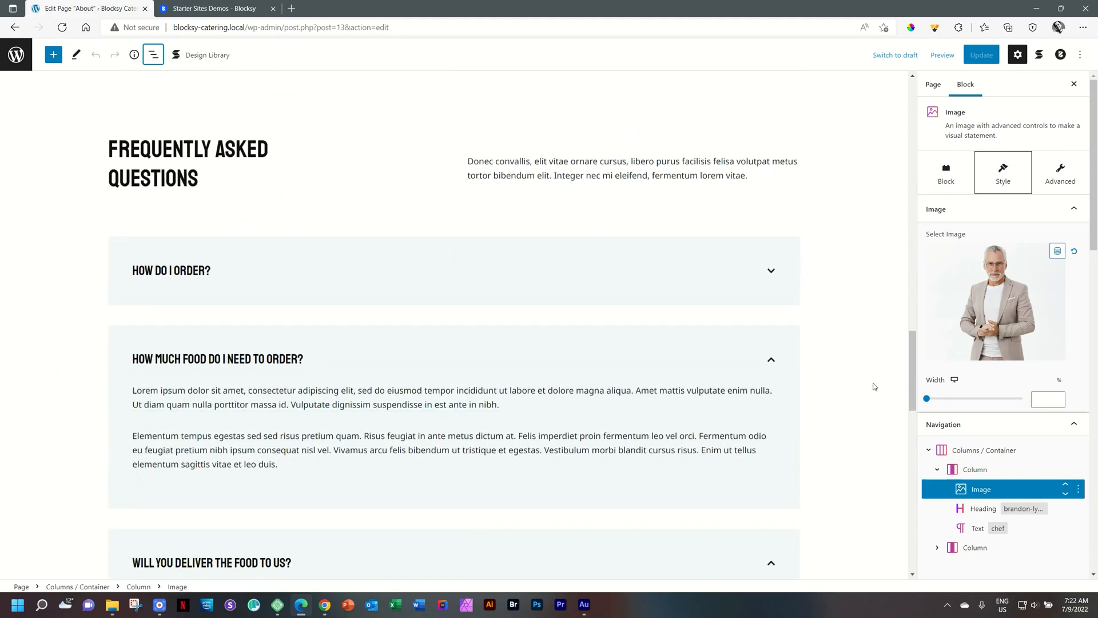
Expand the first FAQ question, select the whole Accordion and browse the addable blocks
left_click(172, 270)
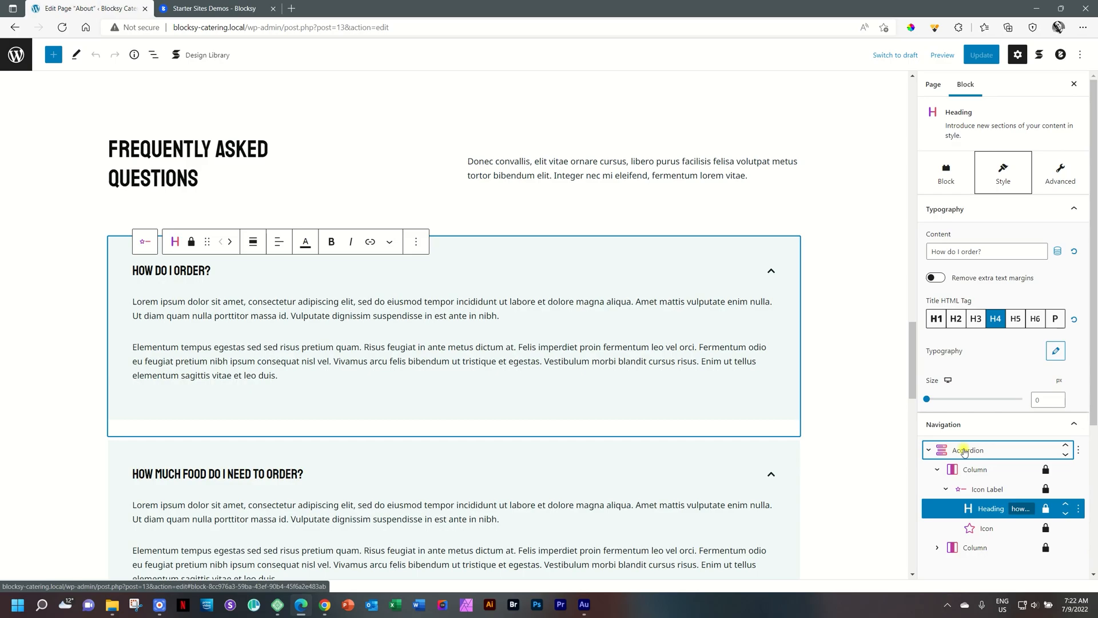
left_click(973, 451)
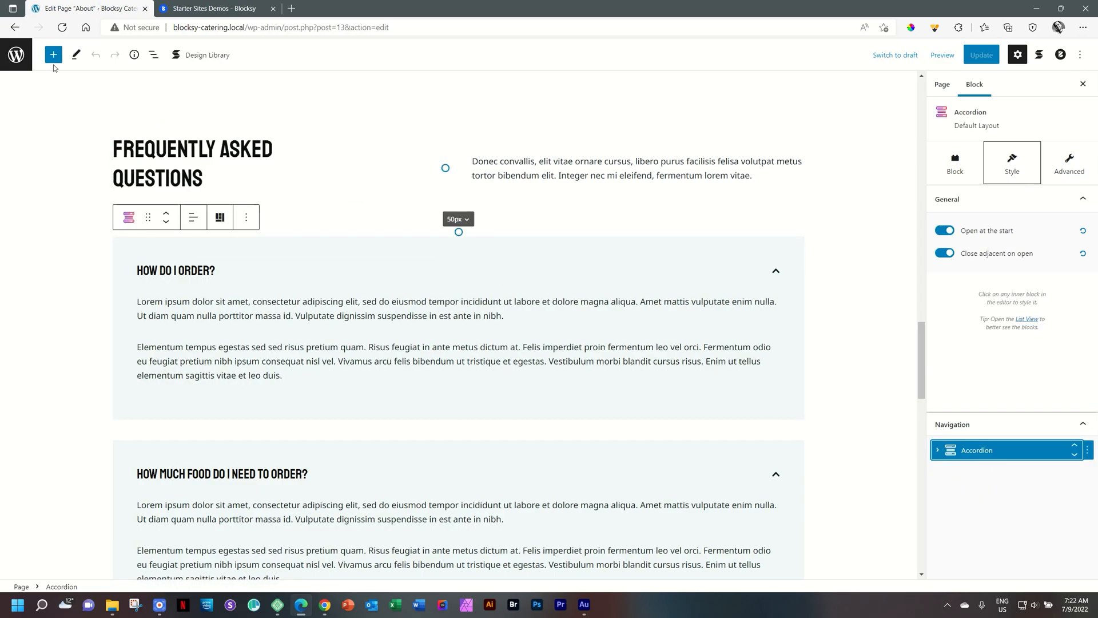
left_click(52, 55)
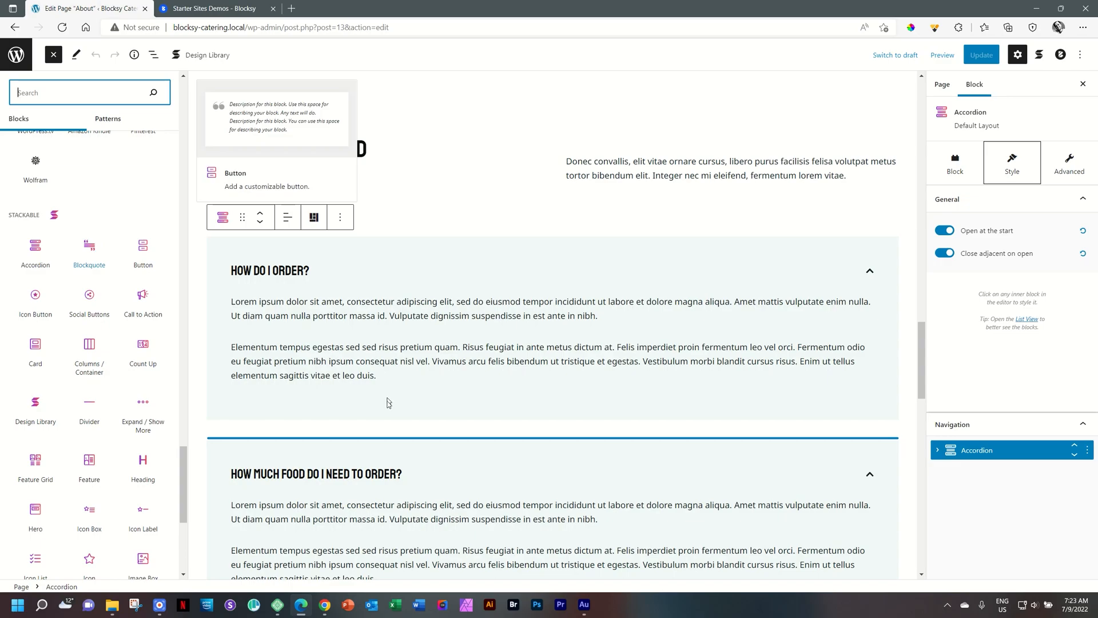
left_click(936, 451)
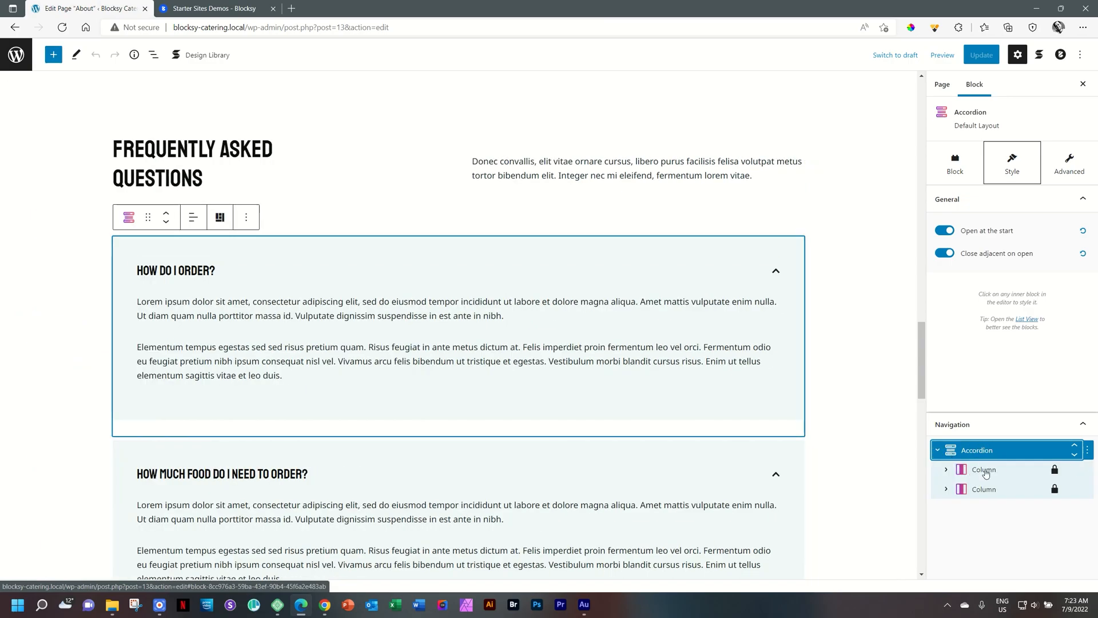
mouse_move(989, 455)
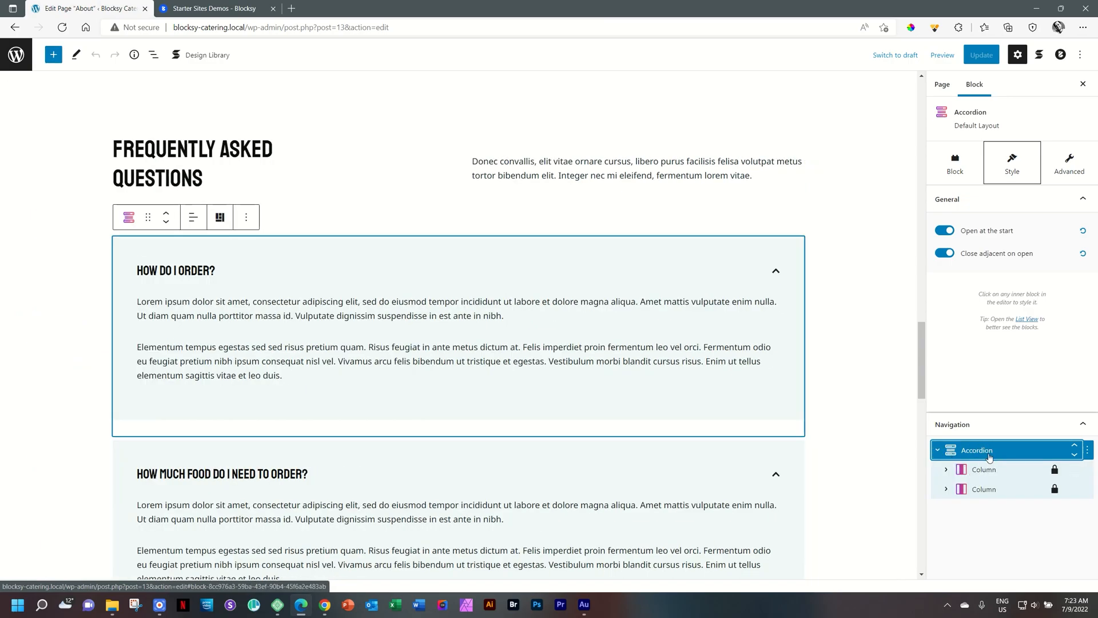
In Navigation, expand the accordion's answer column and select its first Text paragraph
left_click(984, 469)
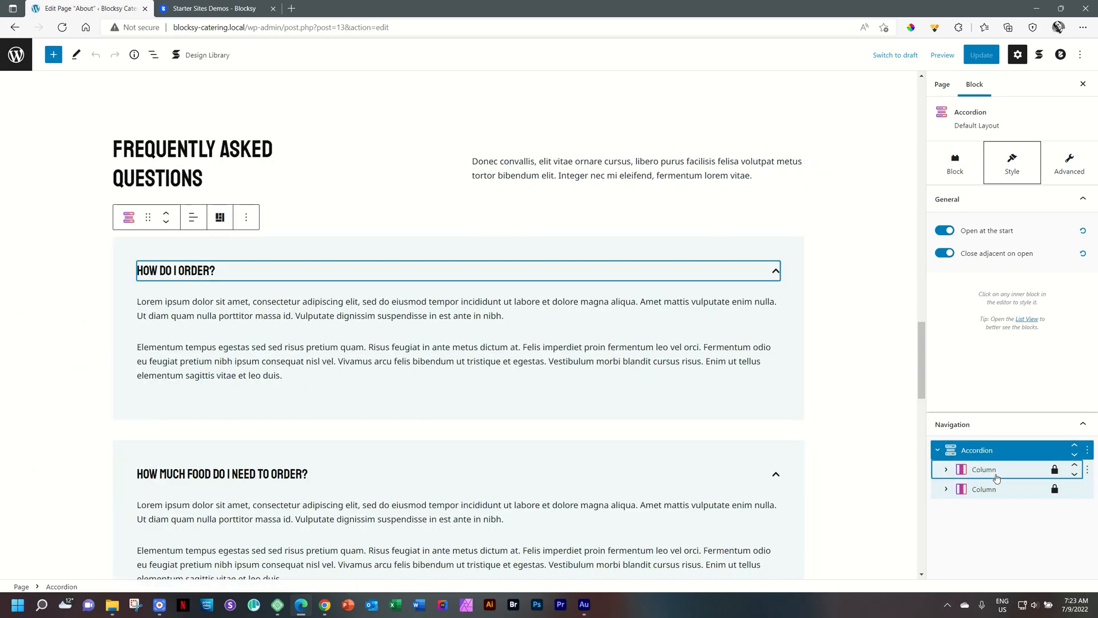
left_click(984, 469)
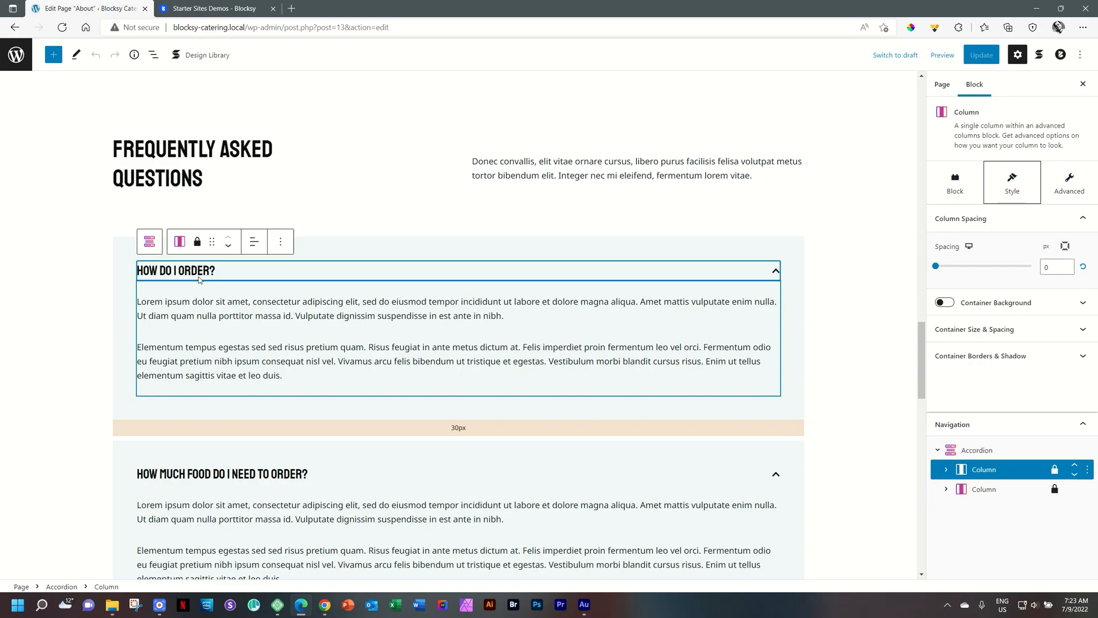
mouse_move(776, 272)
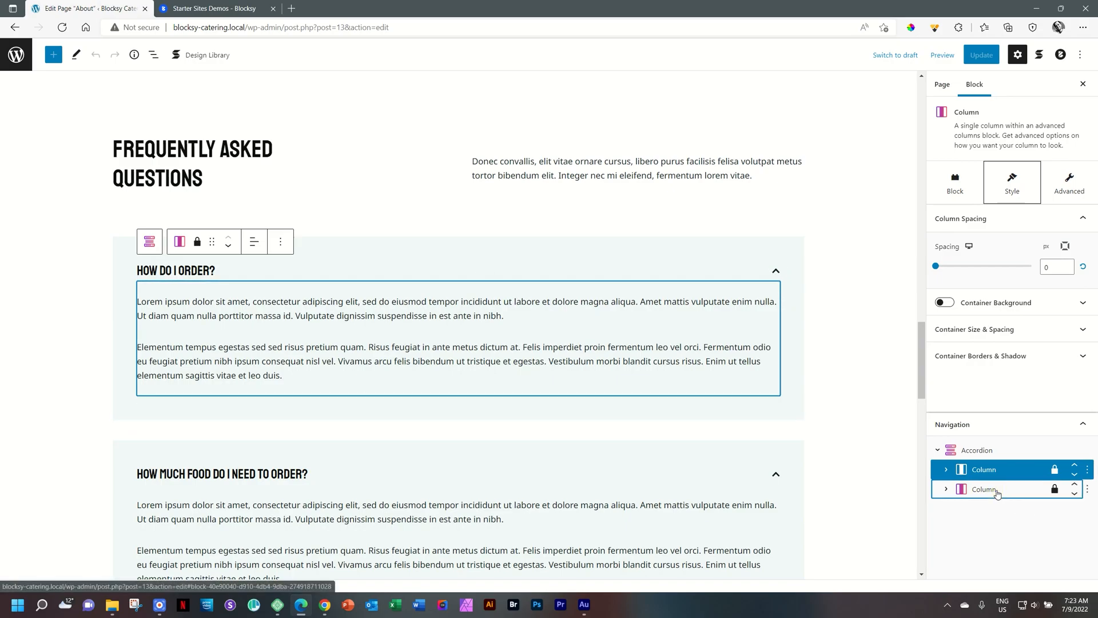
left_click(983, 489)
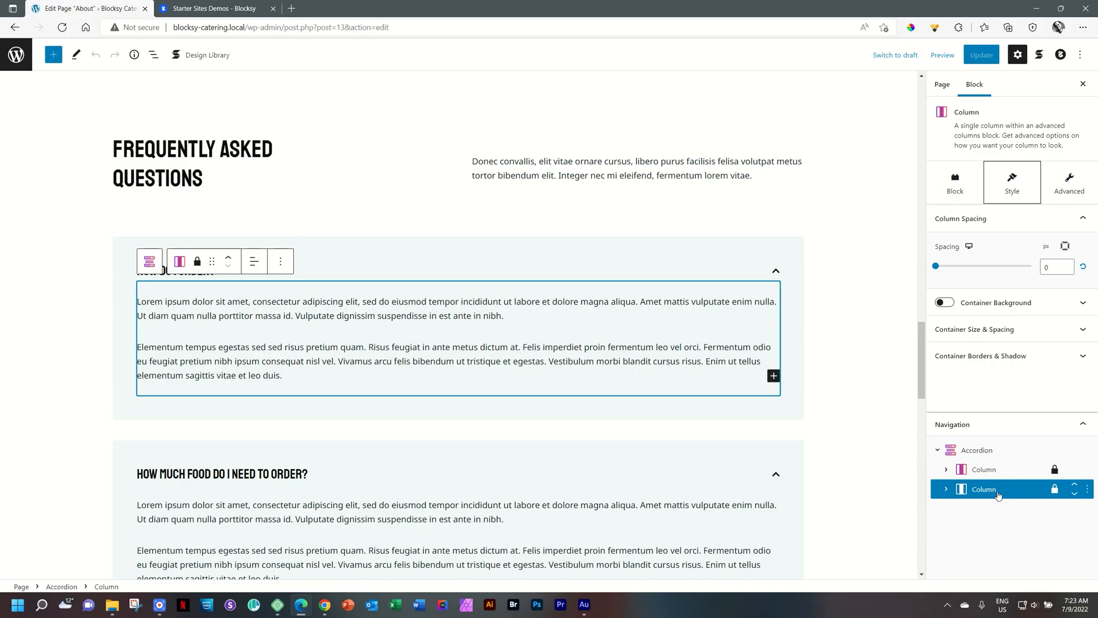
left_click(945, 489)
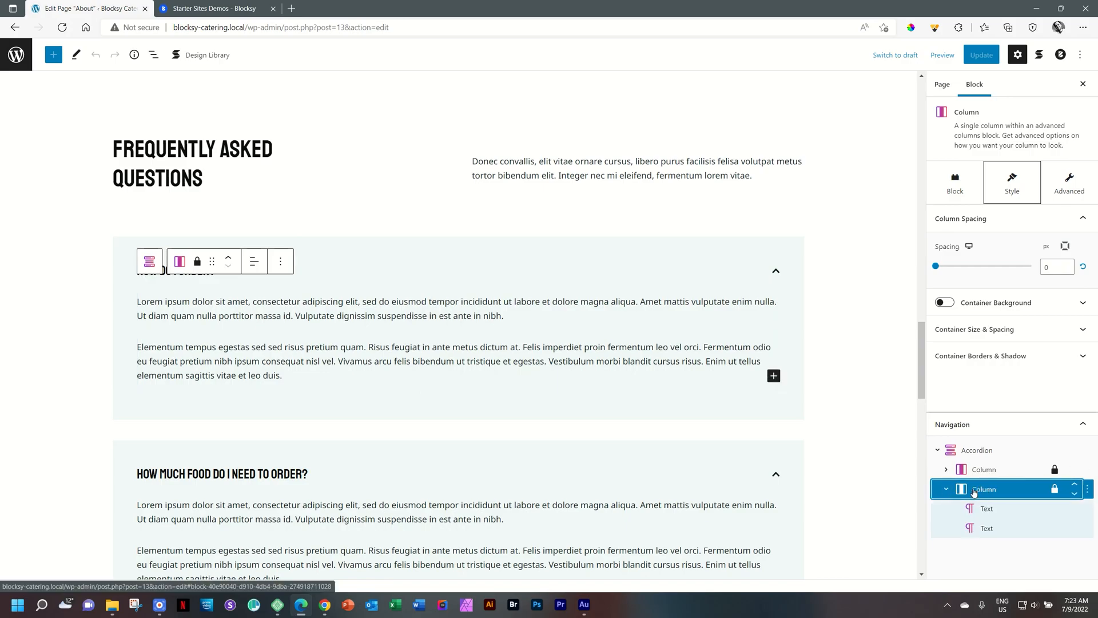
left_click(986, 507)
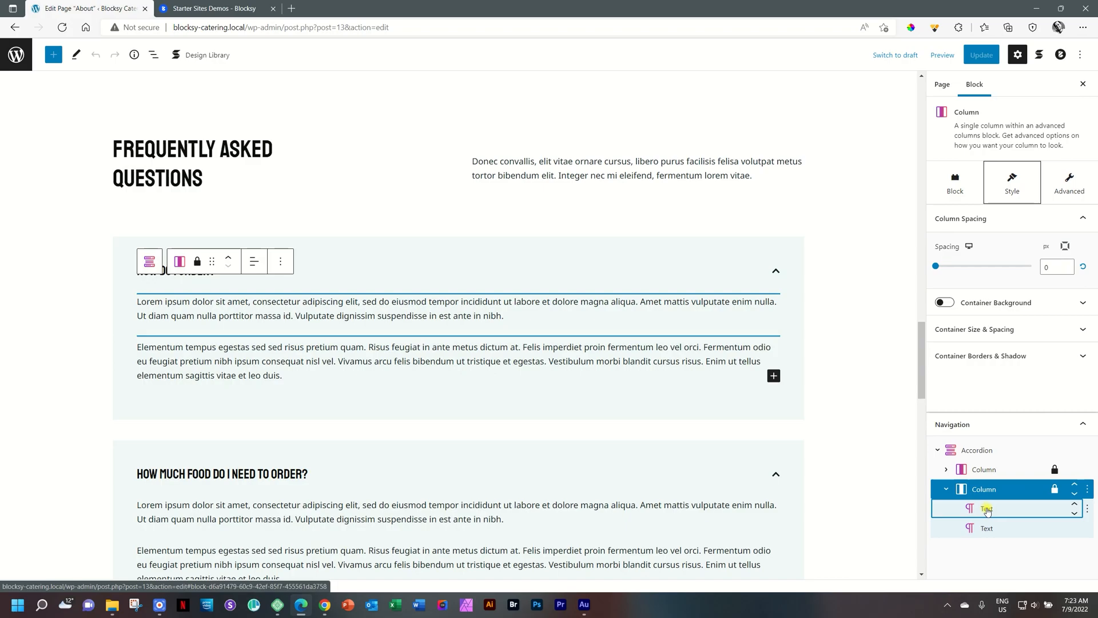
left_click(986, 508)
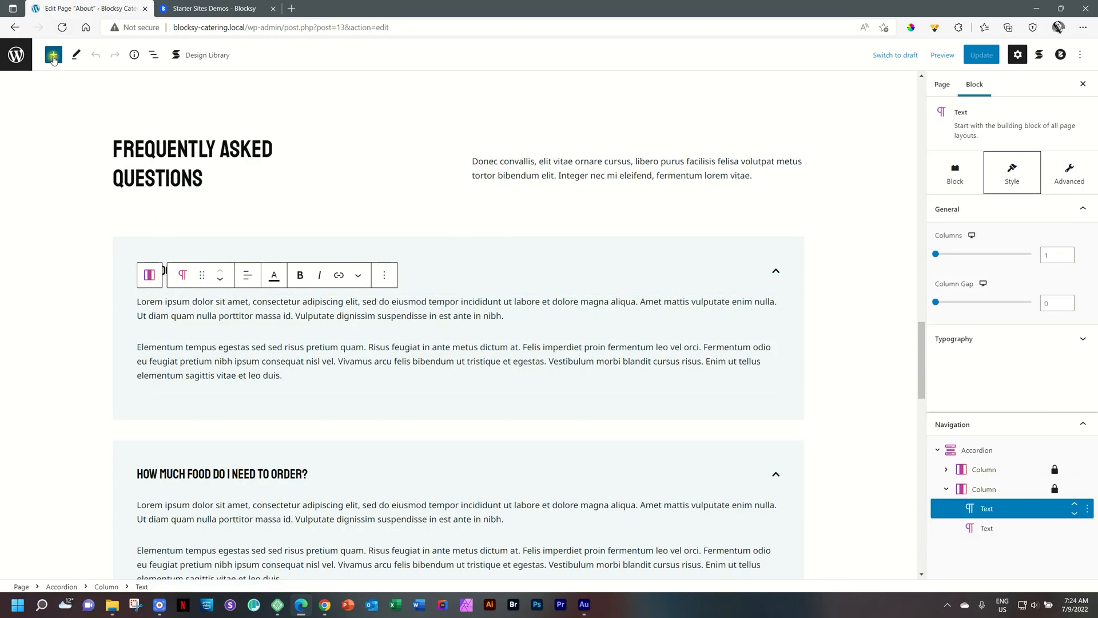
Add an Icon List after the paragraph with items 'What you need' and 'Restaurant'
left_click(53, 55)
type("Ingredients")
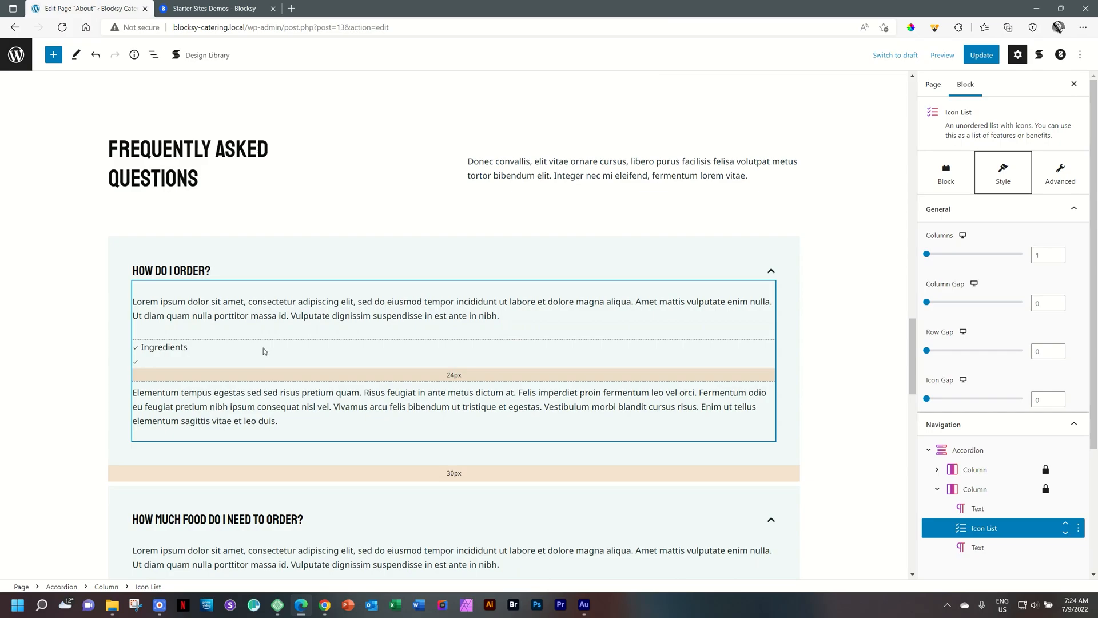
type("What you need")
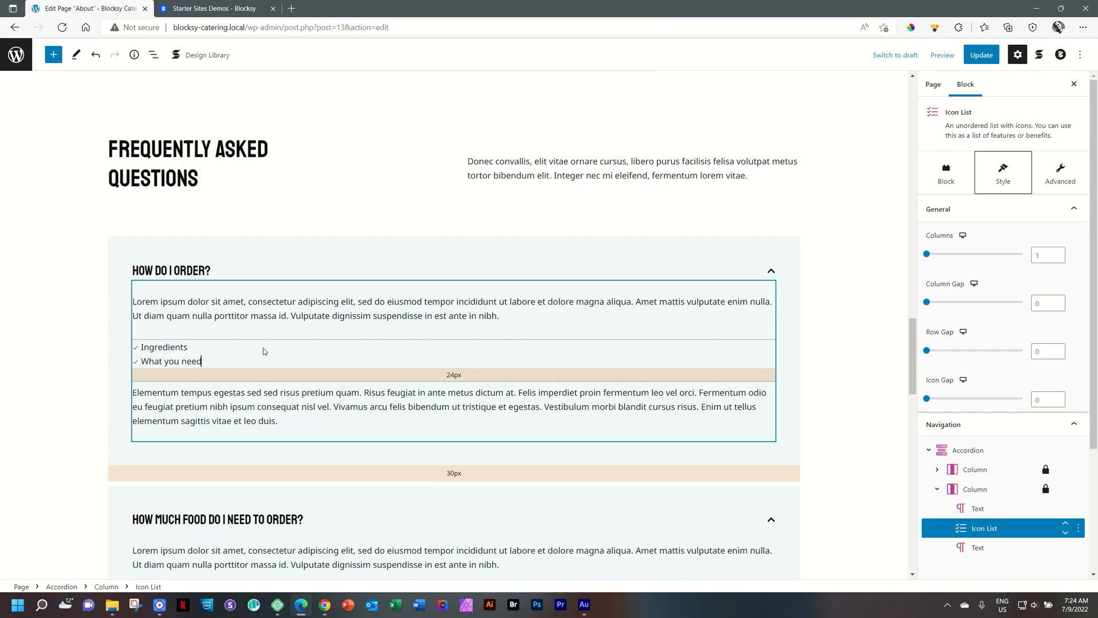
type("Restaurant")
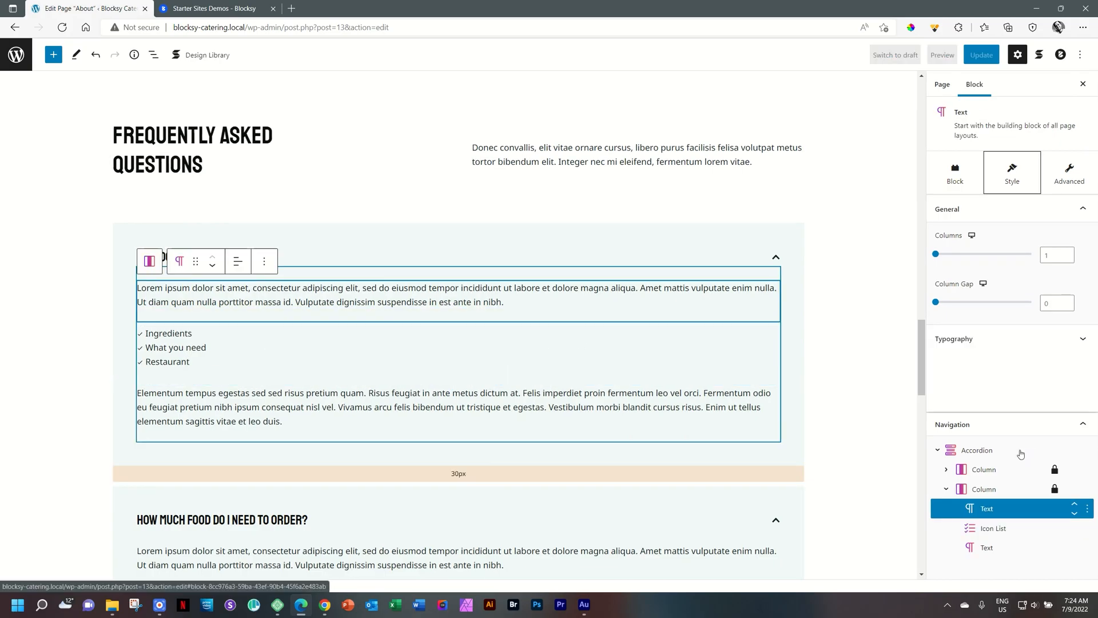
mouse_move(968, 453)
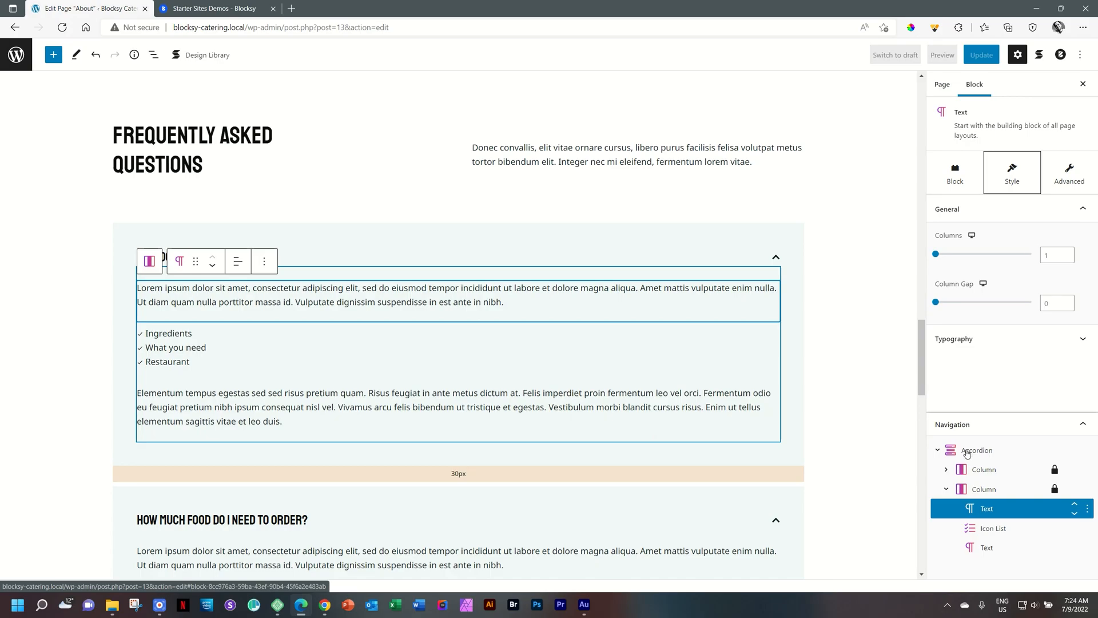
Keep the accordion closing adjacent panels but turn off 'Open at the start'
left_click(977, 450)
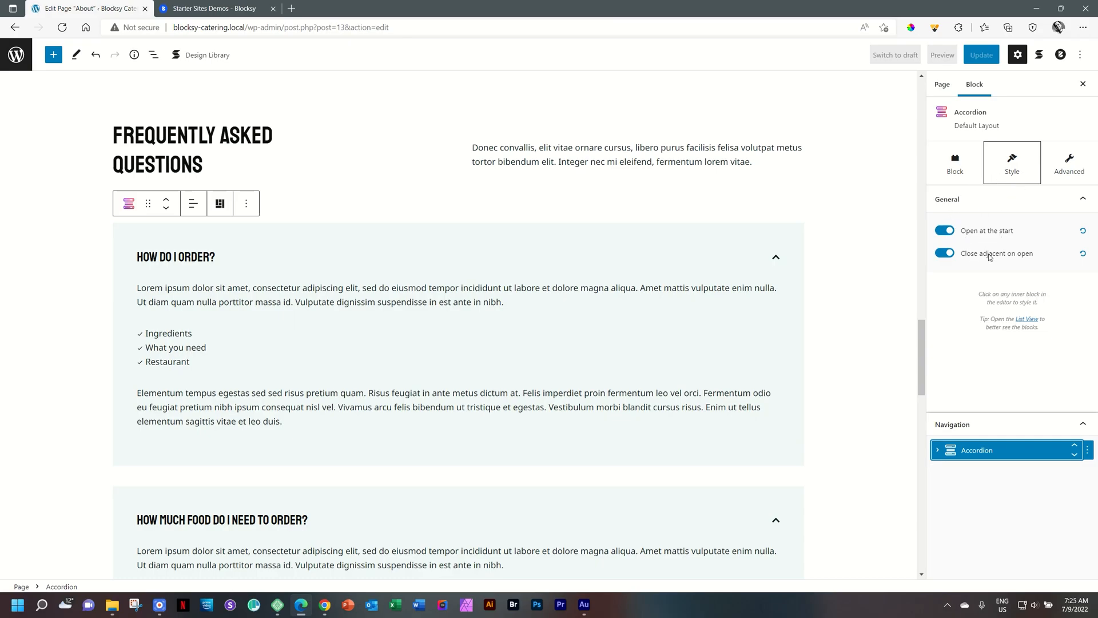
mouse_move(997, 253)
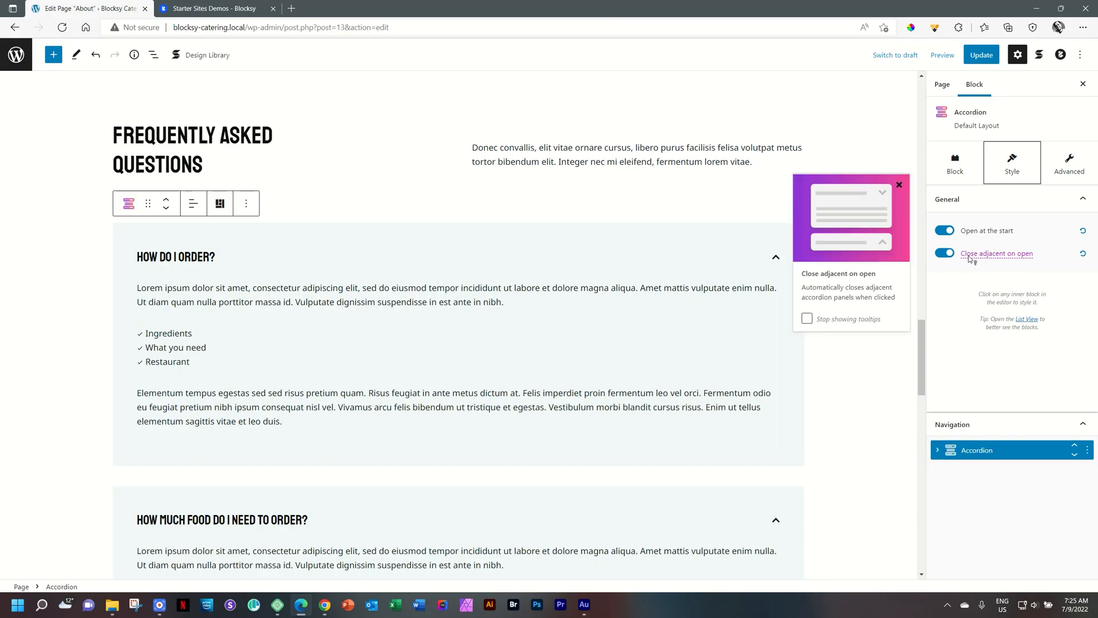
left_click(944, 253)
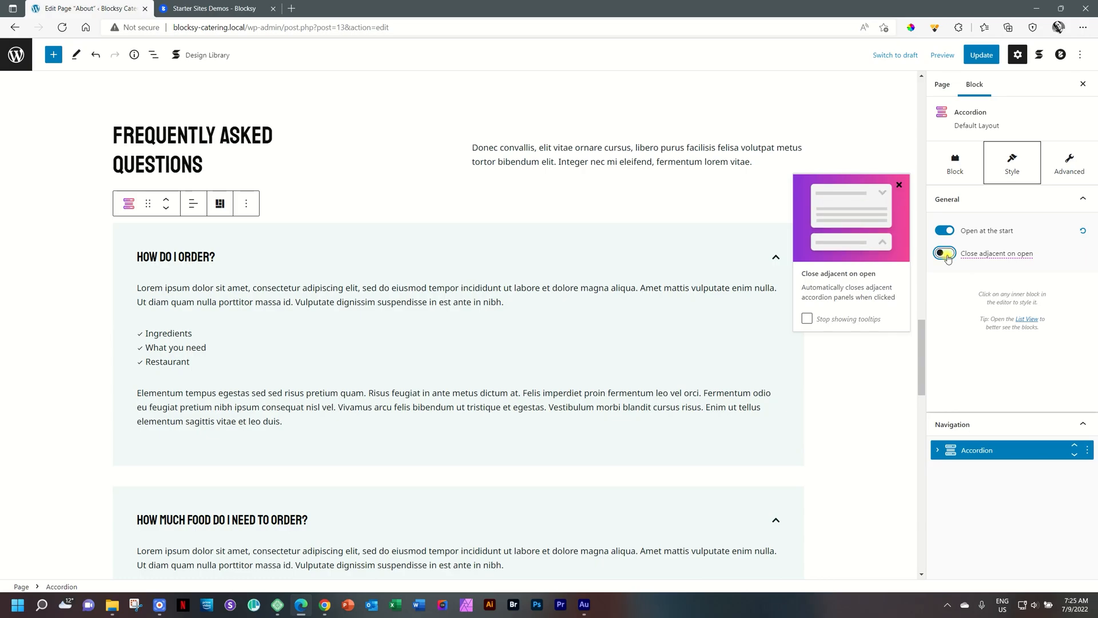
scroll("down", 3)
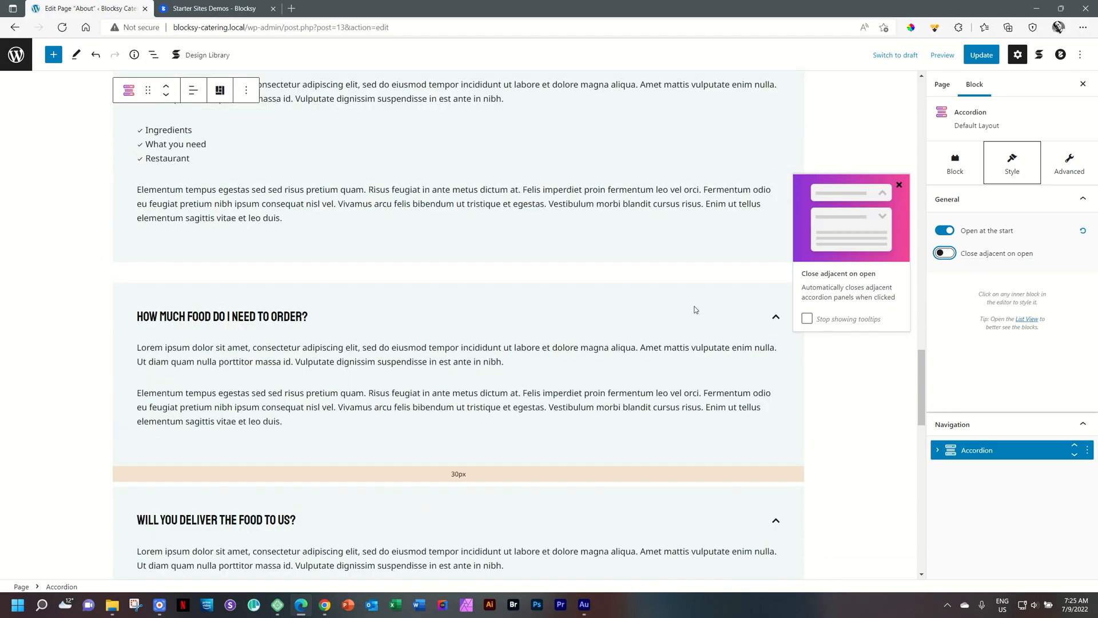
left_click(944, 253)
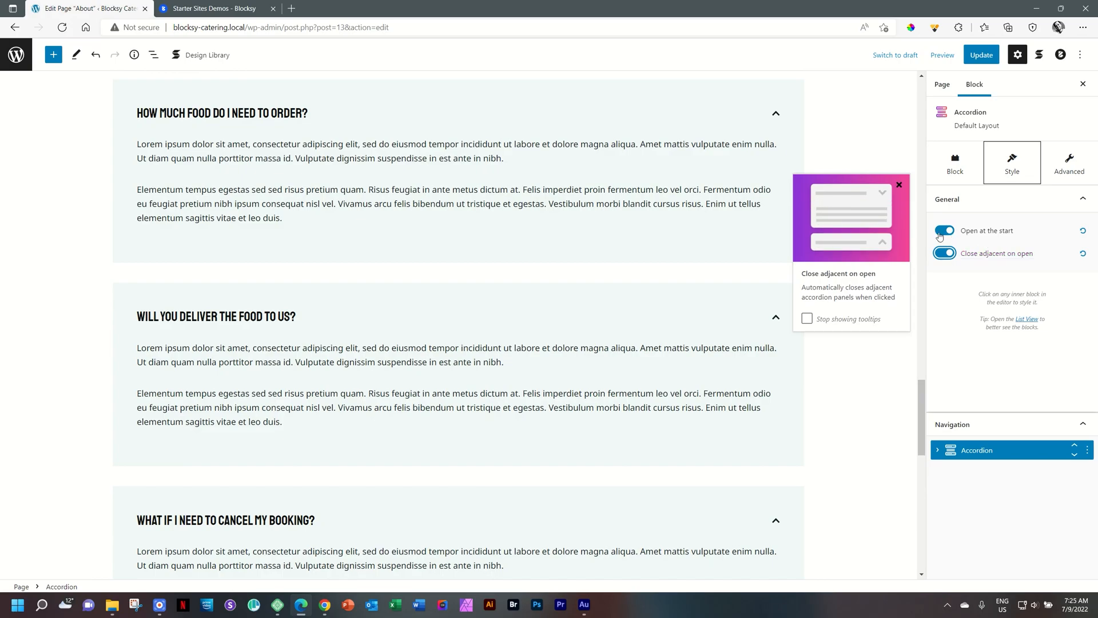
left_click(943, 231)
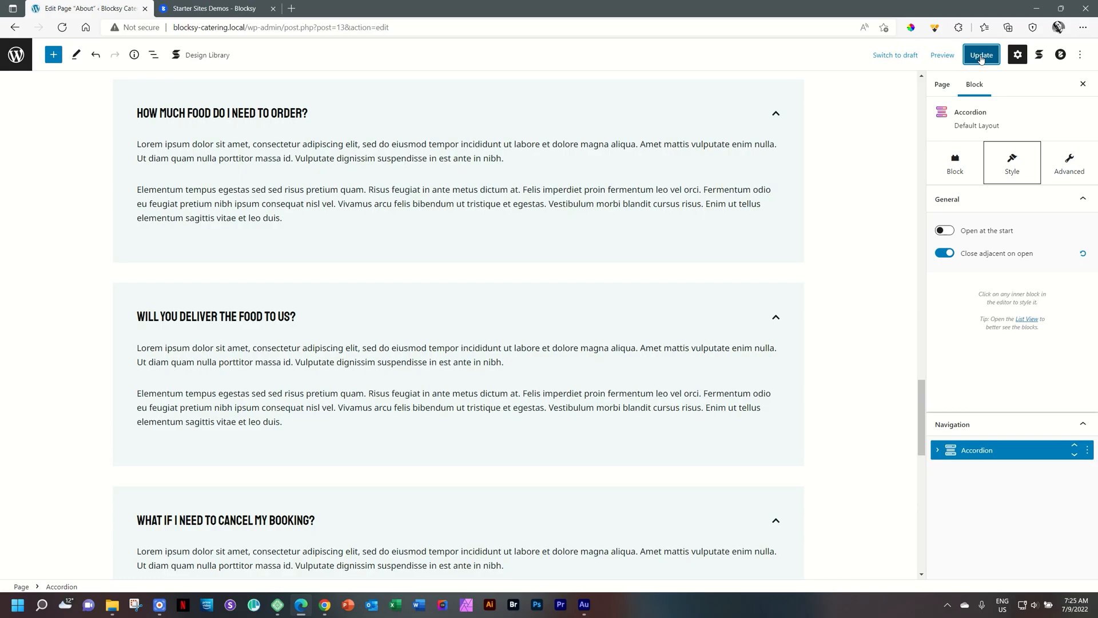
Update the About page and bring up its preview options
left_click(982, 55)
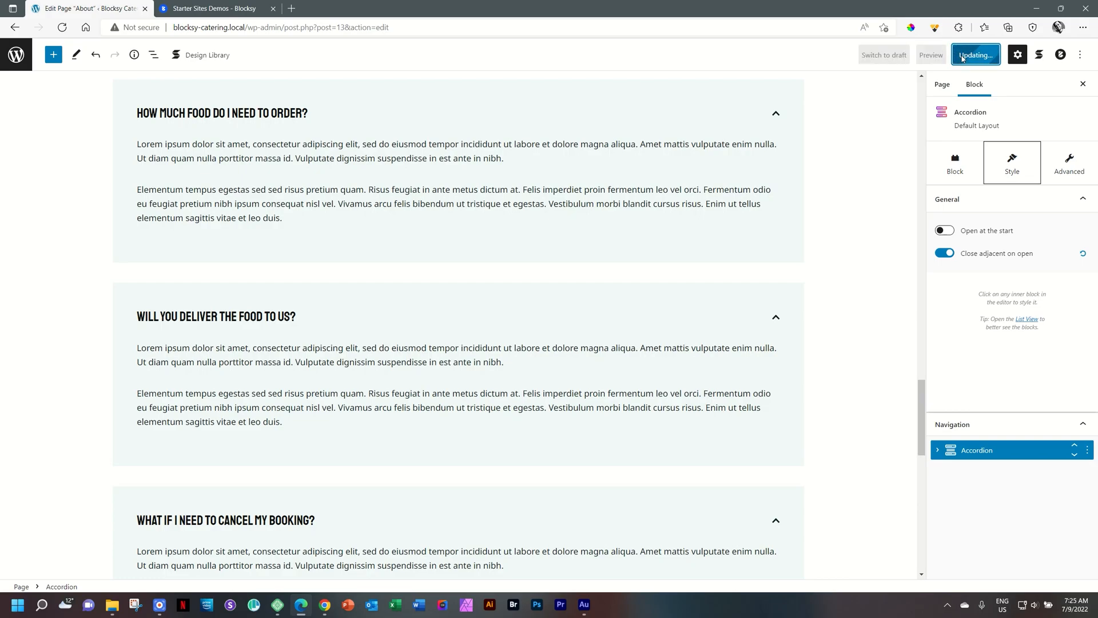
left_click(942, 54)
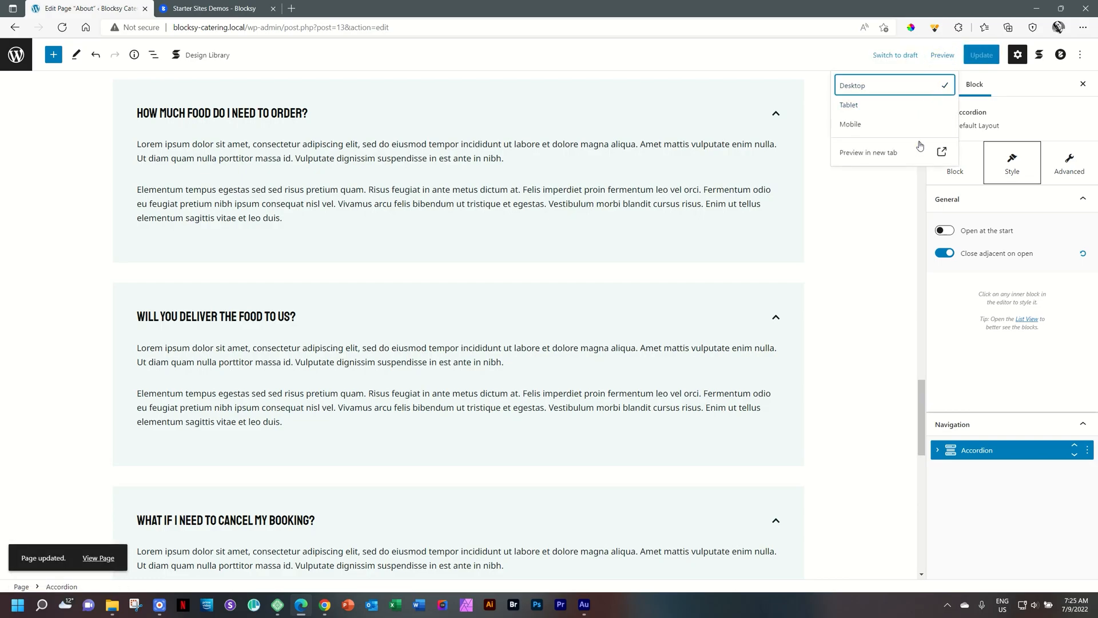
Preview the About page in a new tab to check the collapsed FAQ, then update the page again
left_click(869, 151)
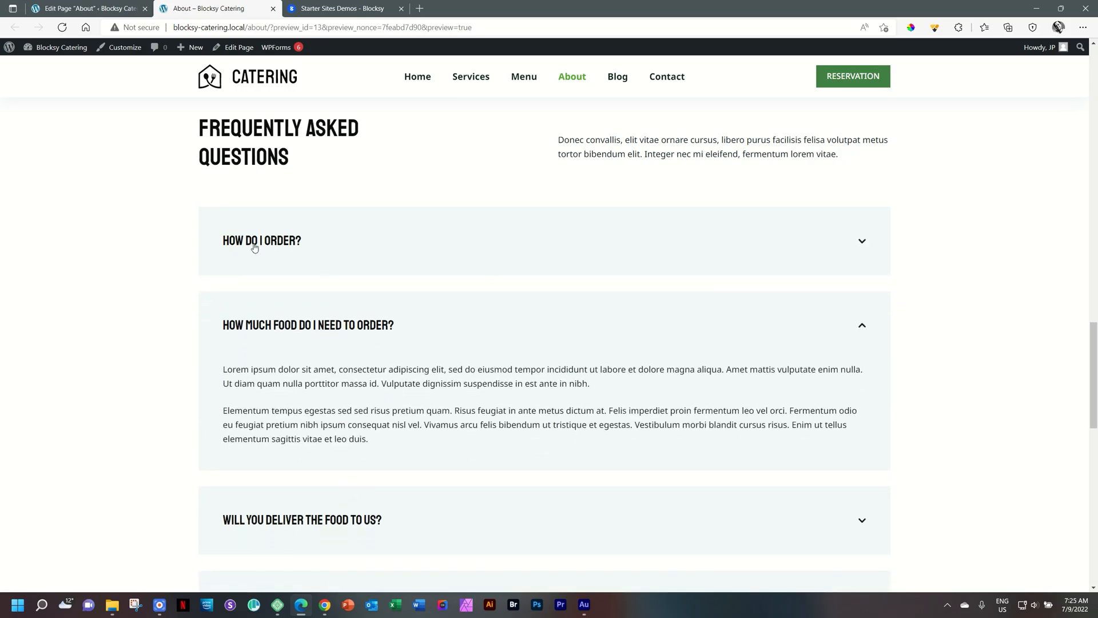
mouse_move(302, 242)
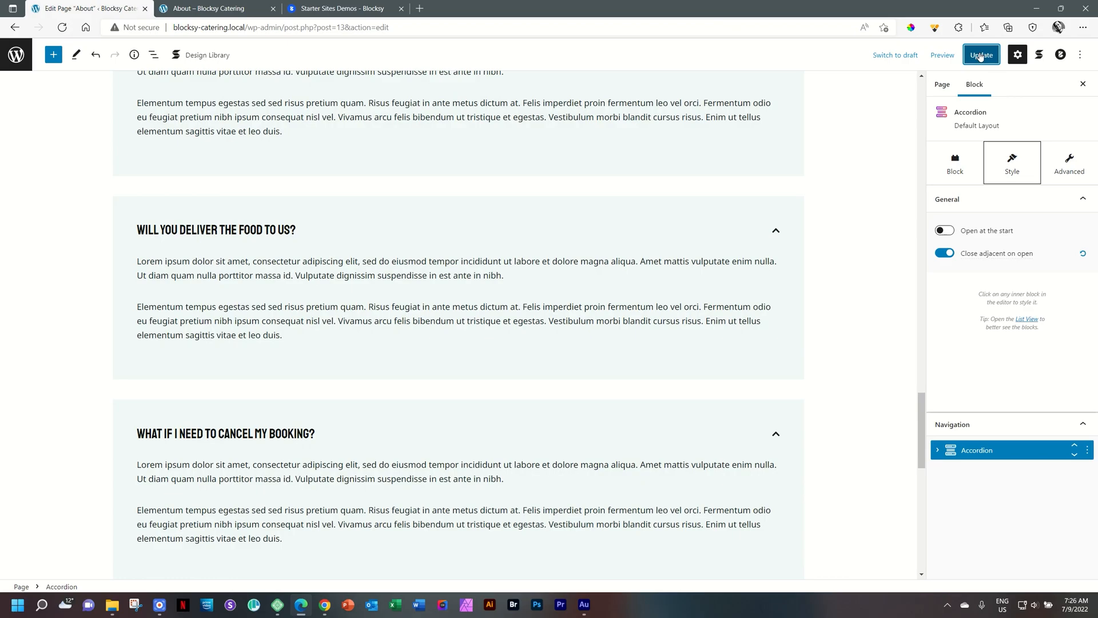
left_click(982, 54)
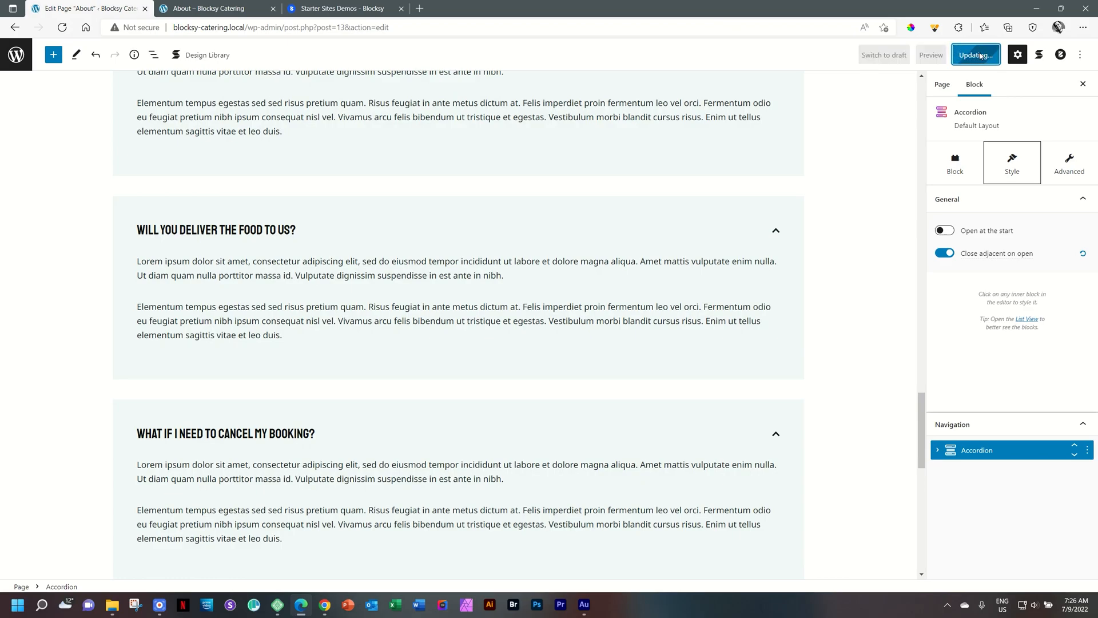
left_click(977, 53)
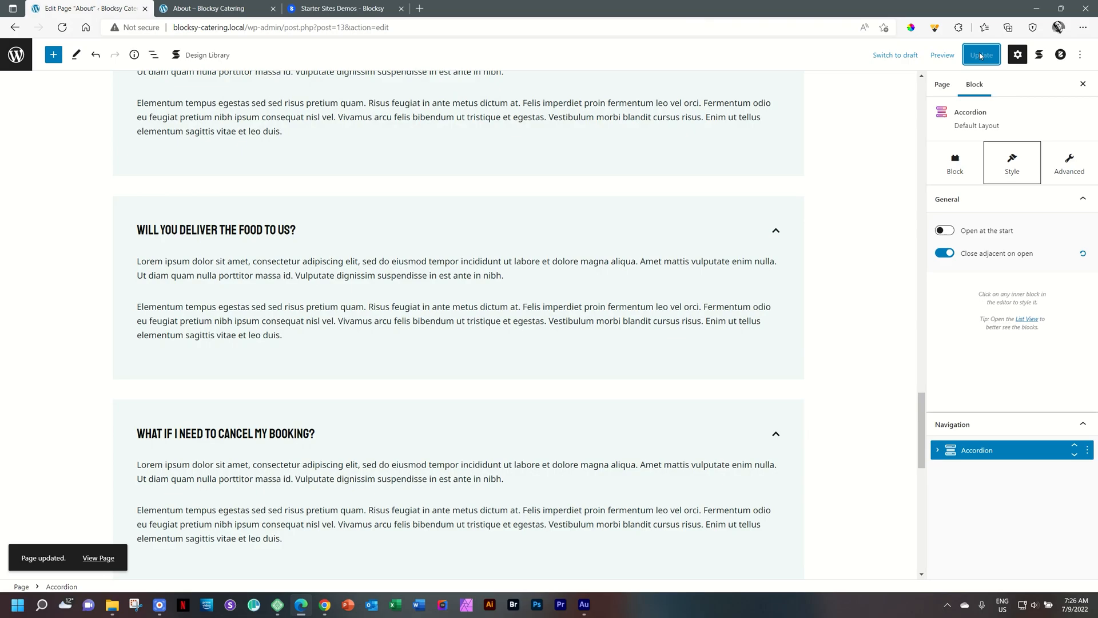
mouse_move(820, 168)
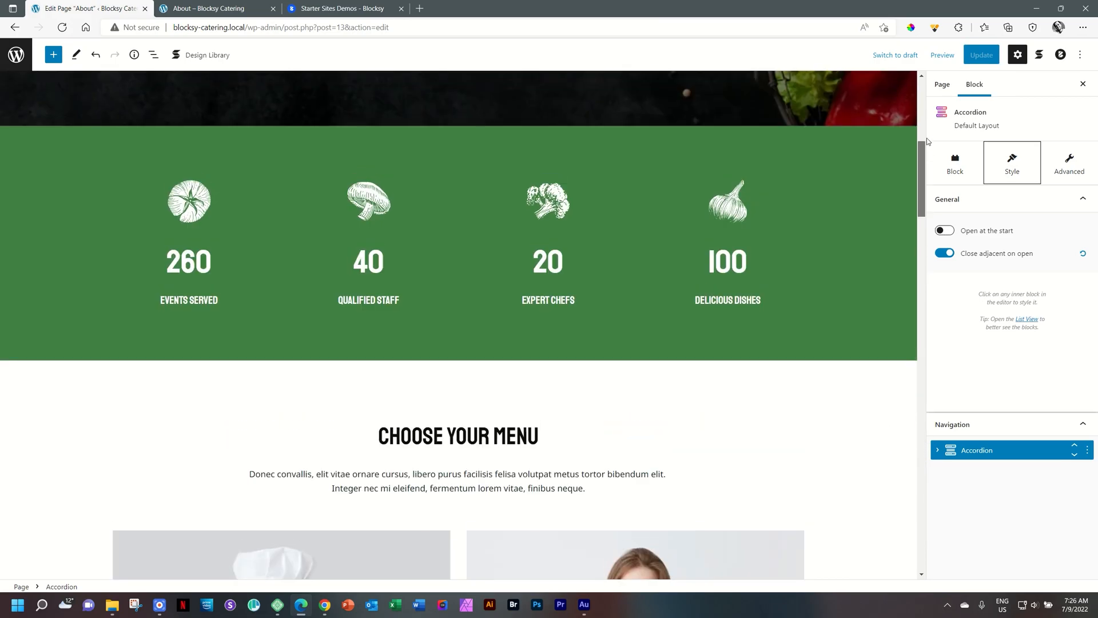
scroll("down", 3)
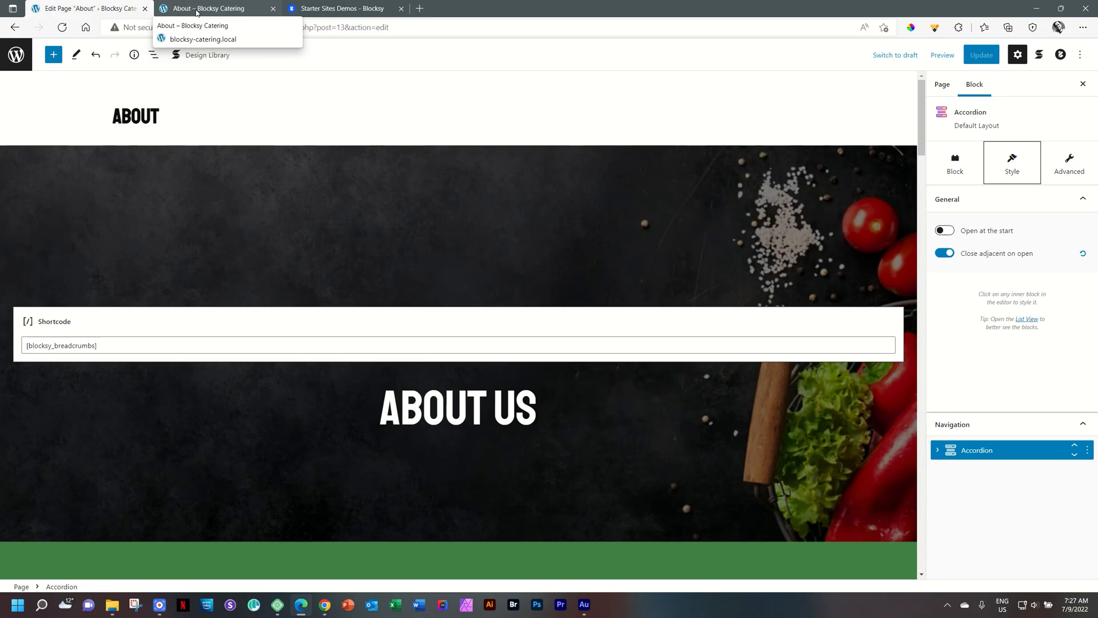
Scroll the Blocksy Catering front-end home page down to its subscribe section
left_click(208, 39)
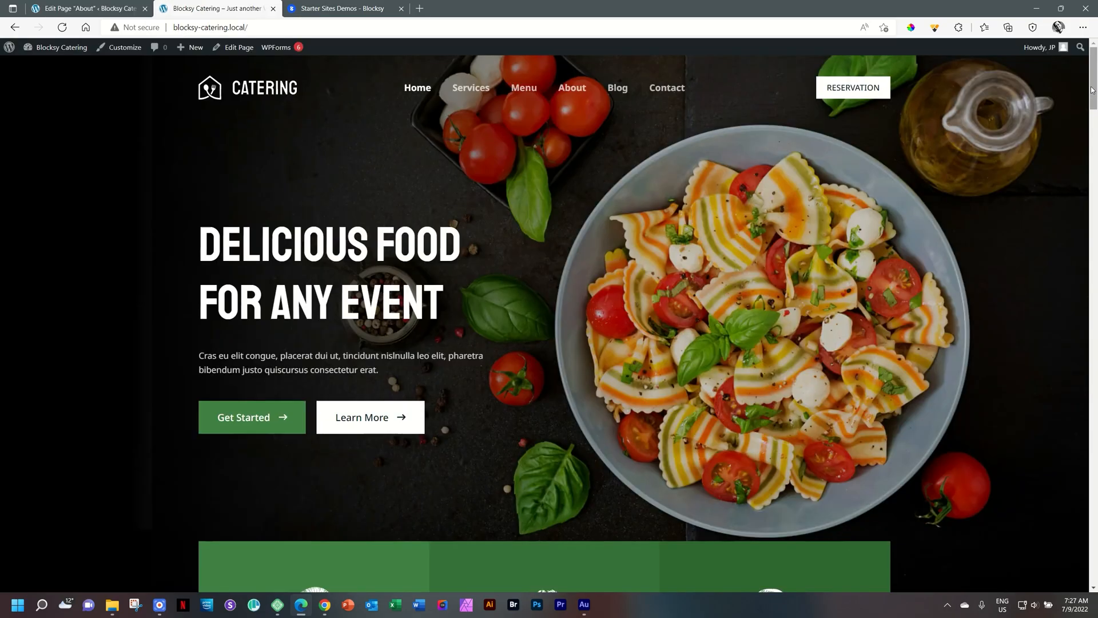
scroll("down", 3)
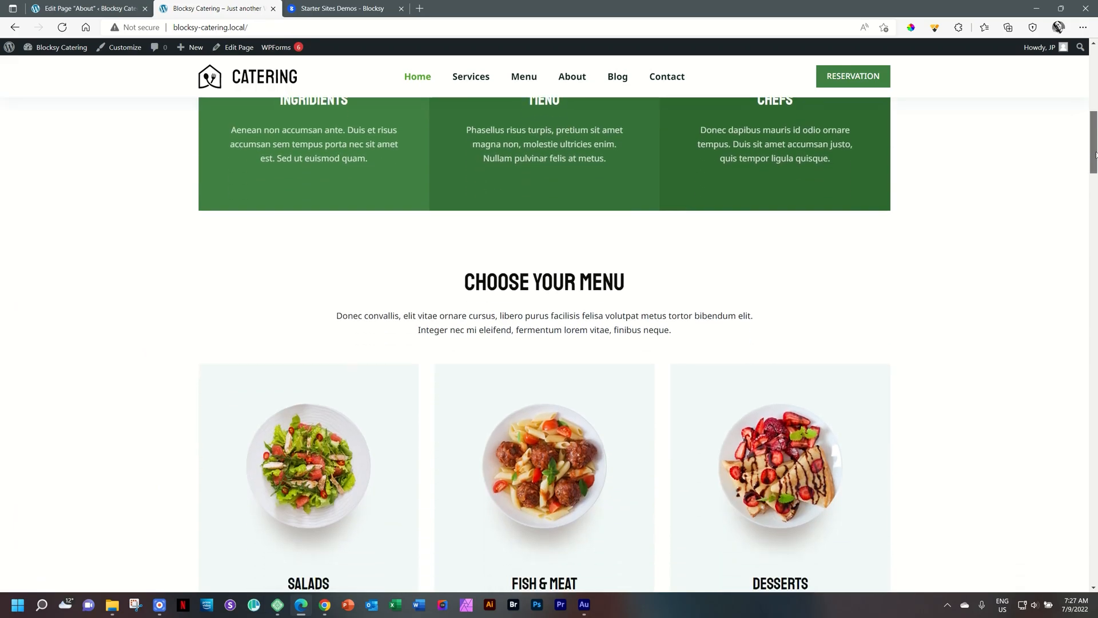
scroll("down", 3)
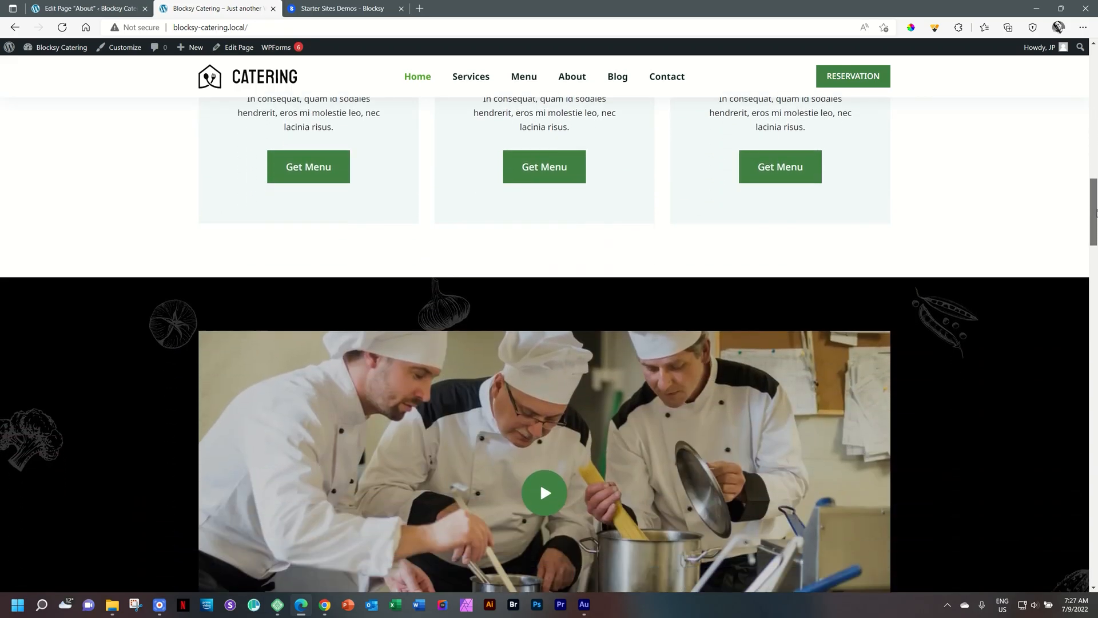
scroll("down", 3)
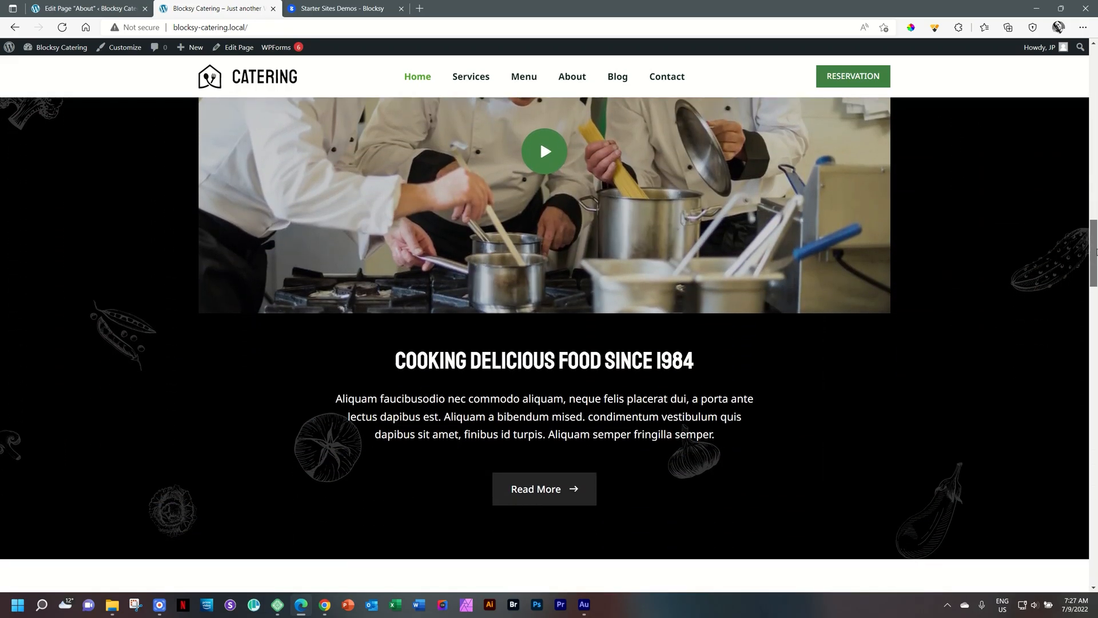
scroll("down", 3)
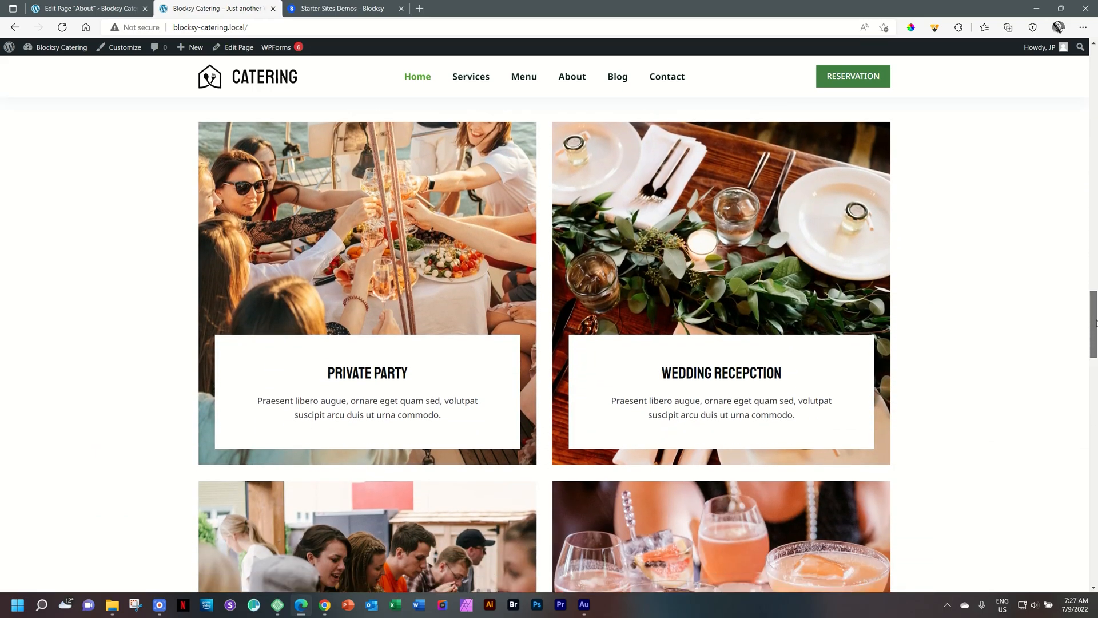
scroll("down", 3)
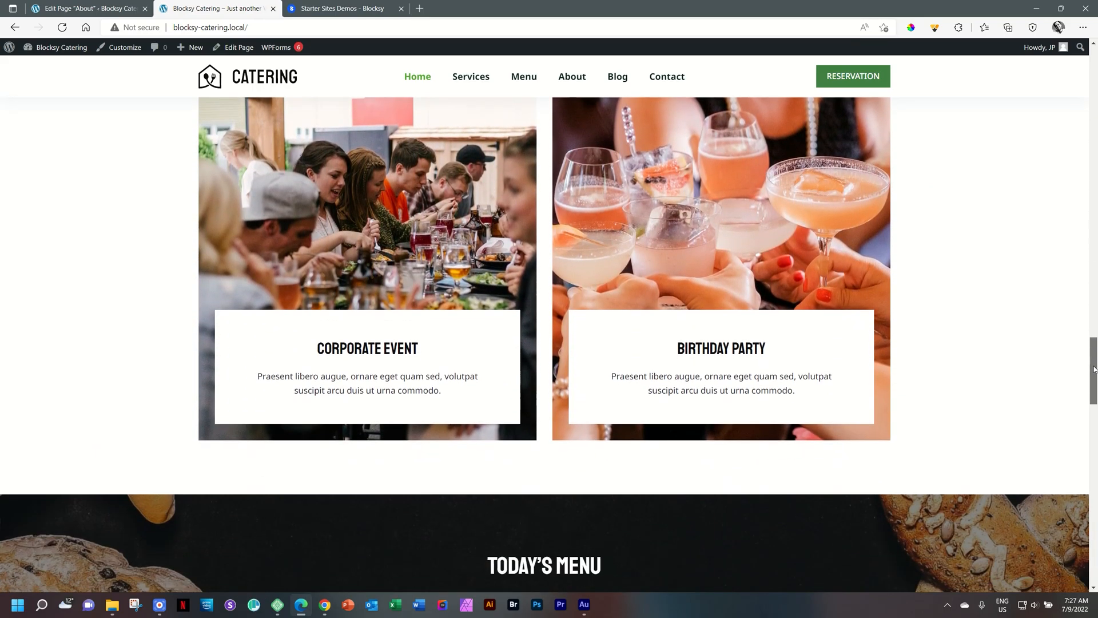
scroll("down", 3)
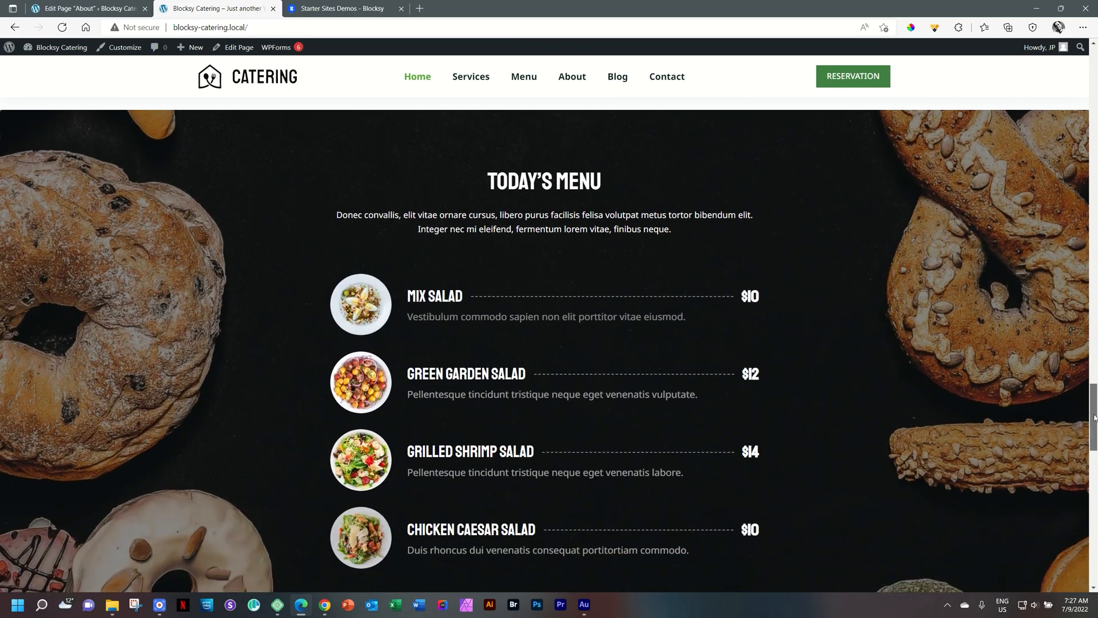
scroll("down", 3)
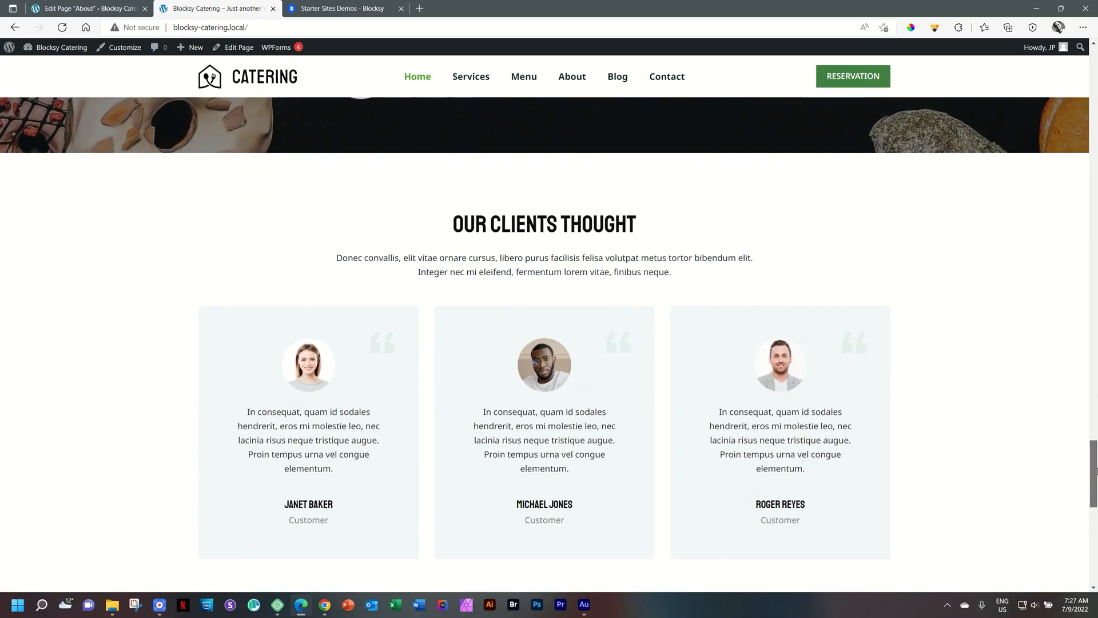
scroll("down", 3)
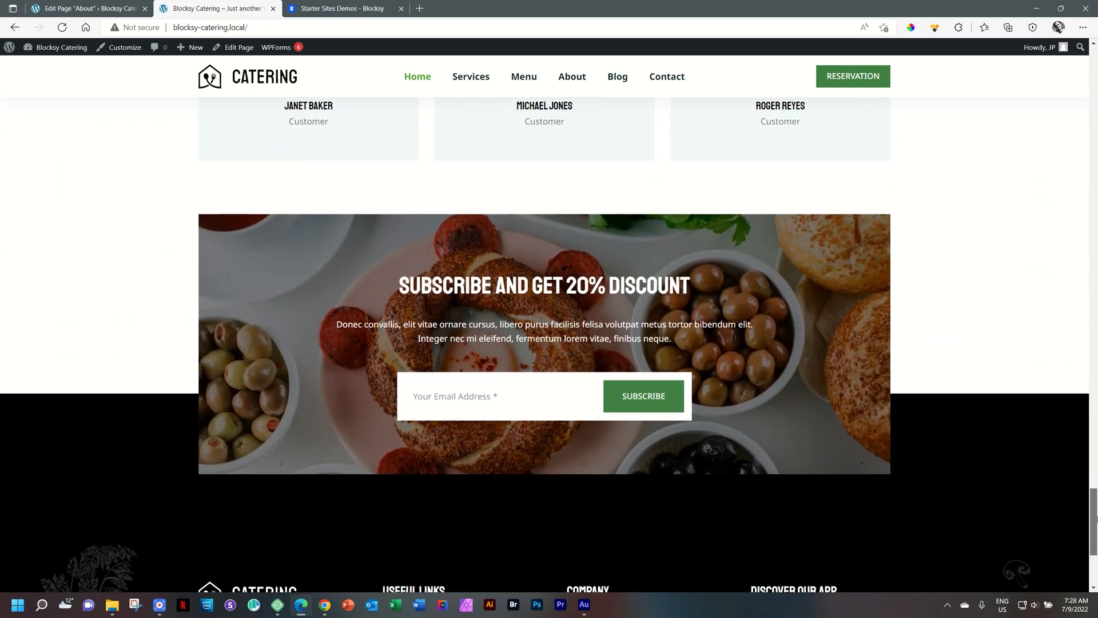